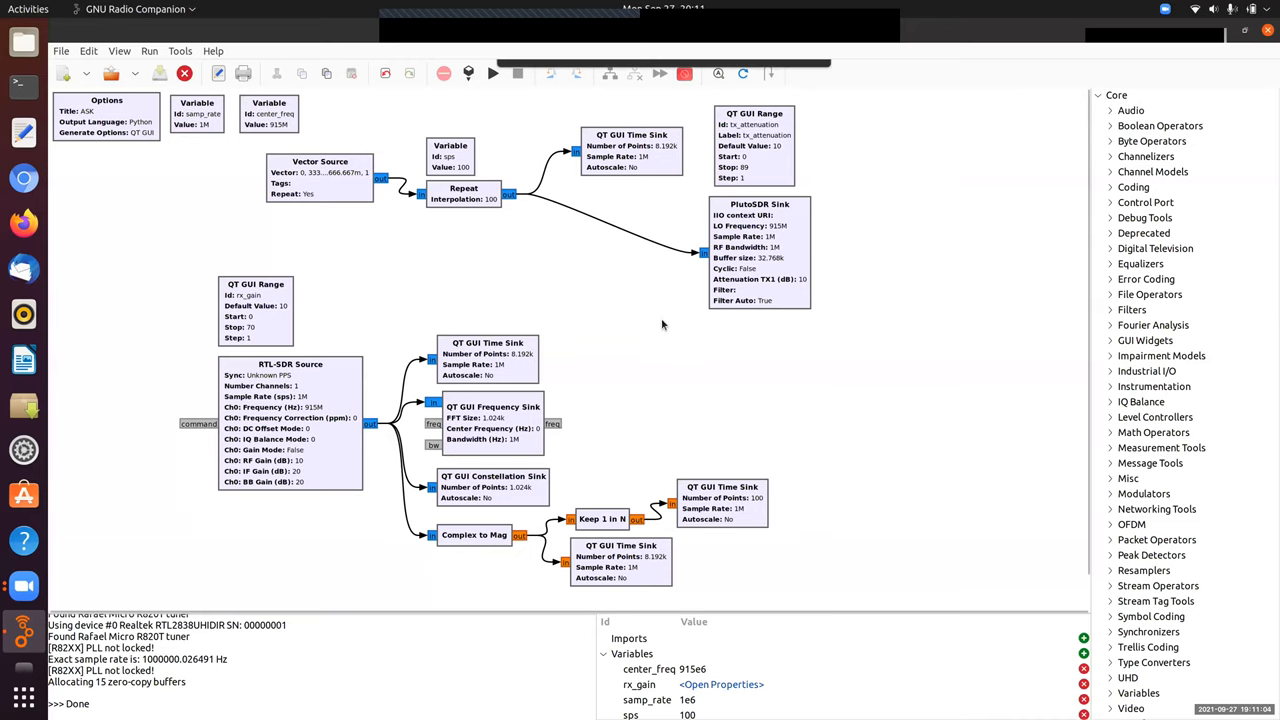
{"action": "mouse_move", "coordinate": [640, 310]}
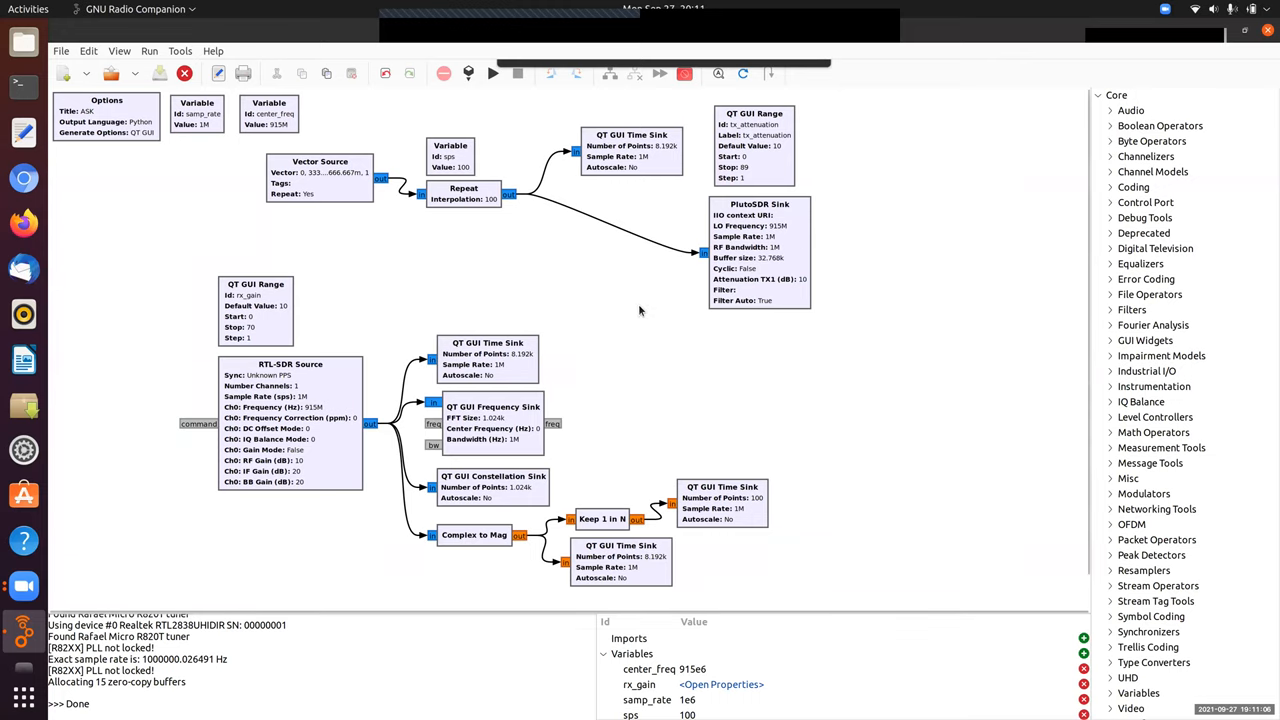
{"action": "mouse_move", "coordinate": [144, 144]}
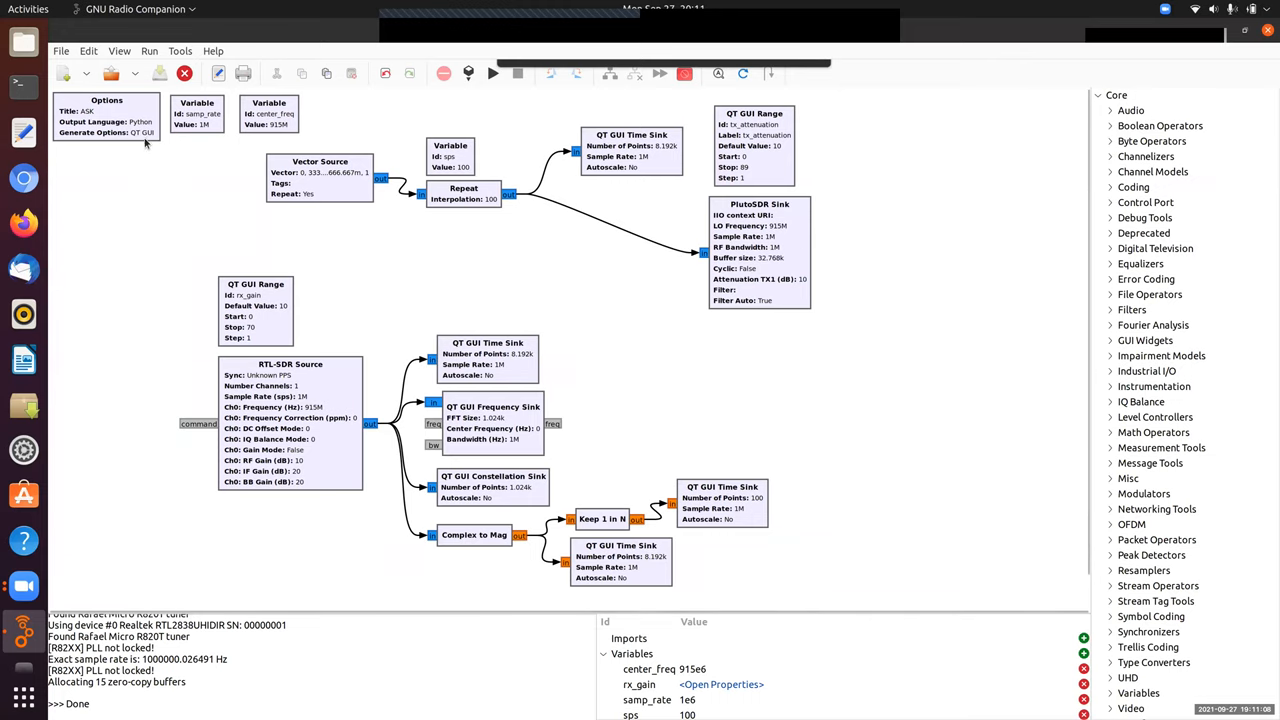
Set the flow graph's title to PSK in the Options block.
{"action": "double_click", "coordinate": [104, 112]}
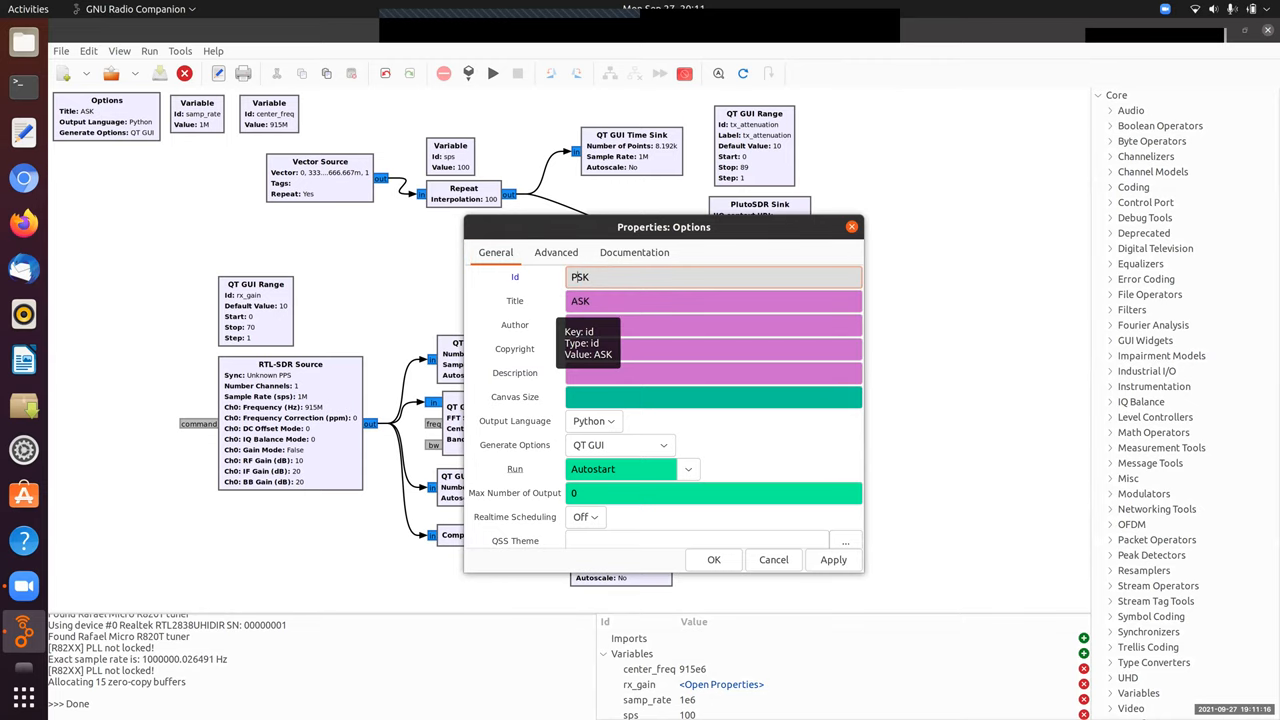
{"action": "type", "text": "PSK"}
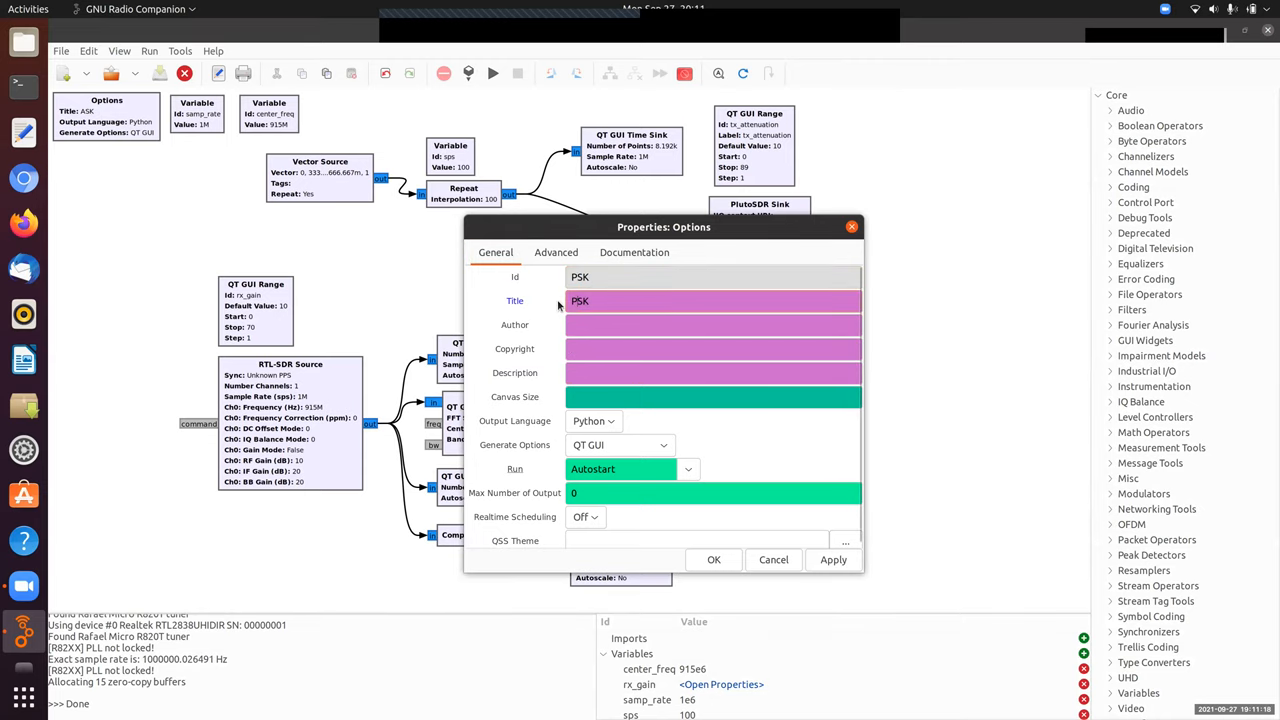
{"action": "left_click", "coordinate": [712, 560]}
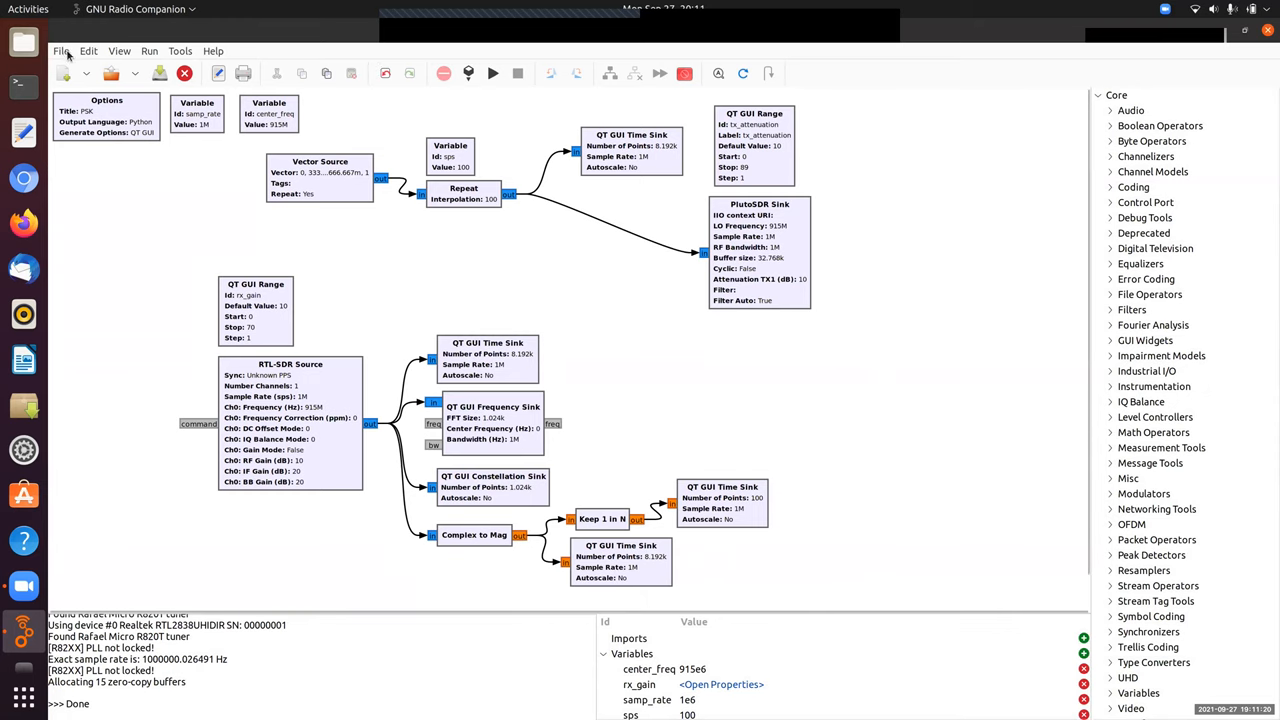
Save the flow graph as a new file named PSK.grc.
{"action": "left_click", "coordinate": [64, 52]}
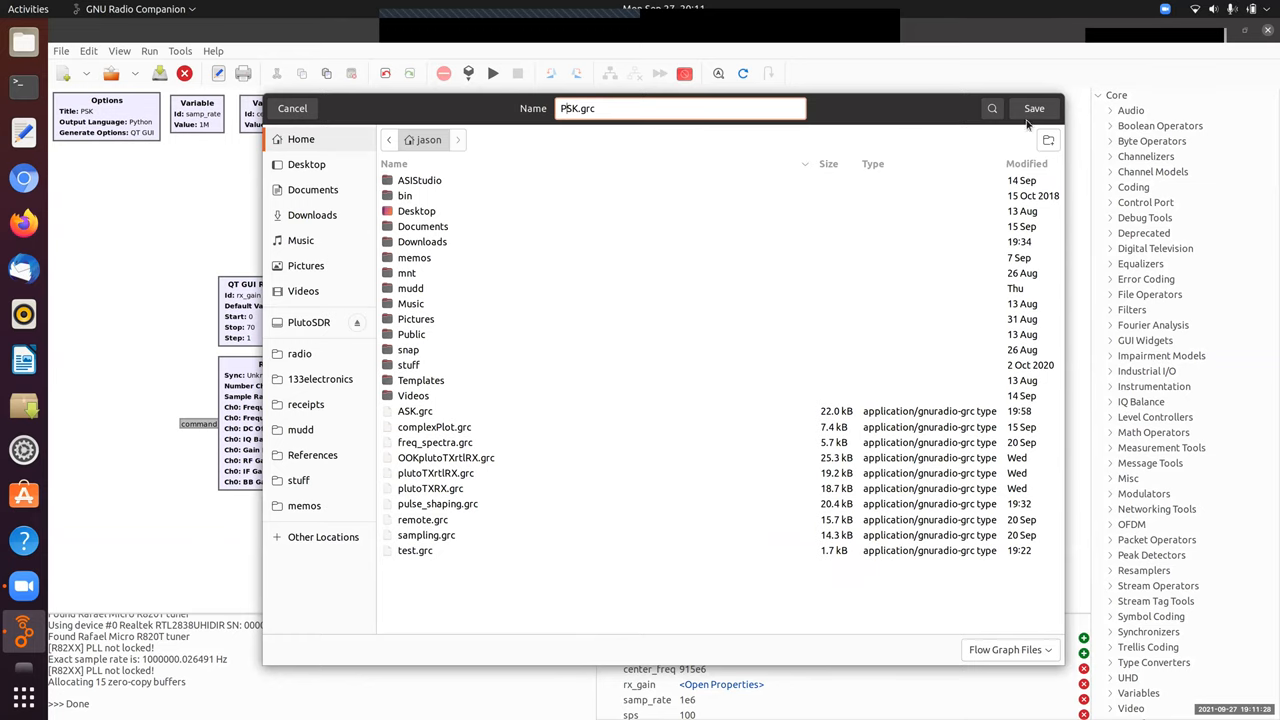
{"action": "left_click", "coordinate": [1032, 108]}
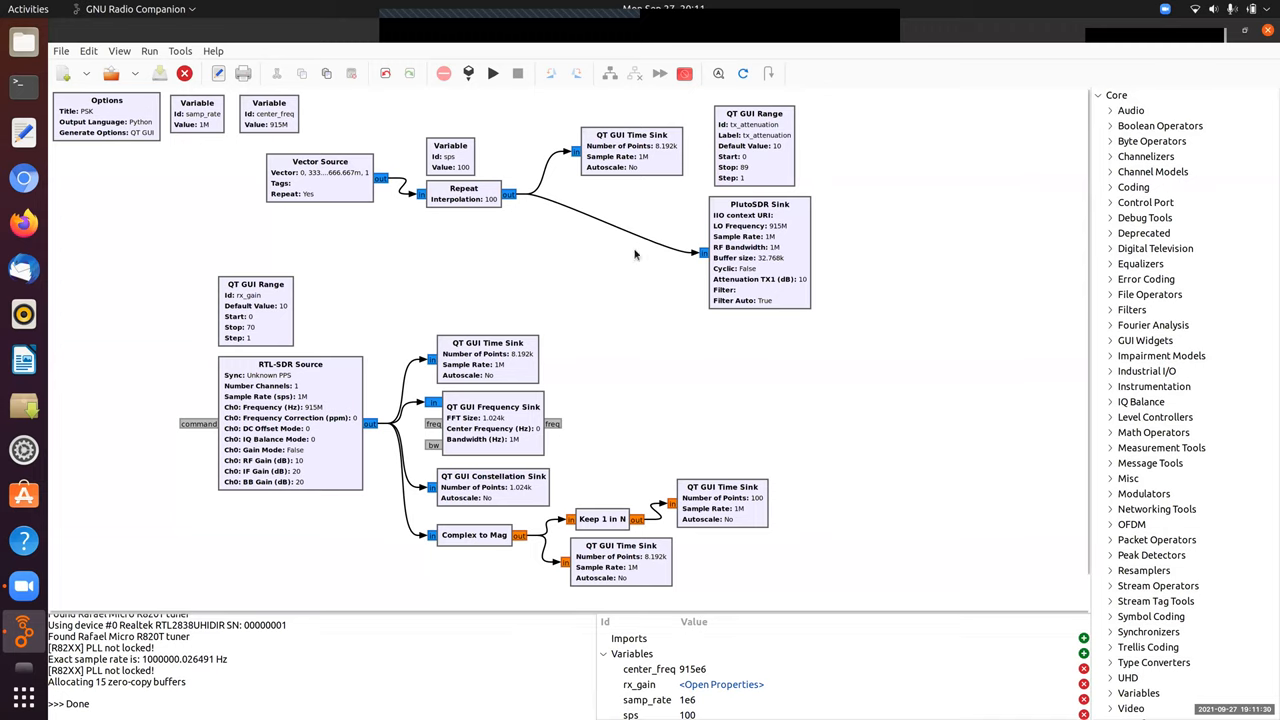
{"action": "mouse_move", "coordinate": [628, 258]}
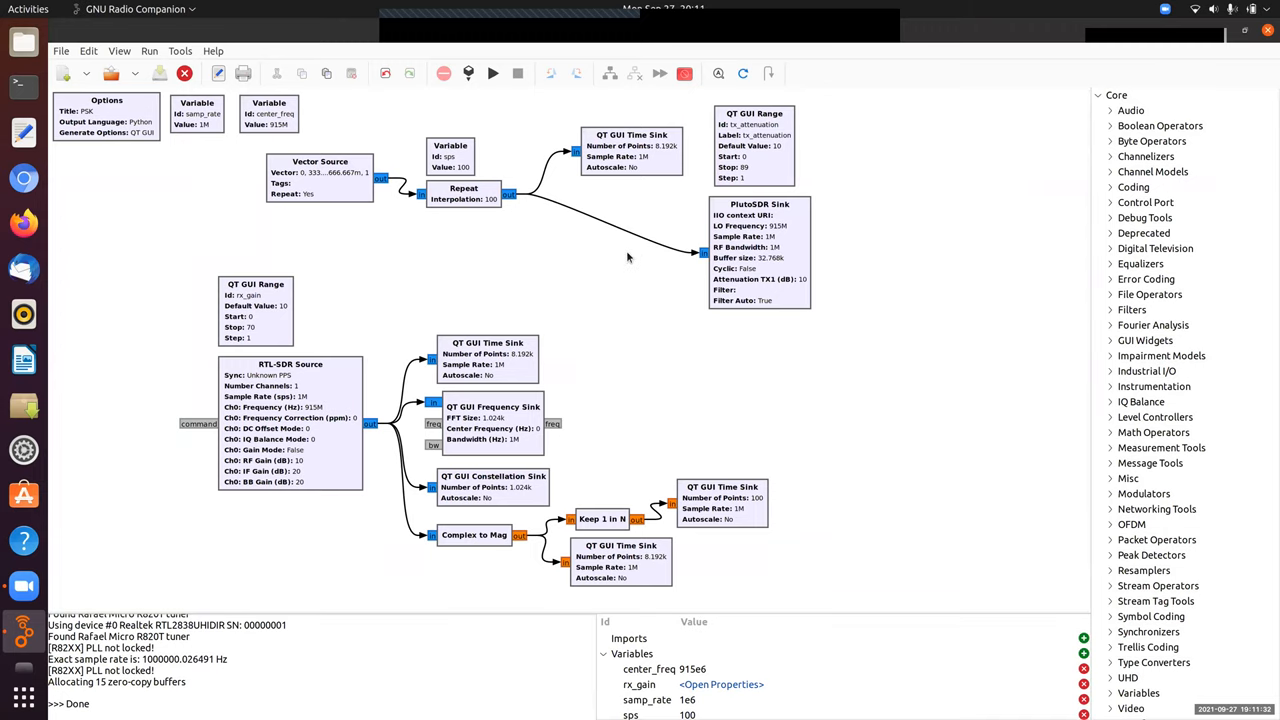
{"action": "mouse_move", "coordinate": [324, 194]}
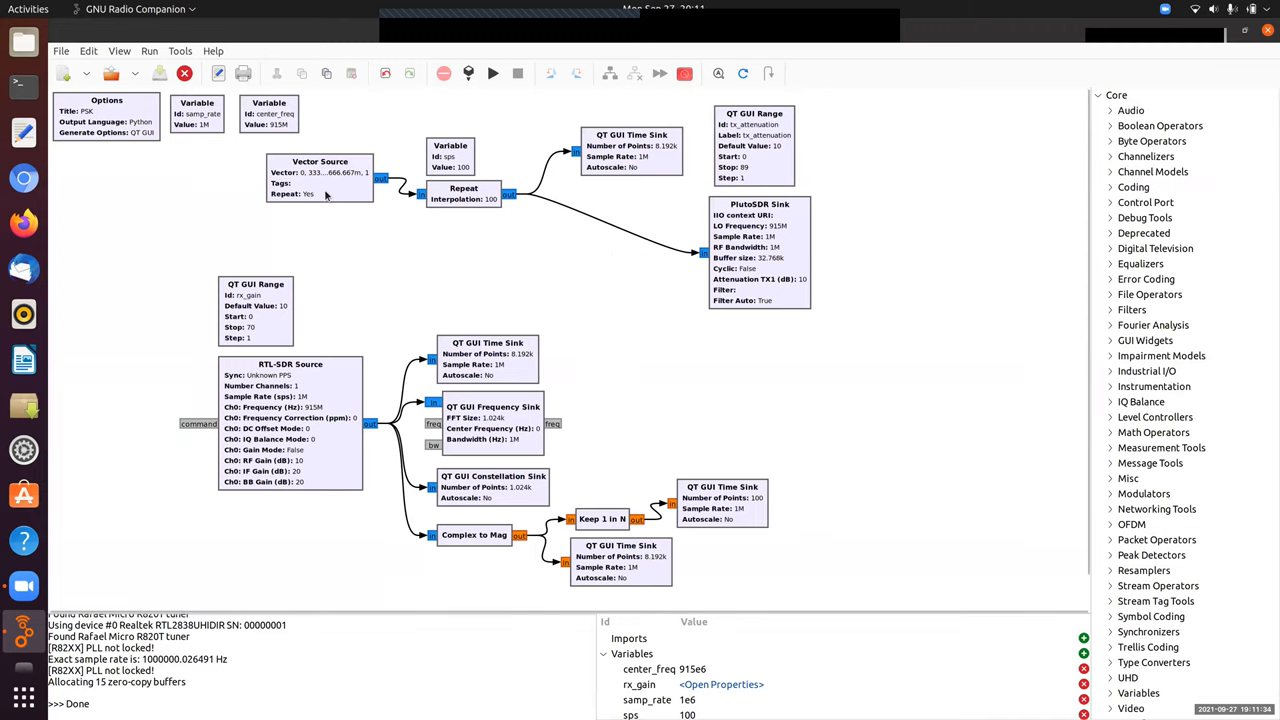
Switch the Vector Source's output type from complex to byte.
{"action": "double_click", "coordinate": [320, 176]}
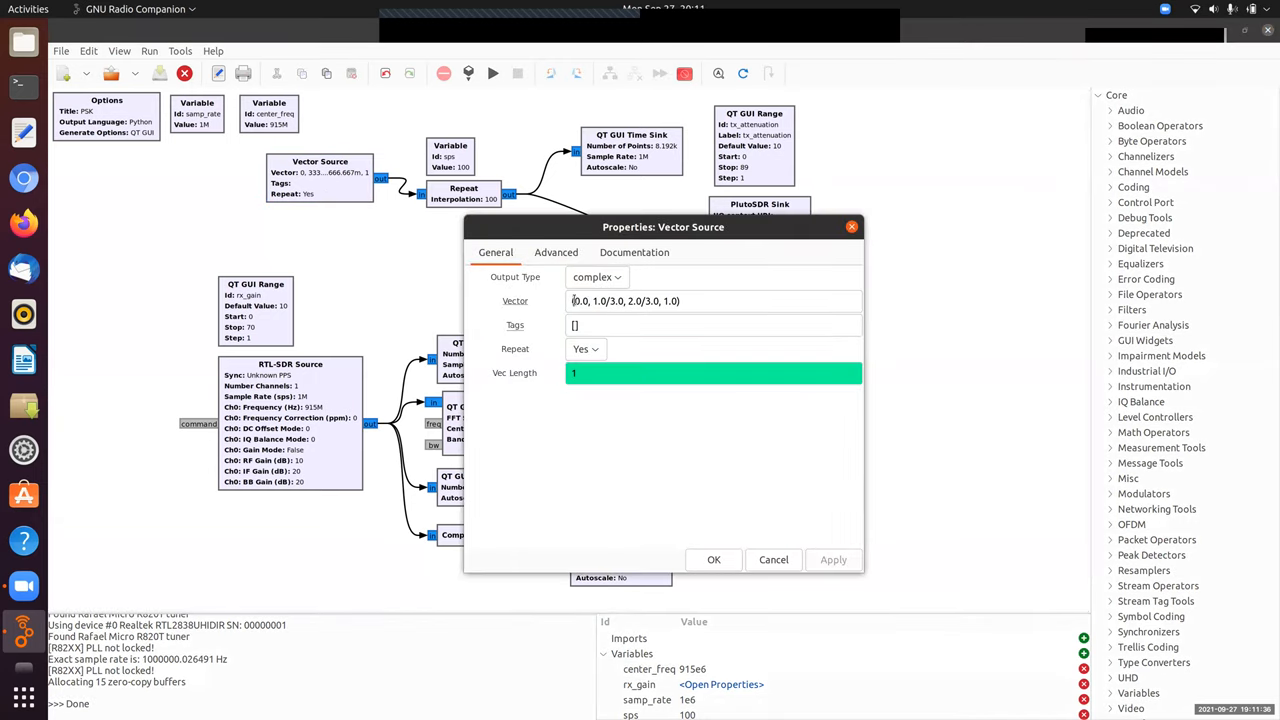
{"action": "triple_click", "coordinate": [712, 300]}
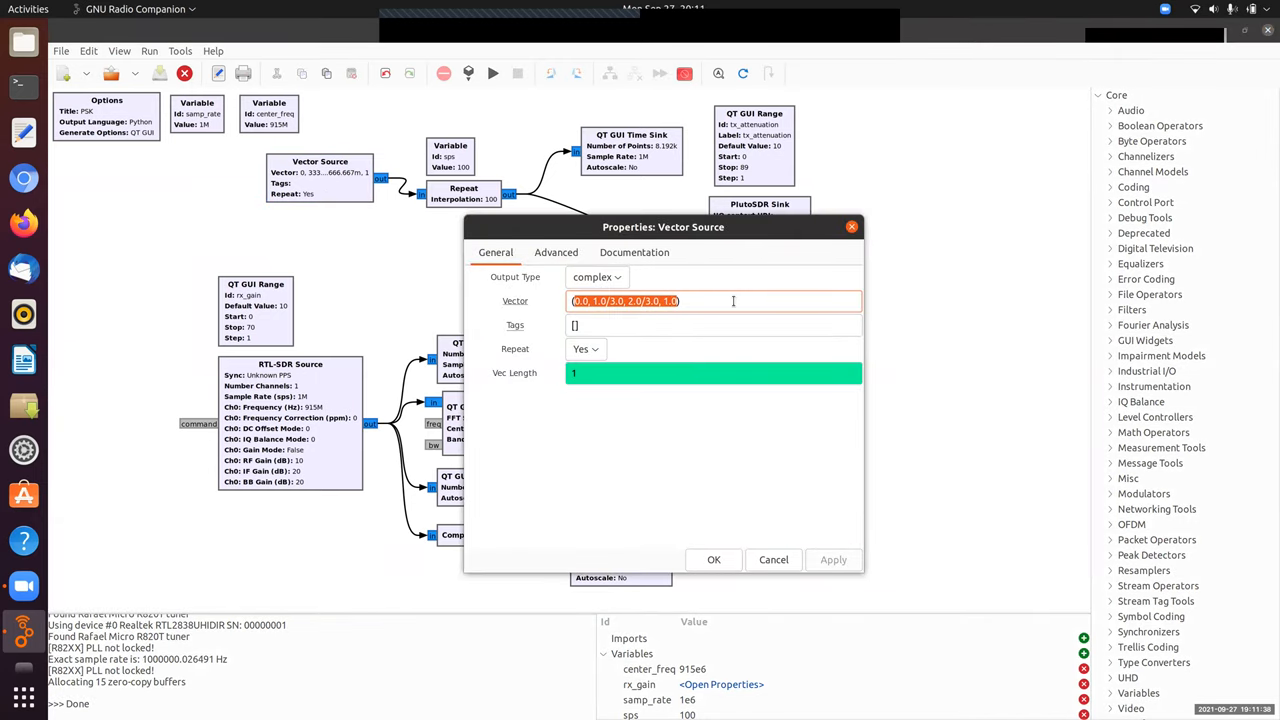
{"action": "mouse_move", "coordinate": [732, 300]}
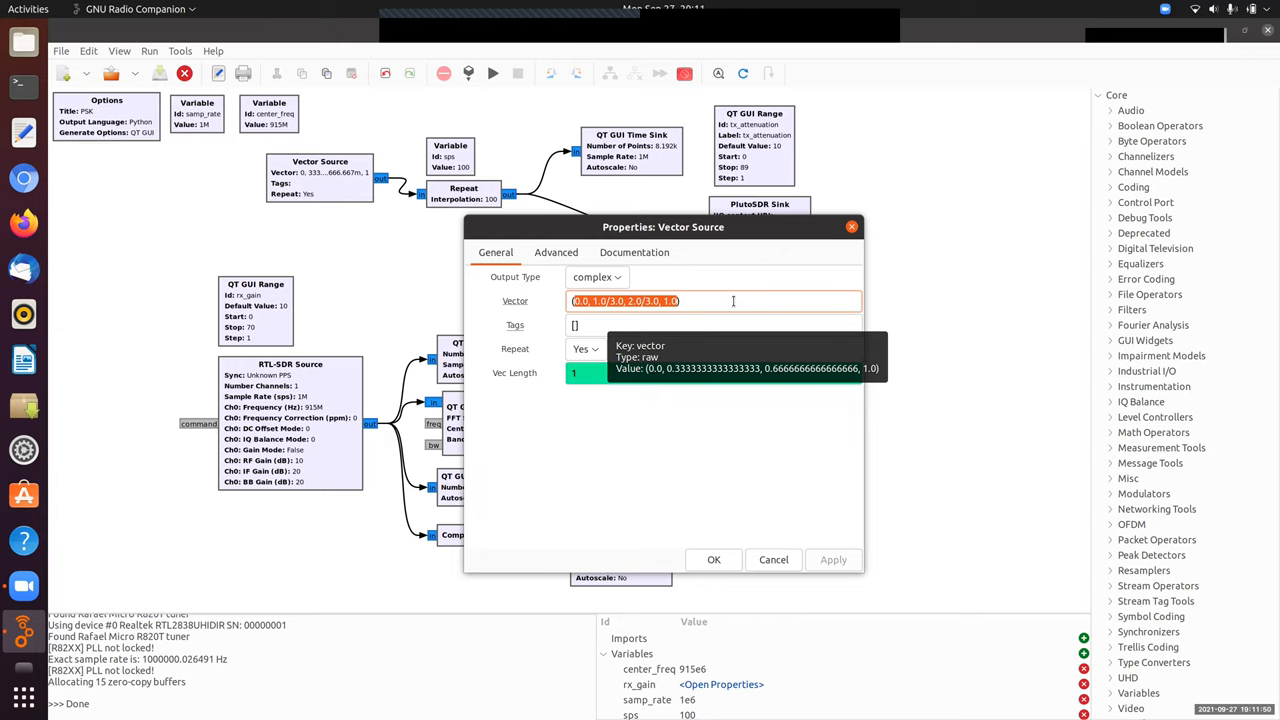
{"action": "left_click", "coordinate": [596, 276]}
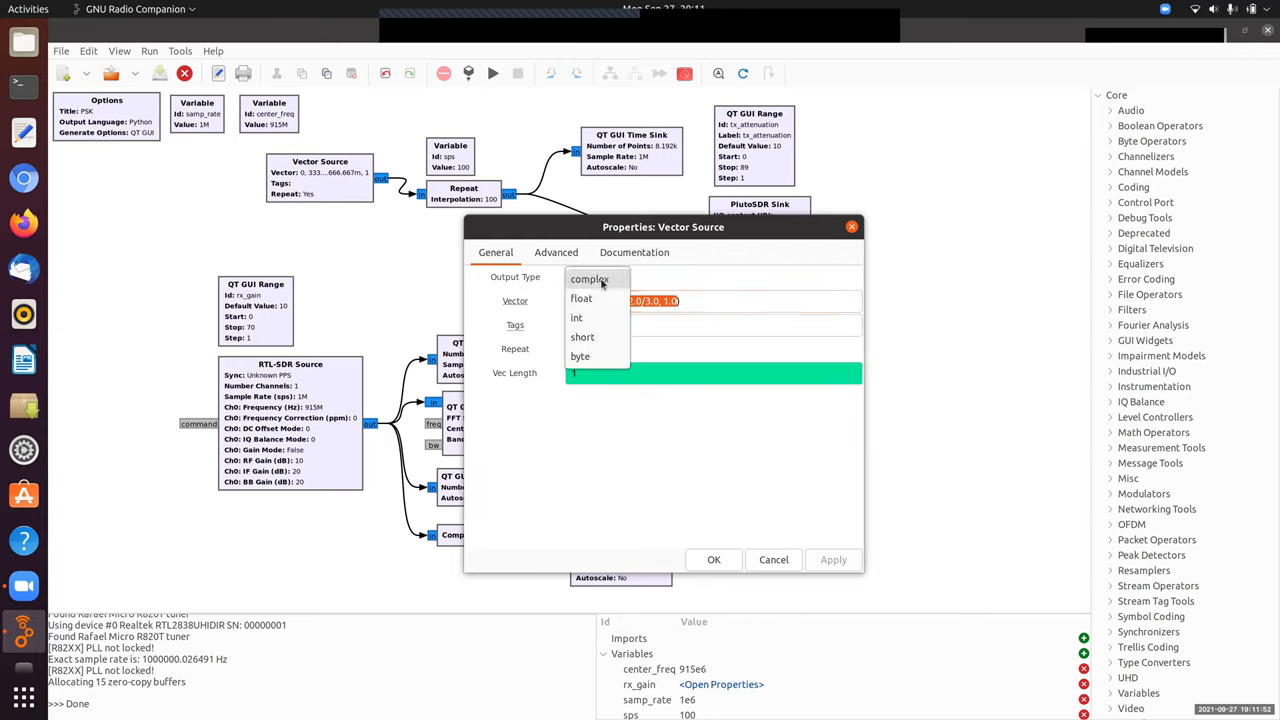
{"action": "mouse_move", "coordinate": [596, 356]}
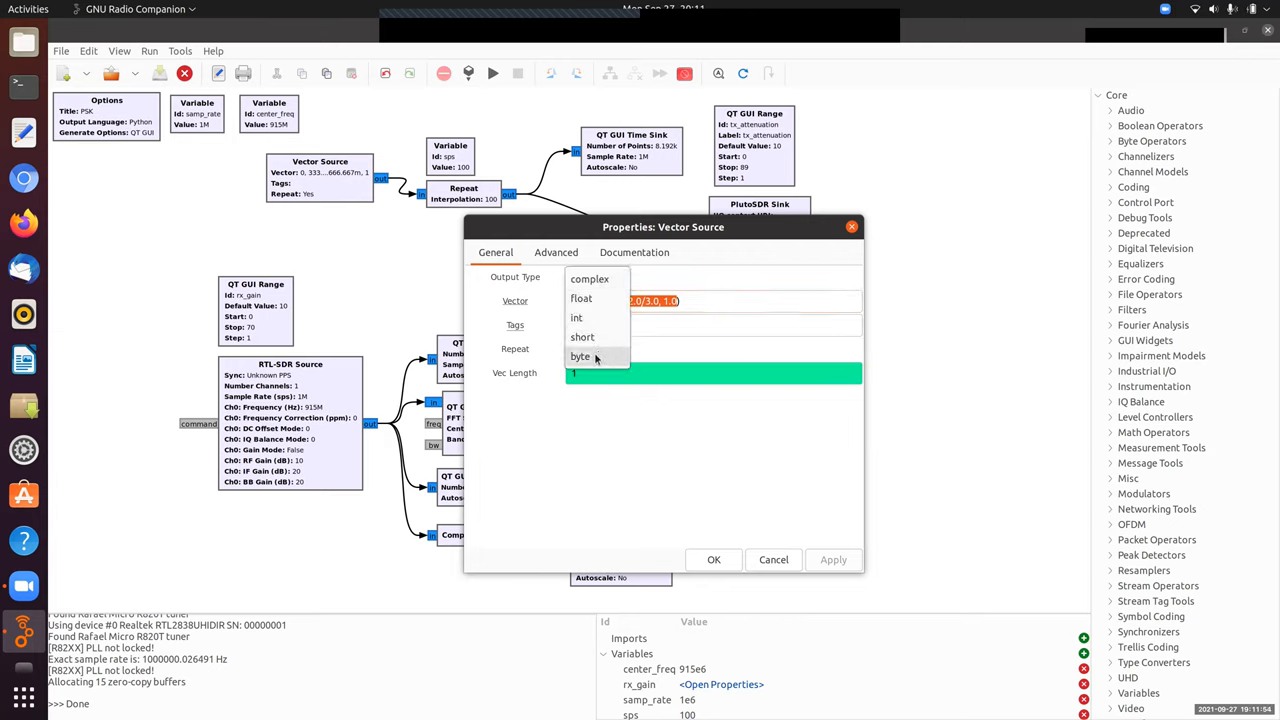
{"action": "left_click", "coordinate": [580, 356]}
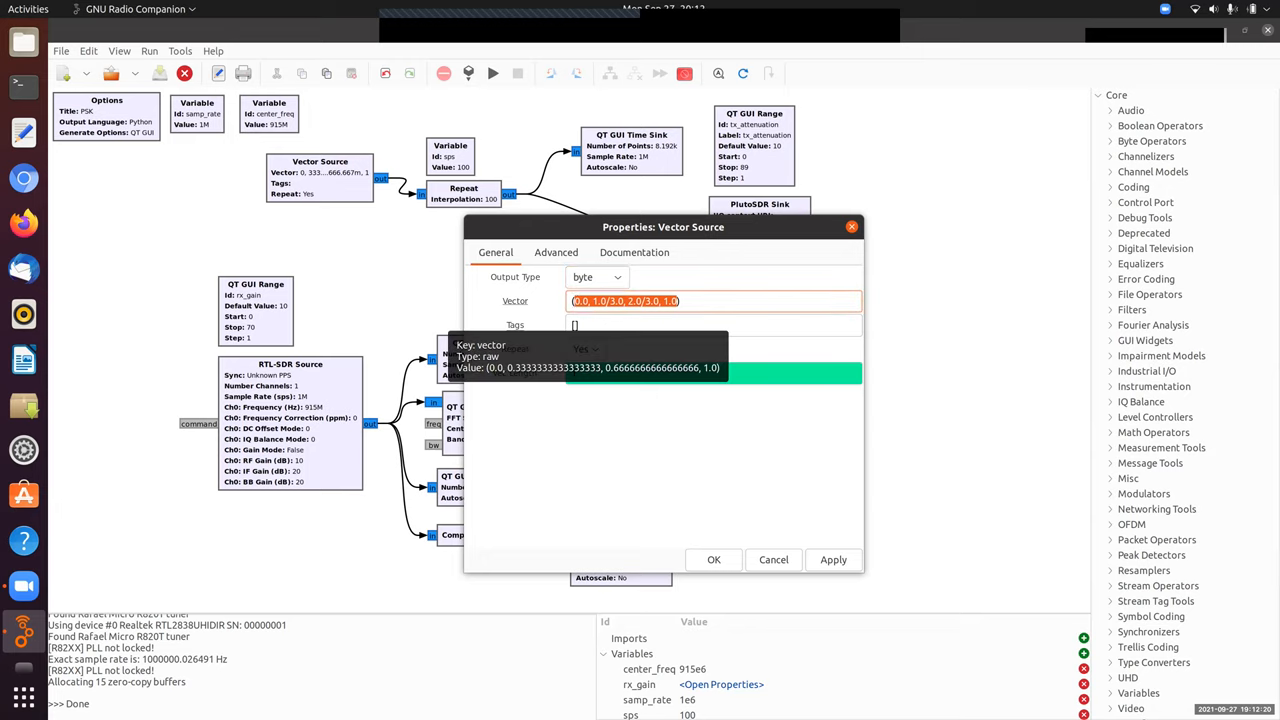
Set the Vector Source's vector to the bit pattern (0,1,0,1,0,0,0,1,1,1,1,1) and apply it.
{"action": "type", "text": "(0,1,0)"}
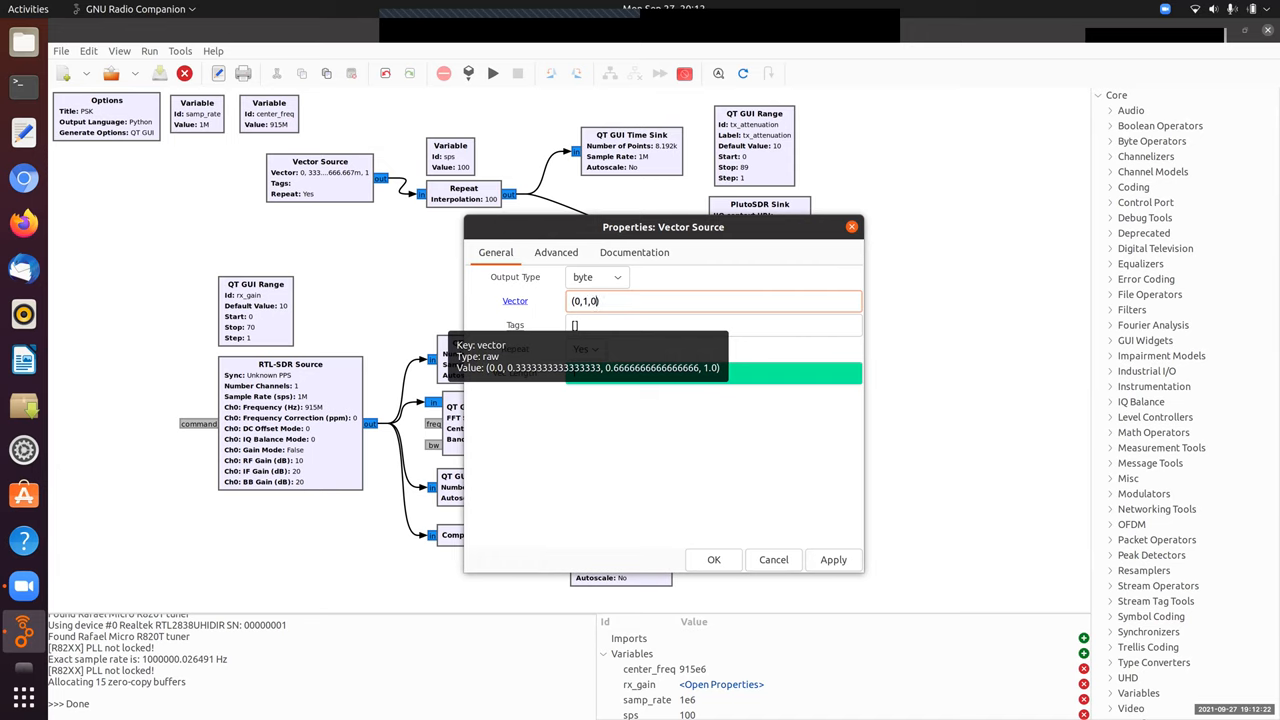
{"action": "type", "text": ",1"}
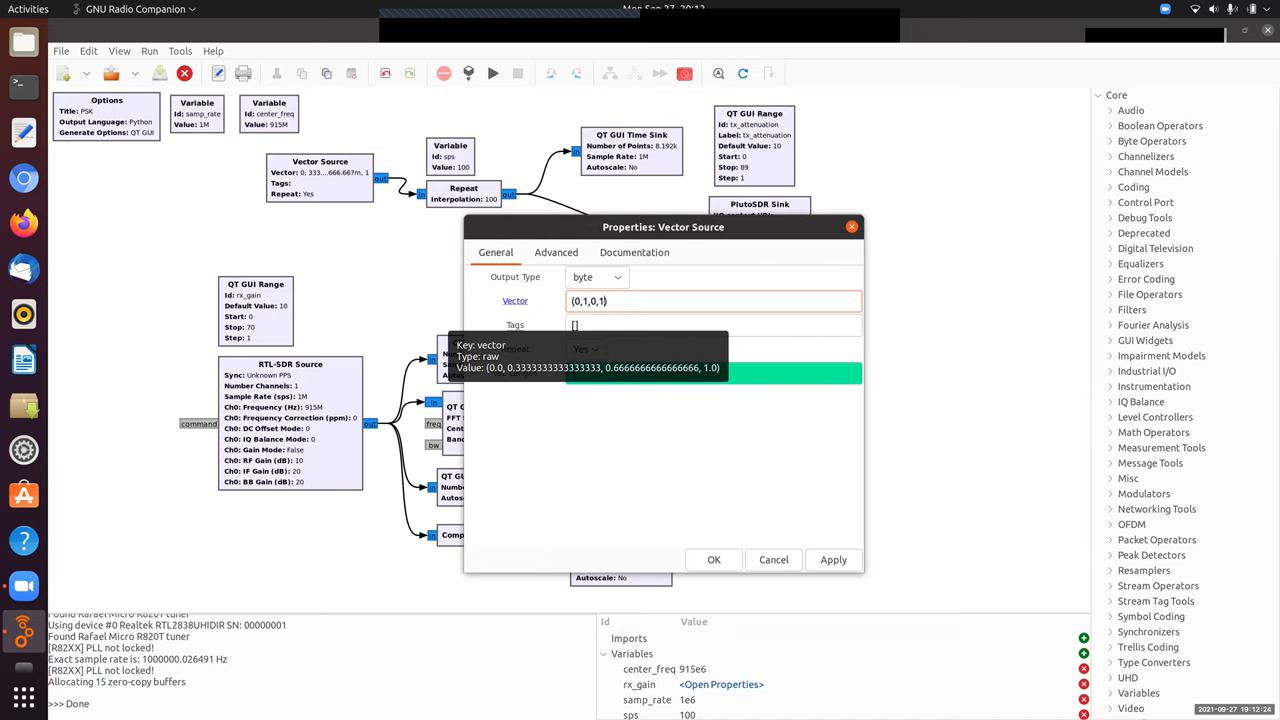
{"action": "type", "text": ","}
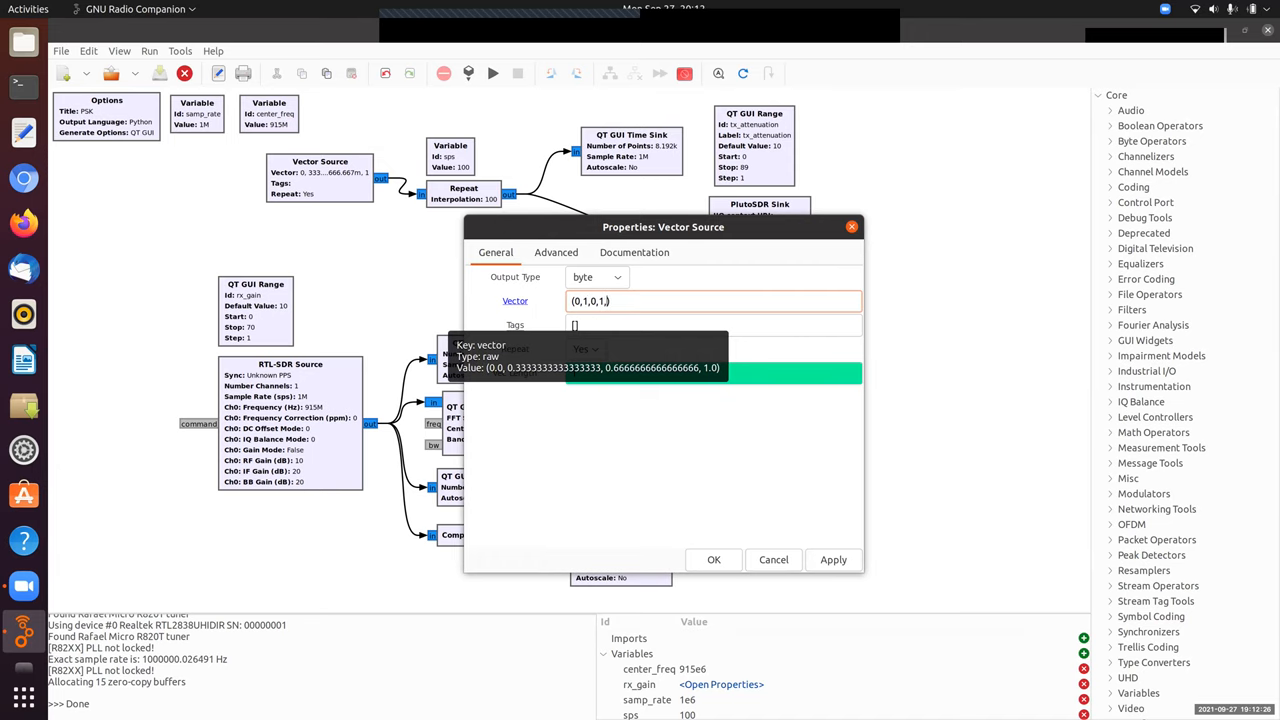
{"action": "type", "text": "0,0,0,"}
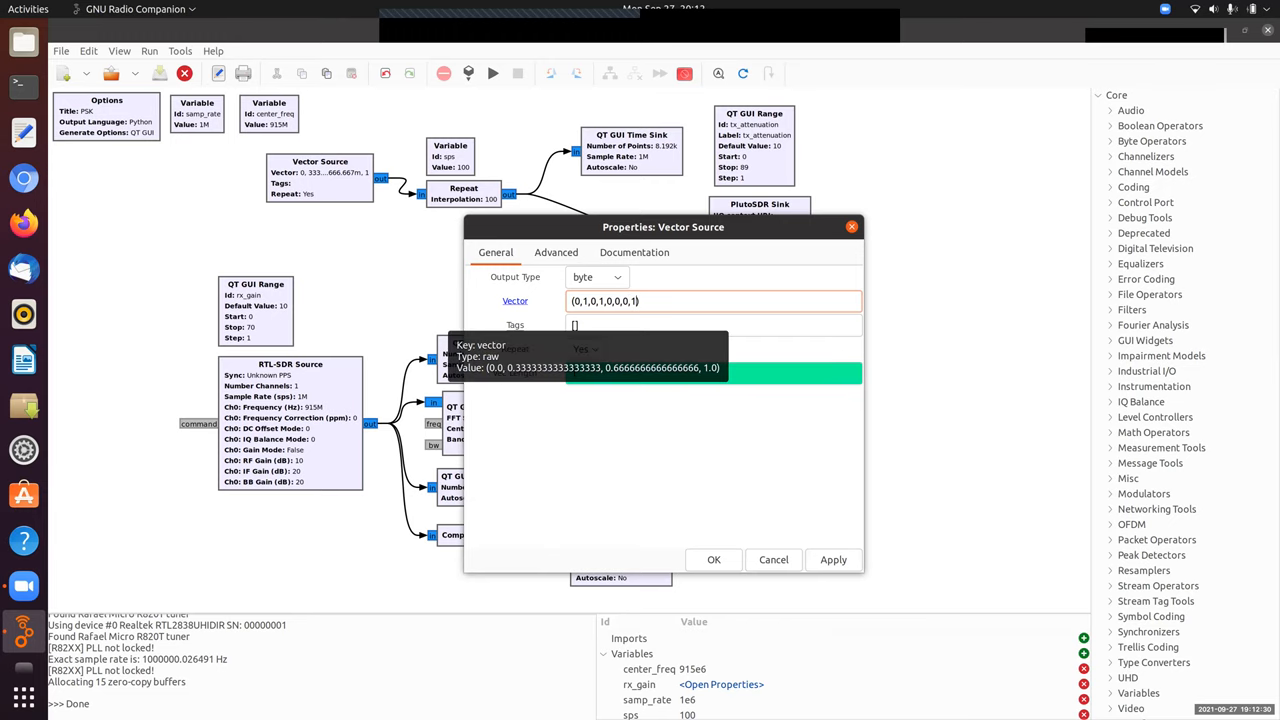
{"action": "type", "text": "1,0,0,0,1,1,1,1"}
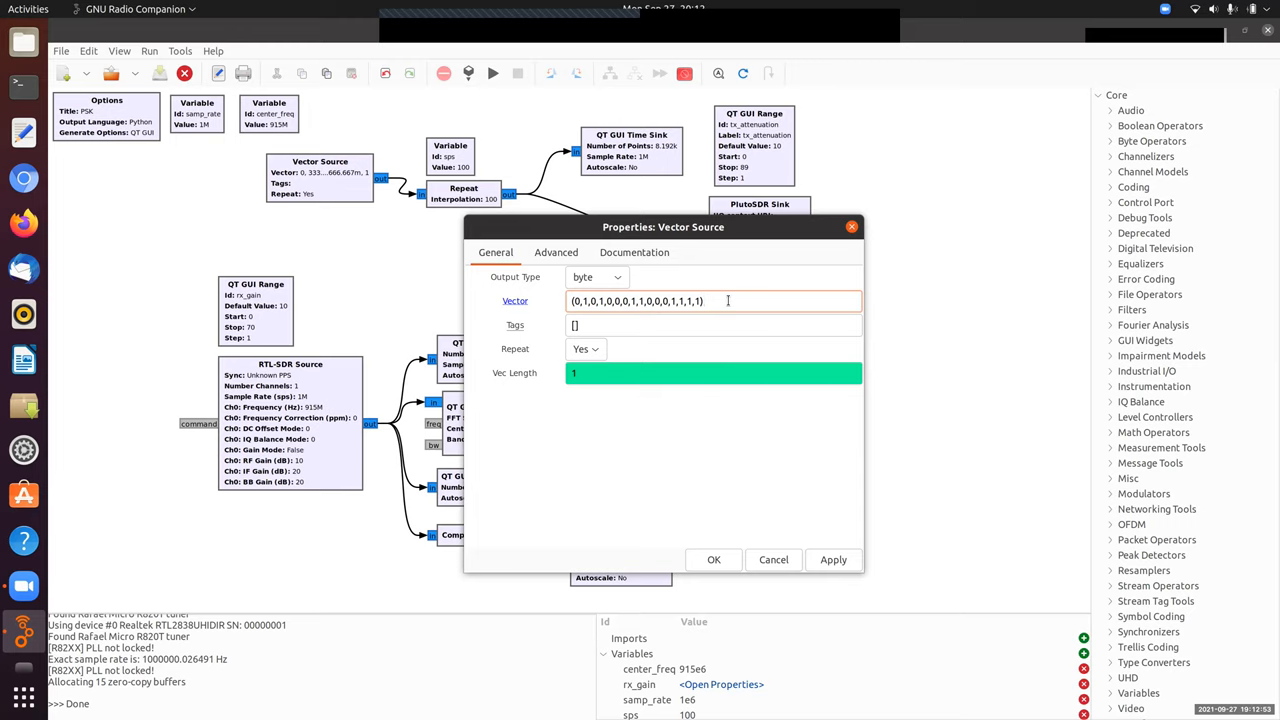
{"action": "mouse_move", "coordinate": [680, 300]}
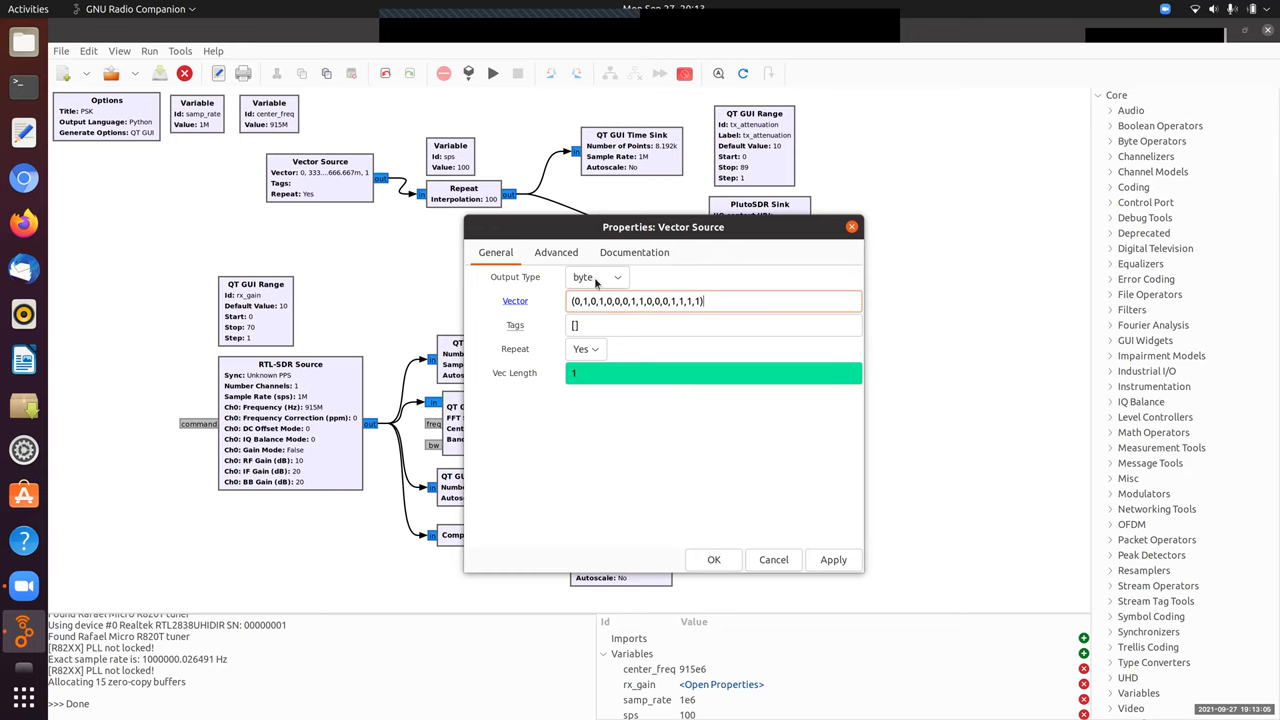
{"action": "left_click", "coordinate": [712, 560]}
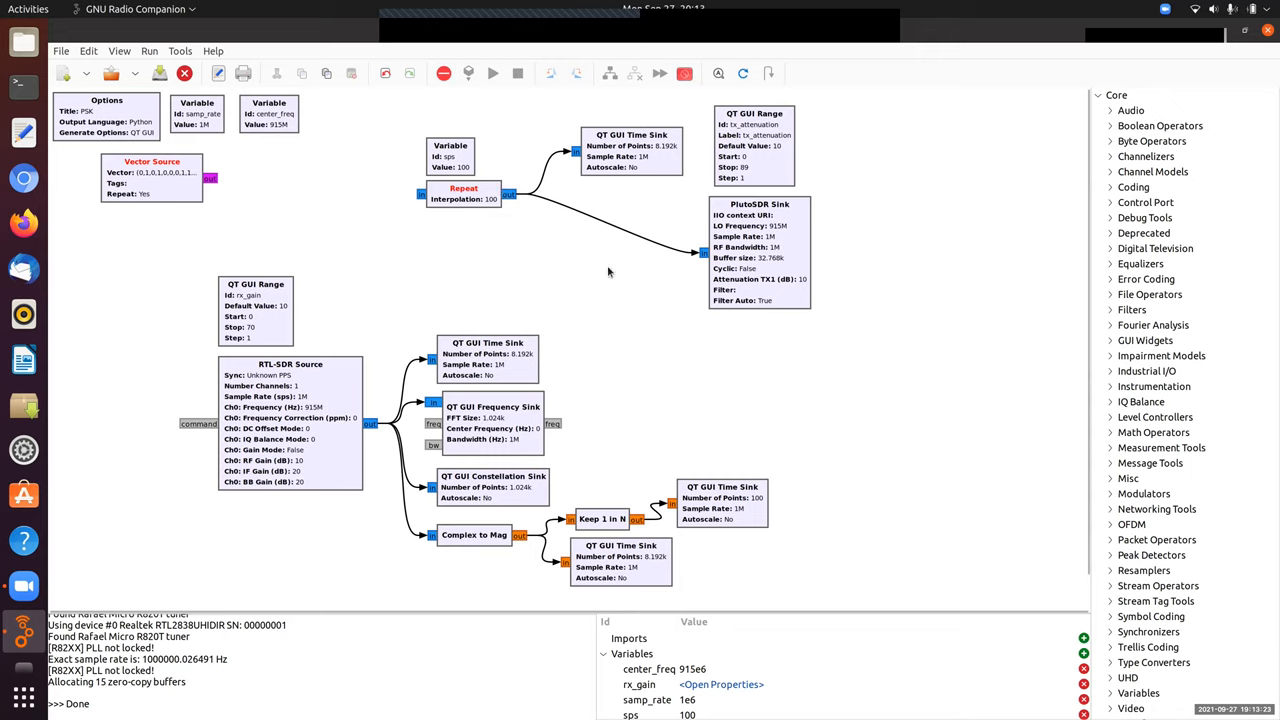
{"action": "mouse_move", "coordinate": [872, 296]}
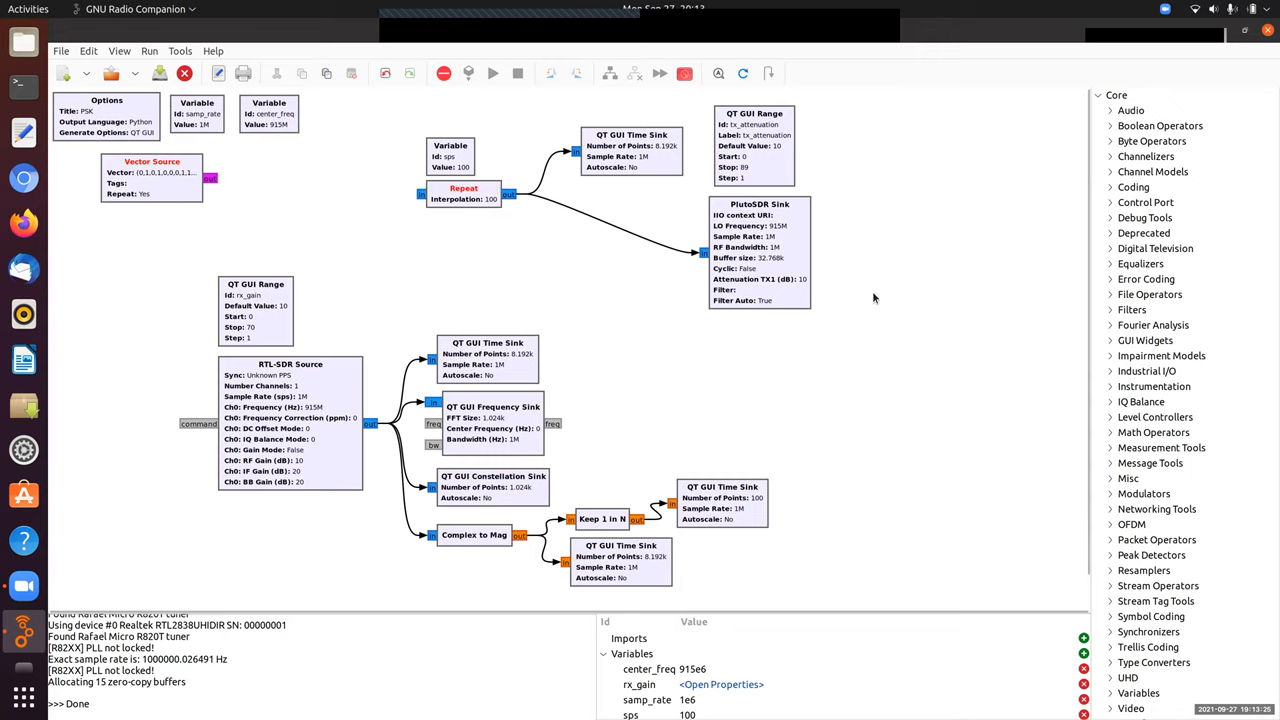
Find Chunks to Symbols via a 'symb' search and place it beside the Vector Source.
{"action": "type", "text": "symbol"}
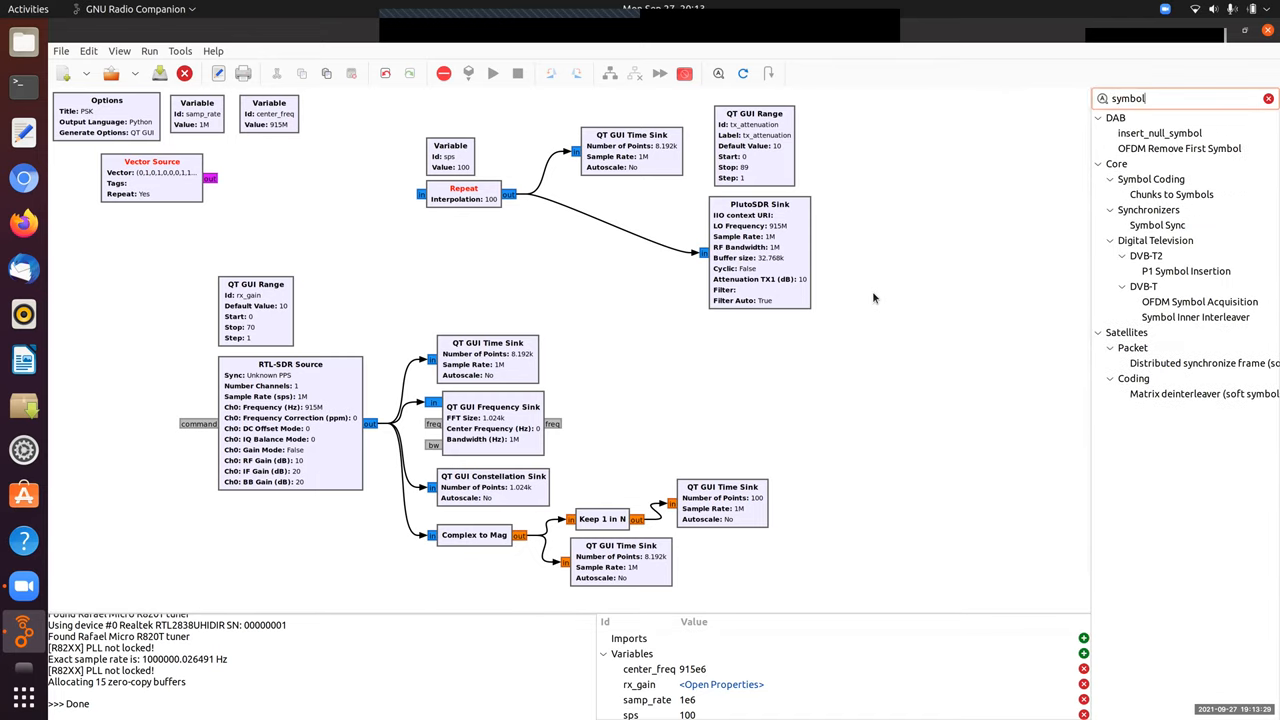
{"action": "left_click", "coordinate": [1172, 194]}
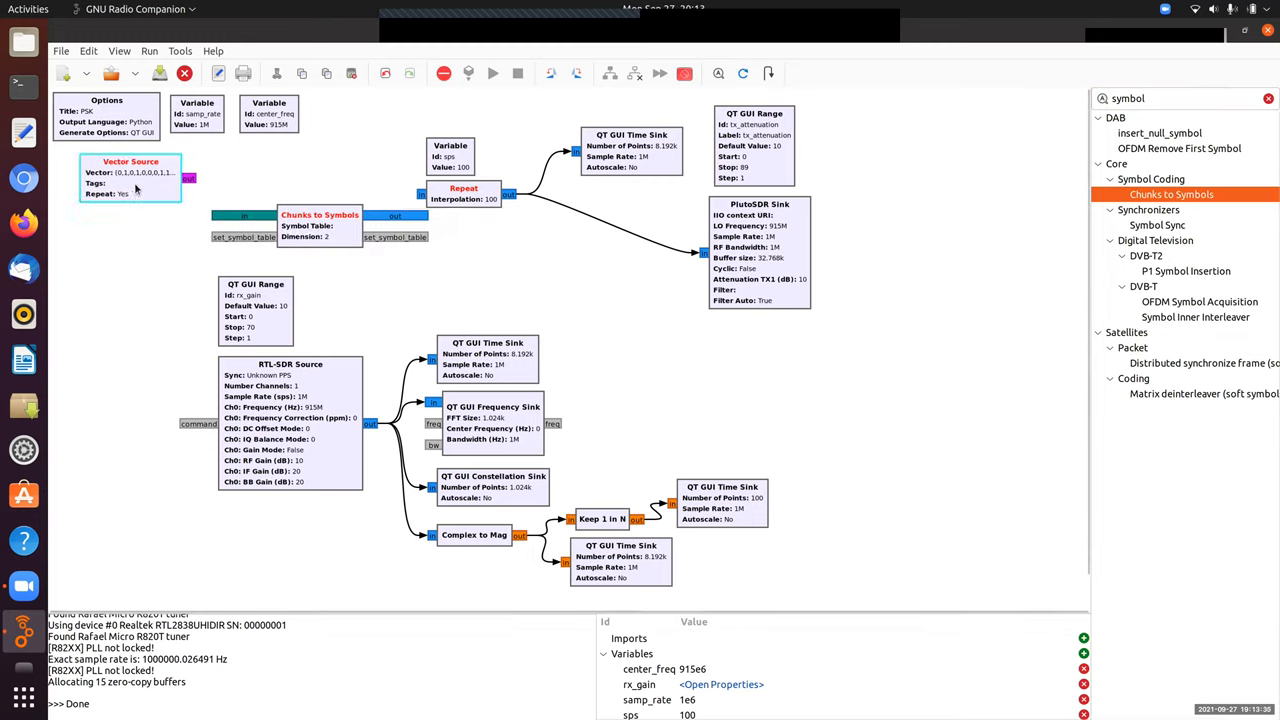
{"action": "left_click", "coordinate": [304, 220]}
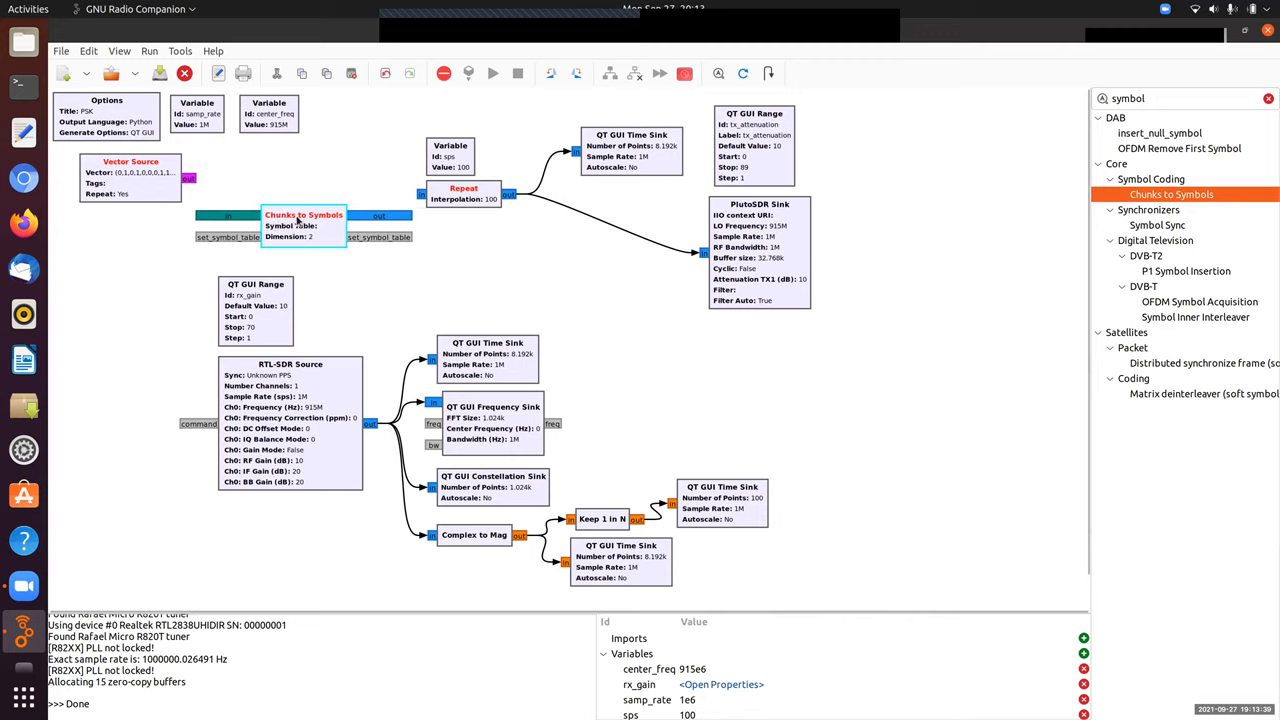
Configure Chunks to Symbols for byte input, complex output and symbol table [-1,+1].
{"action": "double_click", "coordinate": [304, 216]}
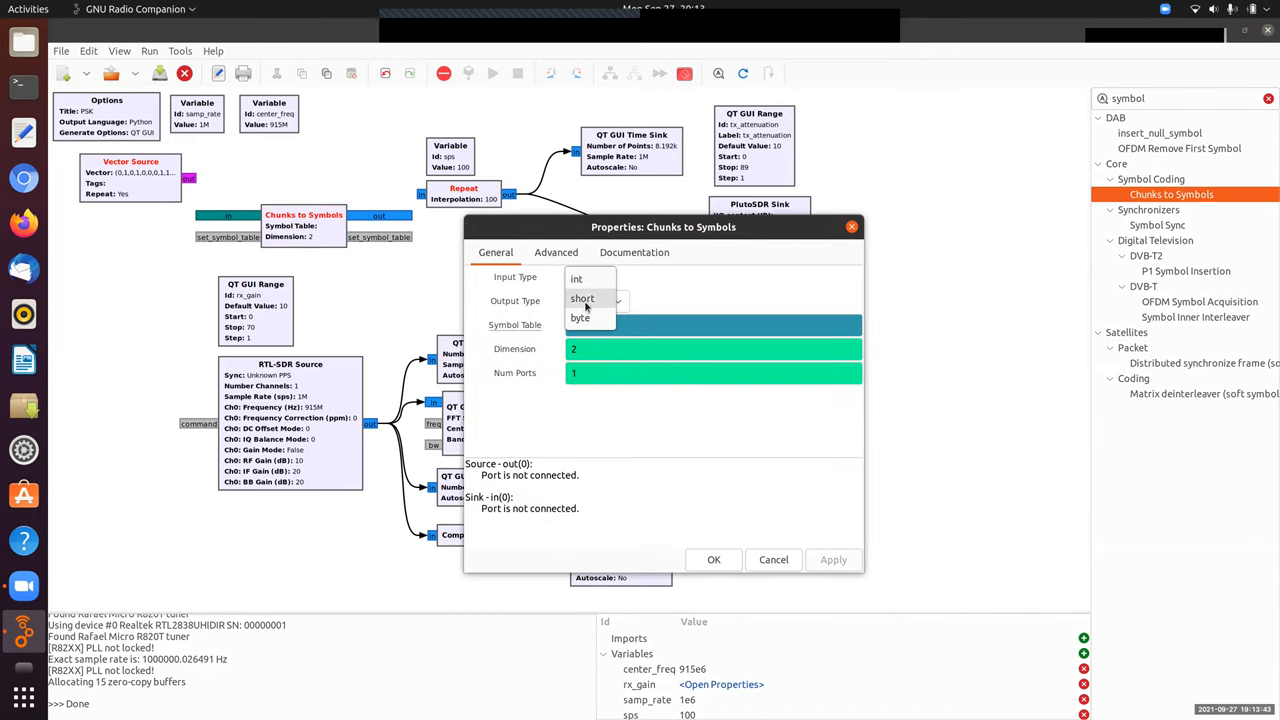
{"action": "left_click", "coordinate": [580, 316]}
{"action": "type", "text": "("}
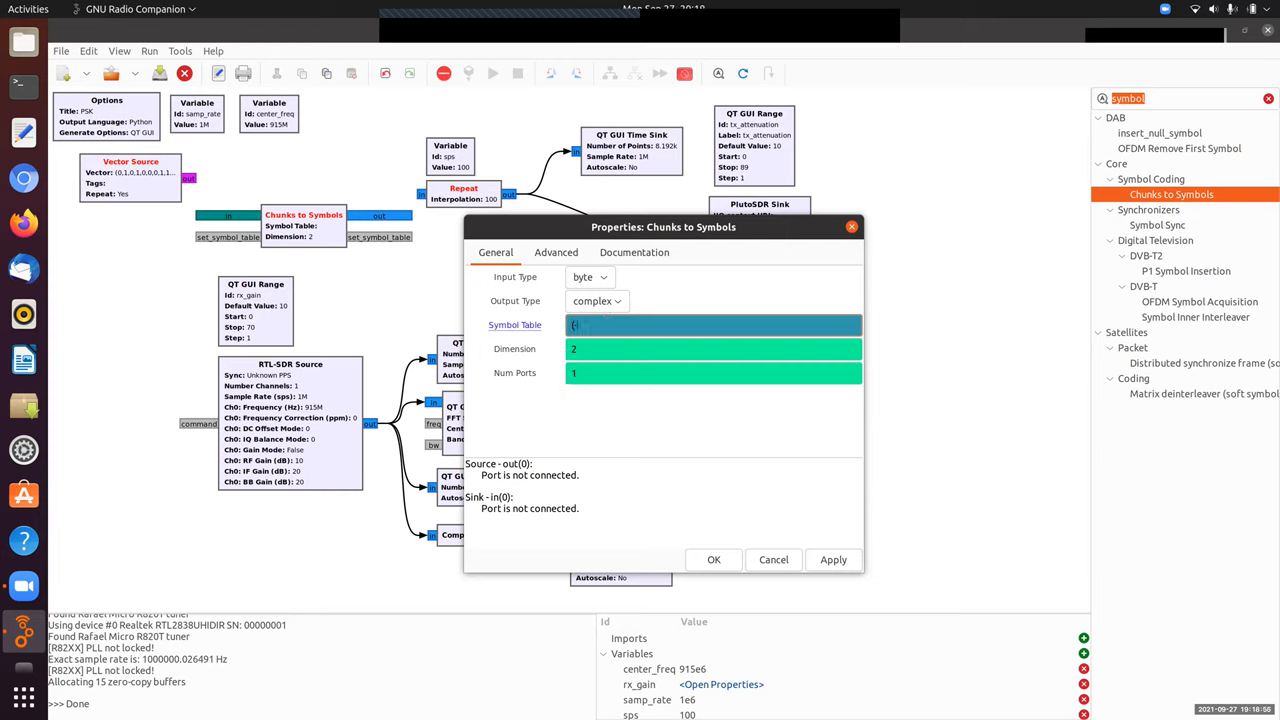
{"action": "type", "text": "-1,+"}
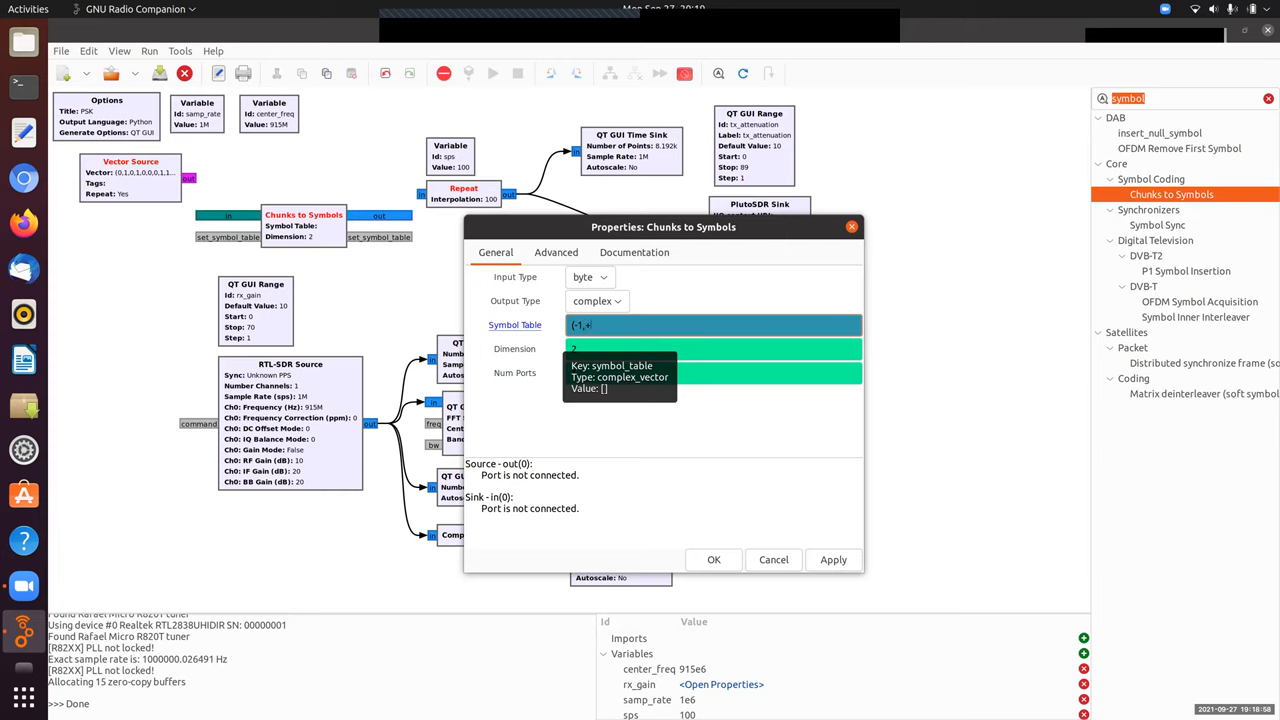
{"action": "type", "text": "1)"}
{"action": "left_click", "coordinate": [712, 348]}
{"action": "type", "text": "1"}
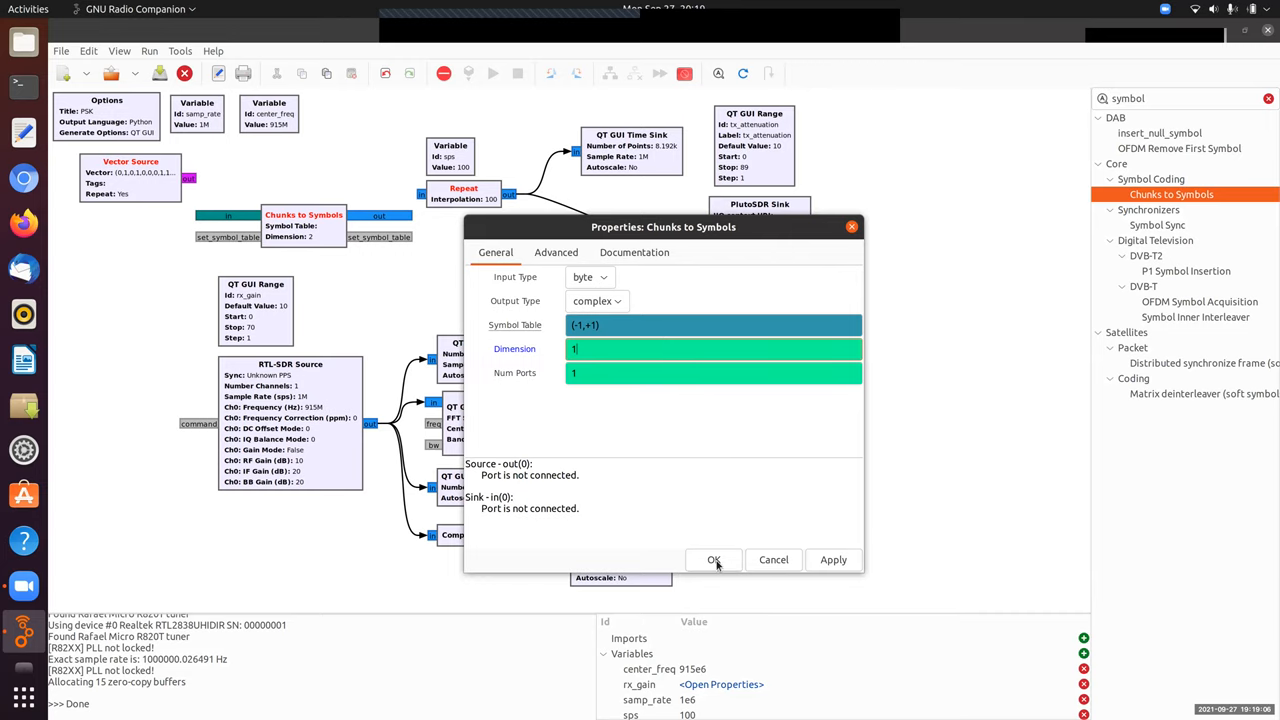
{"action": "left_click", "coordinate": [712, 560]}
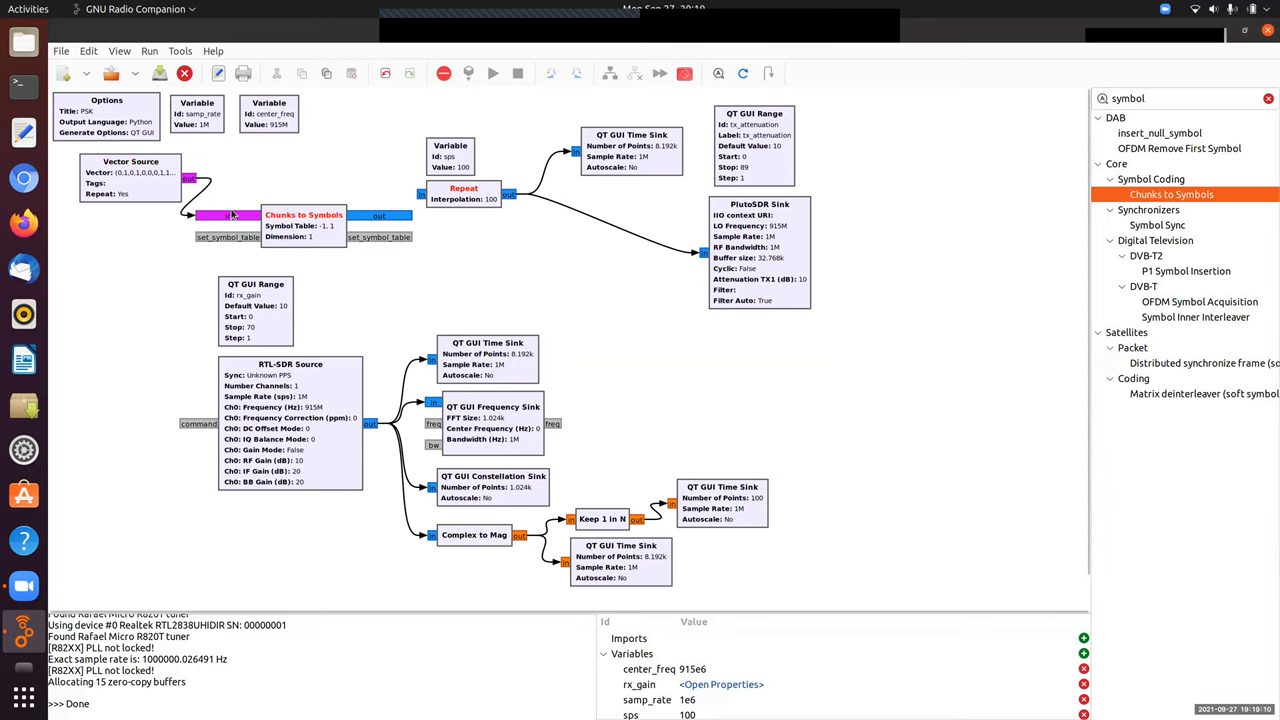
{"action": "mouse_move", "coordinate": [380, 216]}
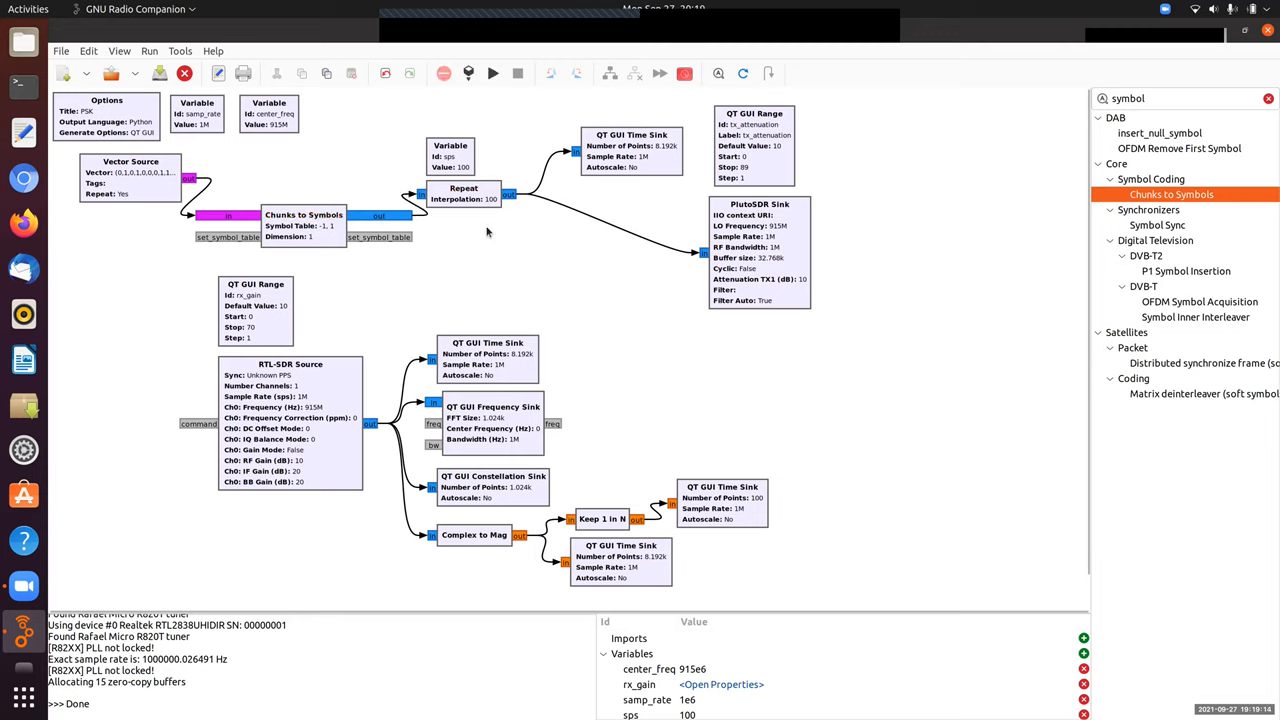
{"action": "mouse_move", "coordinate": [336, 236]}
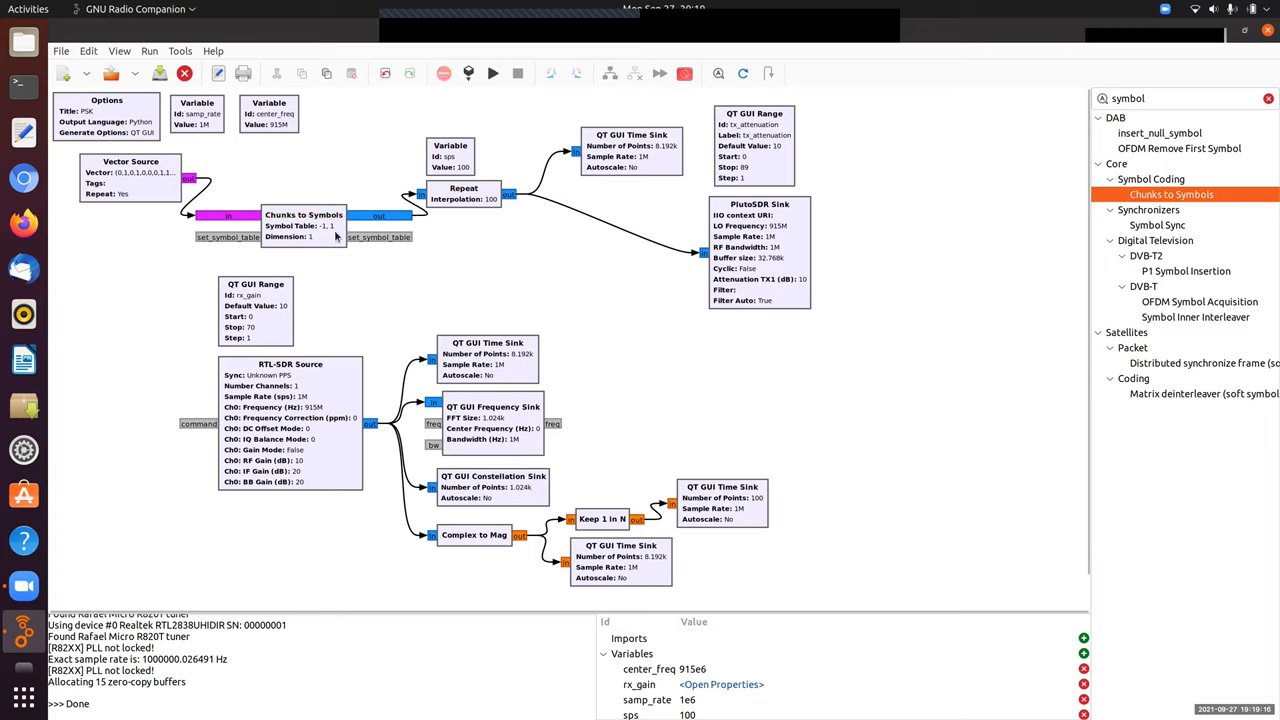
{"action": "mouse_move", "coordinate": [428, 196]}
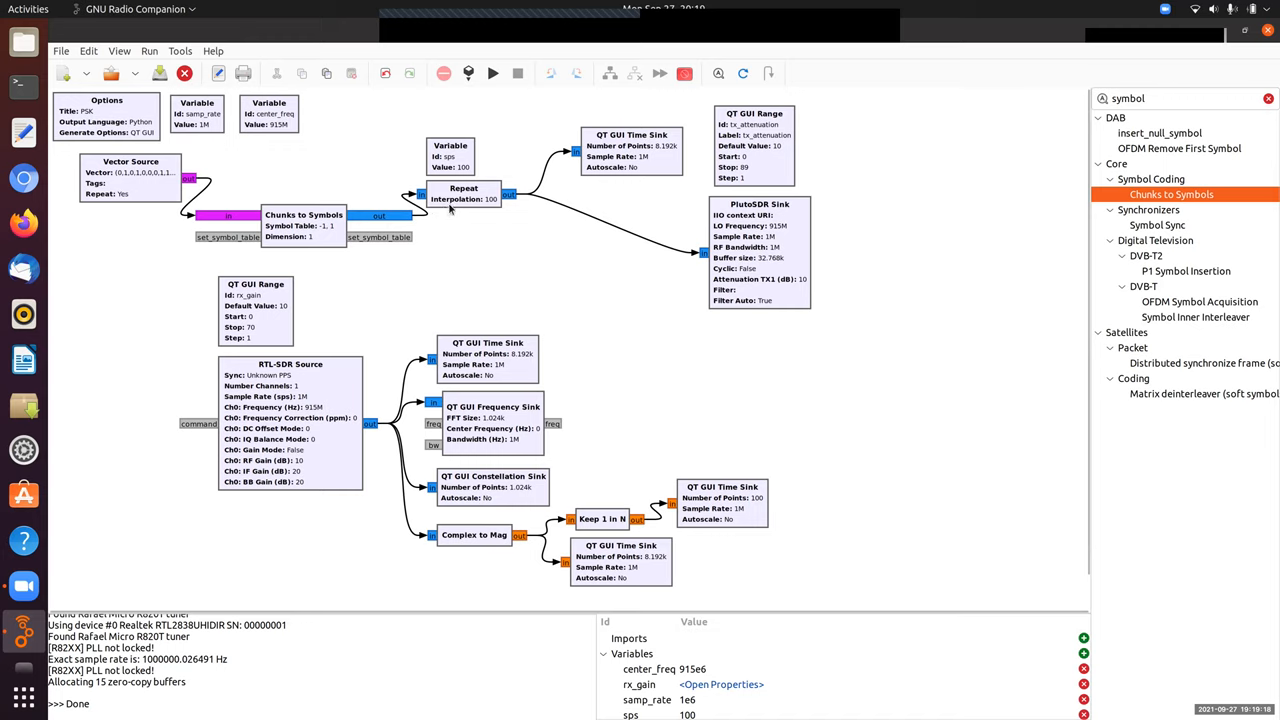
{"action": "mouse_move", "coordinate": [326, 236]}
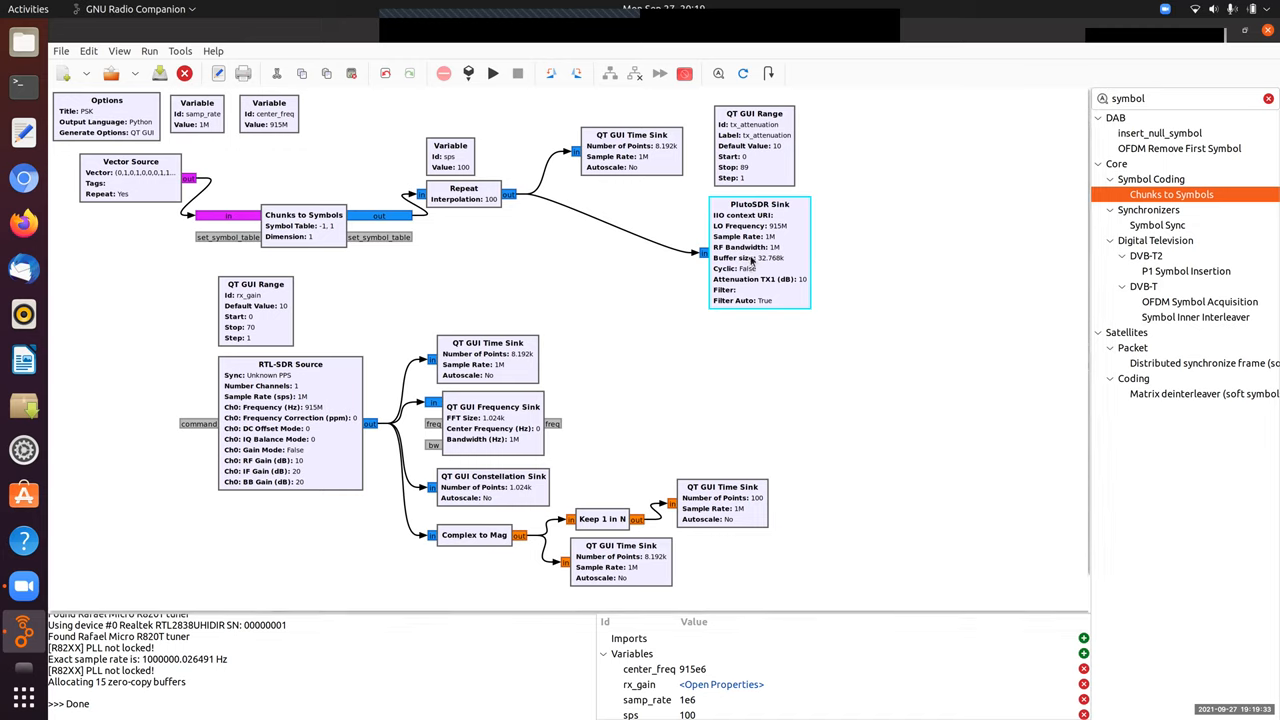
{"action": "mouse_move", "coordinate": [784, 242]}
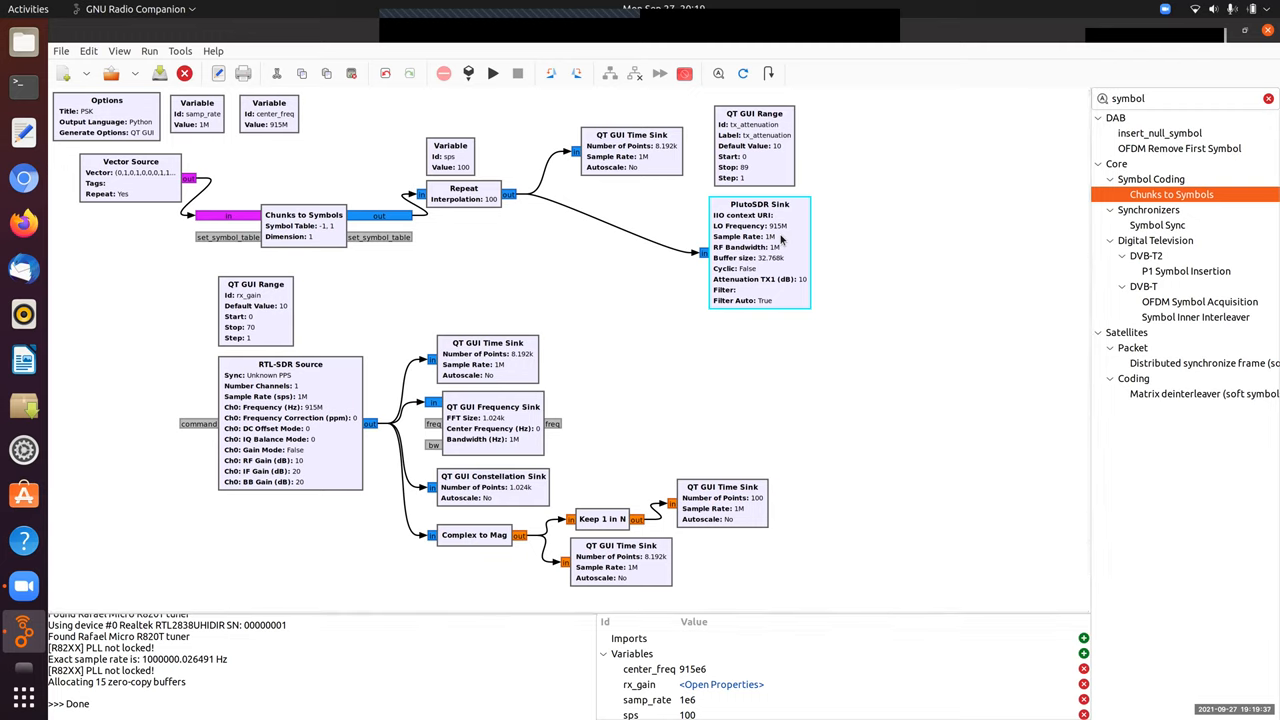
{"action": "mouse_move", "coordinate": [560, 272]}
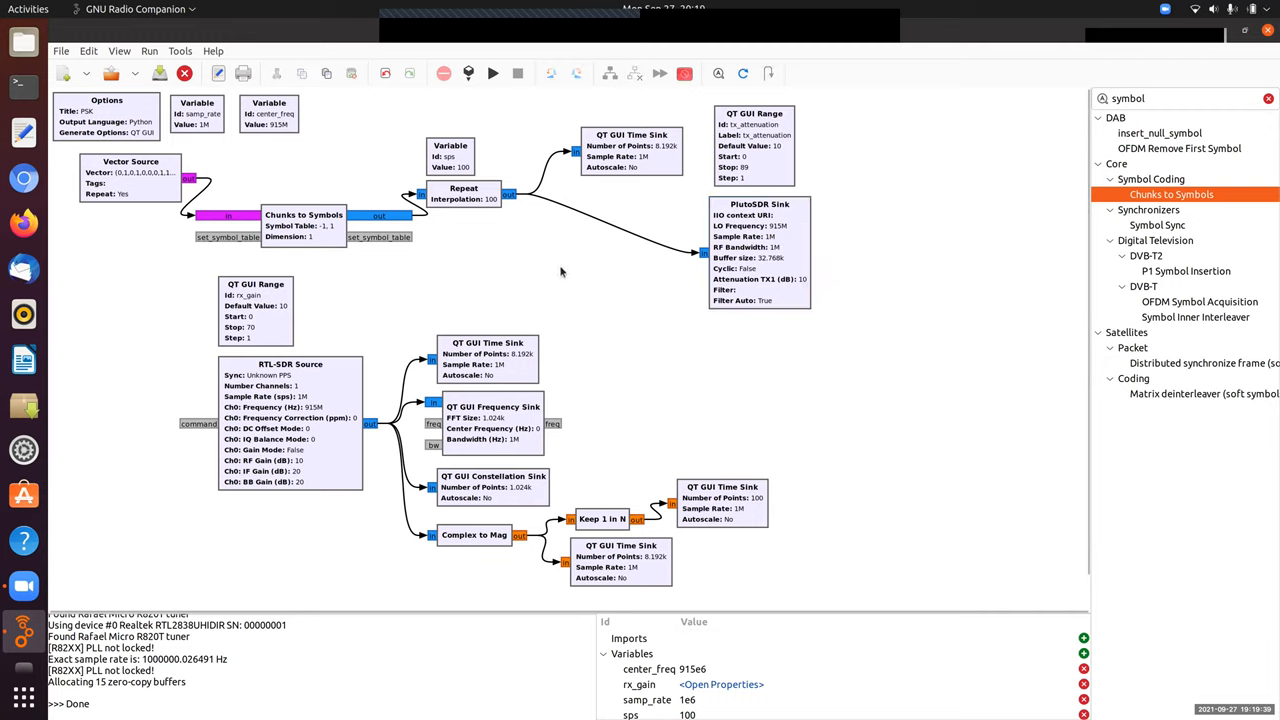
{"action": "mouse_move", "coordinate": [746, 444]}
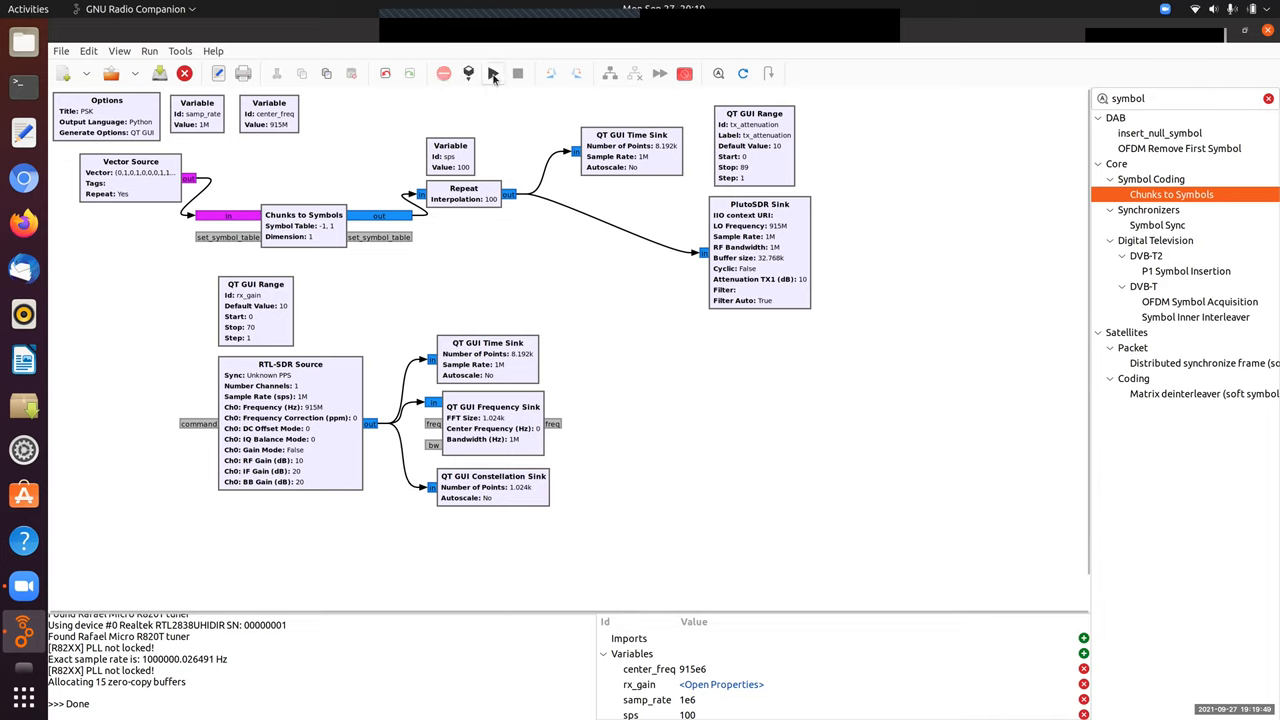
Generate and run the PSK flow graph from the toolbar.
{"action": "left_click", "coordinate": [488, 72]}
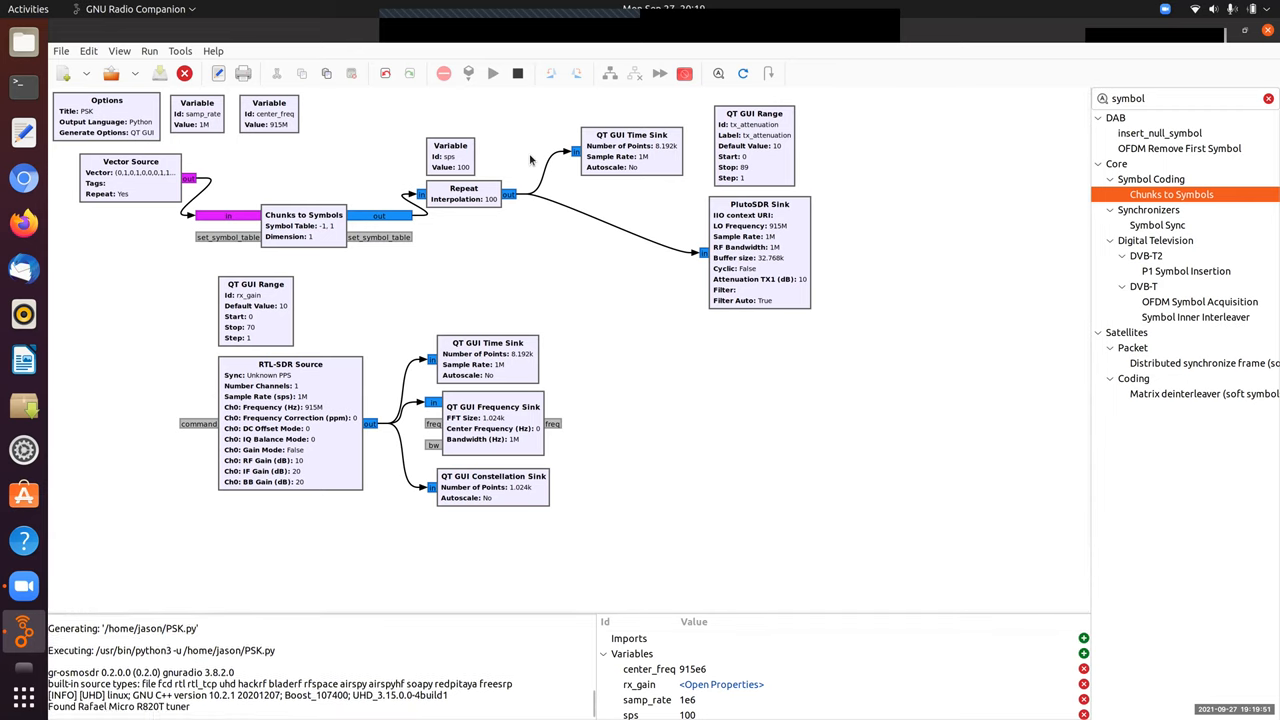
{"action": "left_click", "coordinate": [484, 72]}
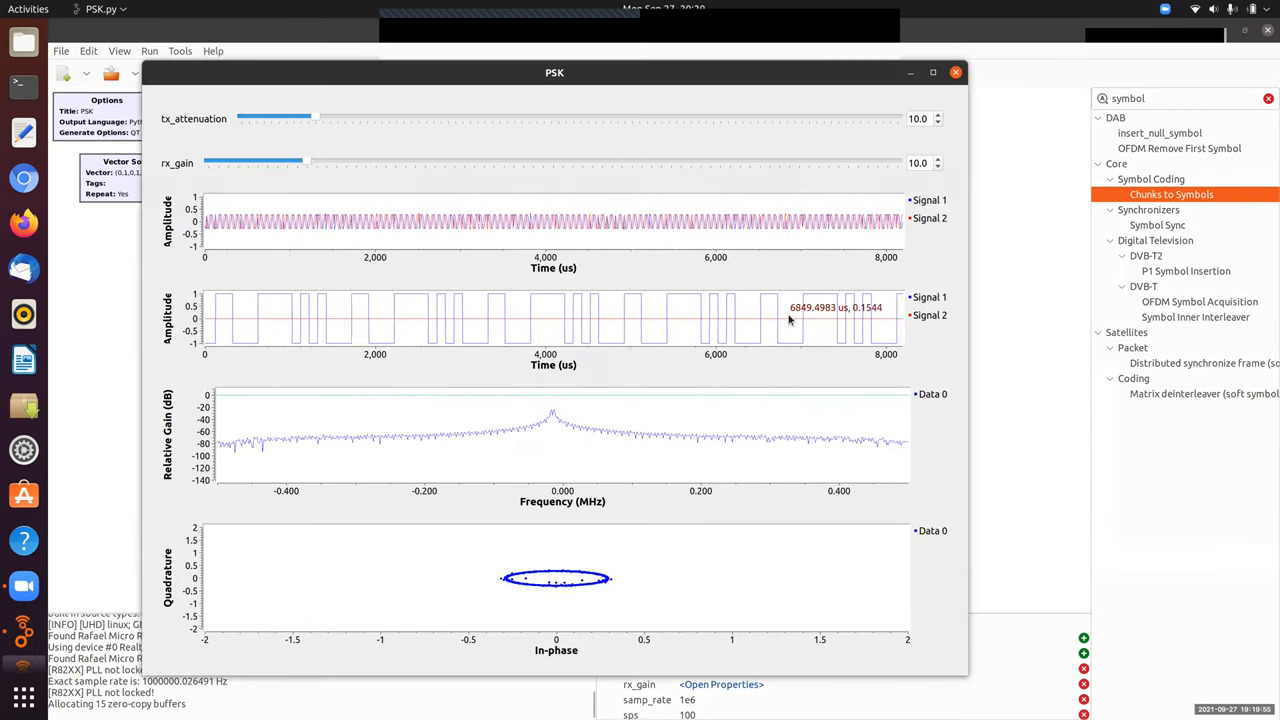
{"action": "mouse_move", "coordinate": [508, 328]}
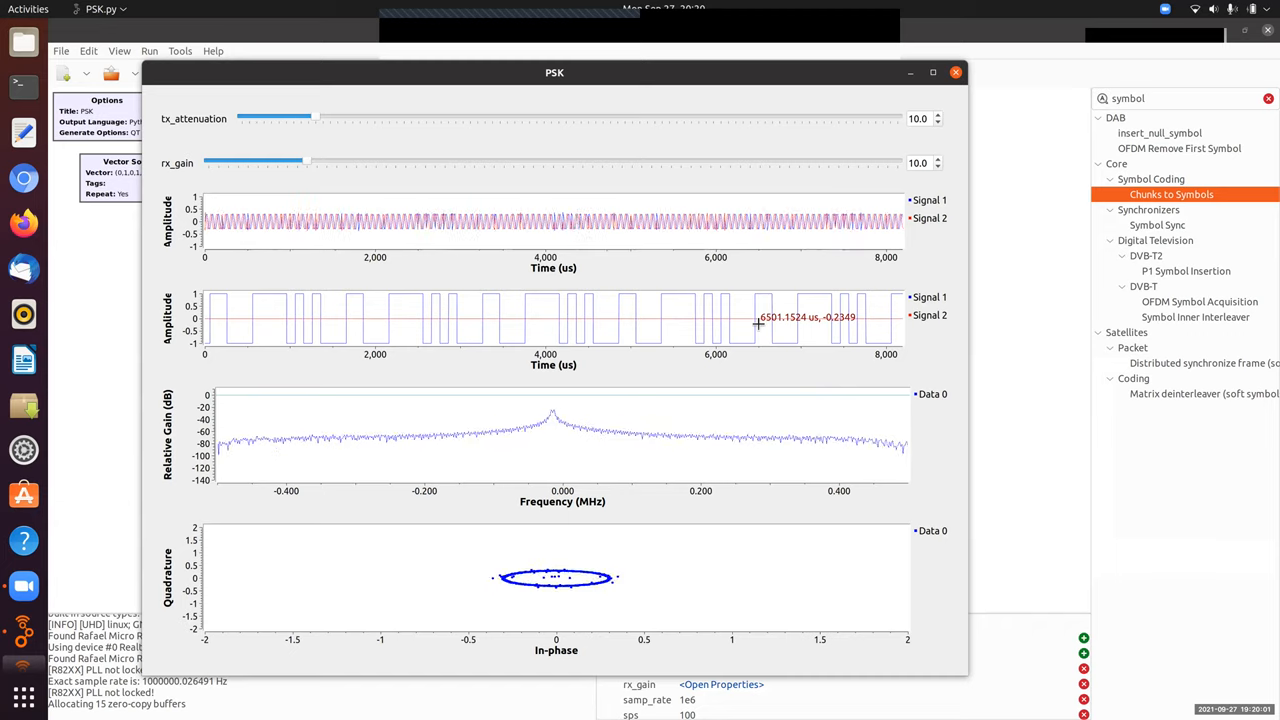
{"action": "mouse_move", "coordinate": [486, 376]}
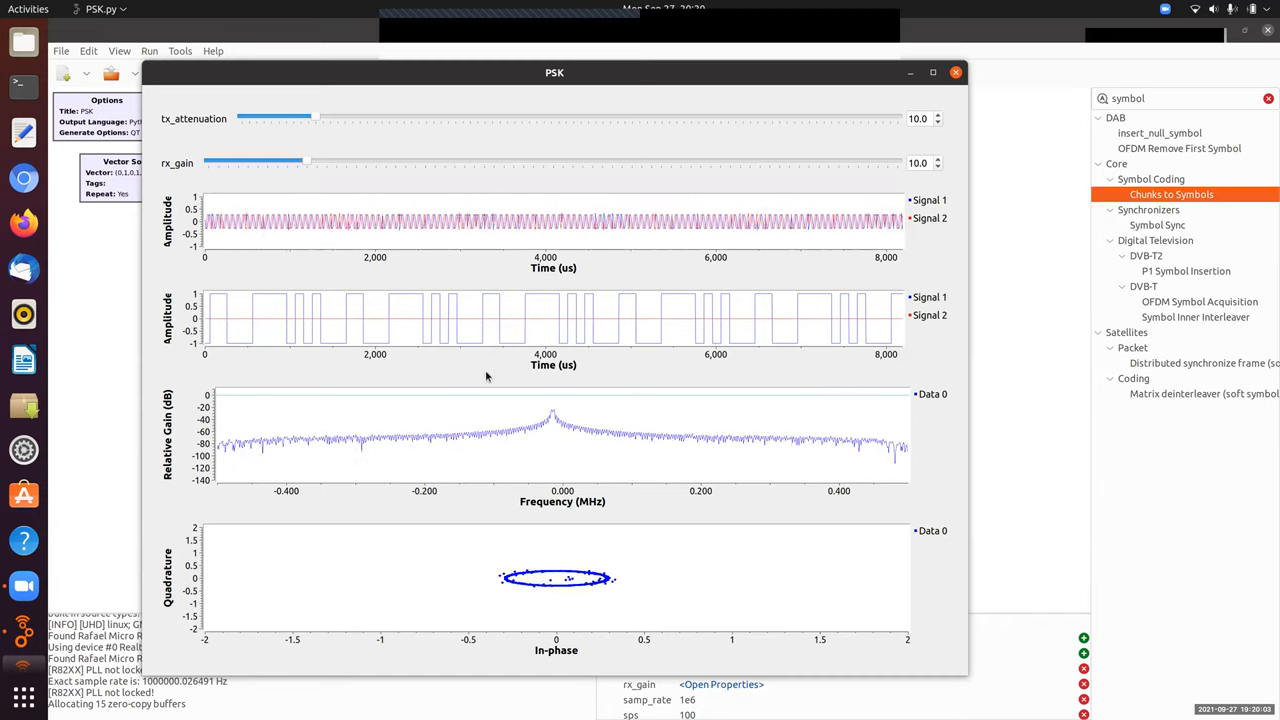
{"action": "mouse_move", "coordinate": [438, 324]}
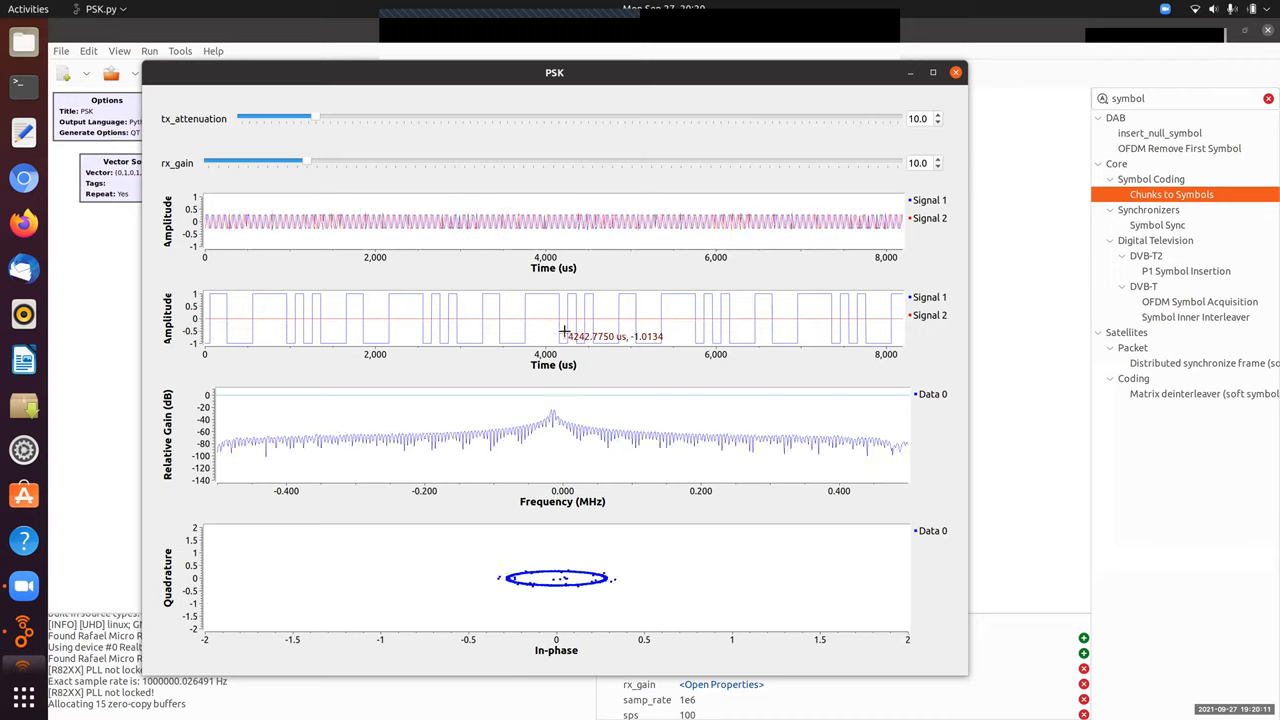
{"action": "mouse_move", "coordinate": [644, 328]}
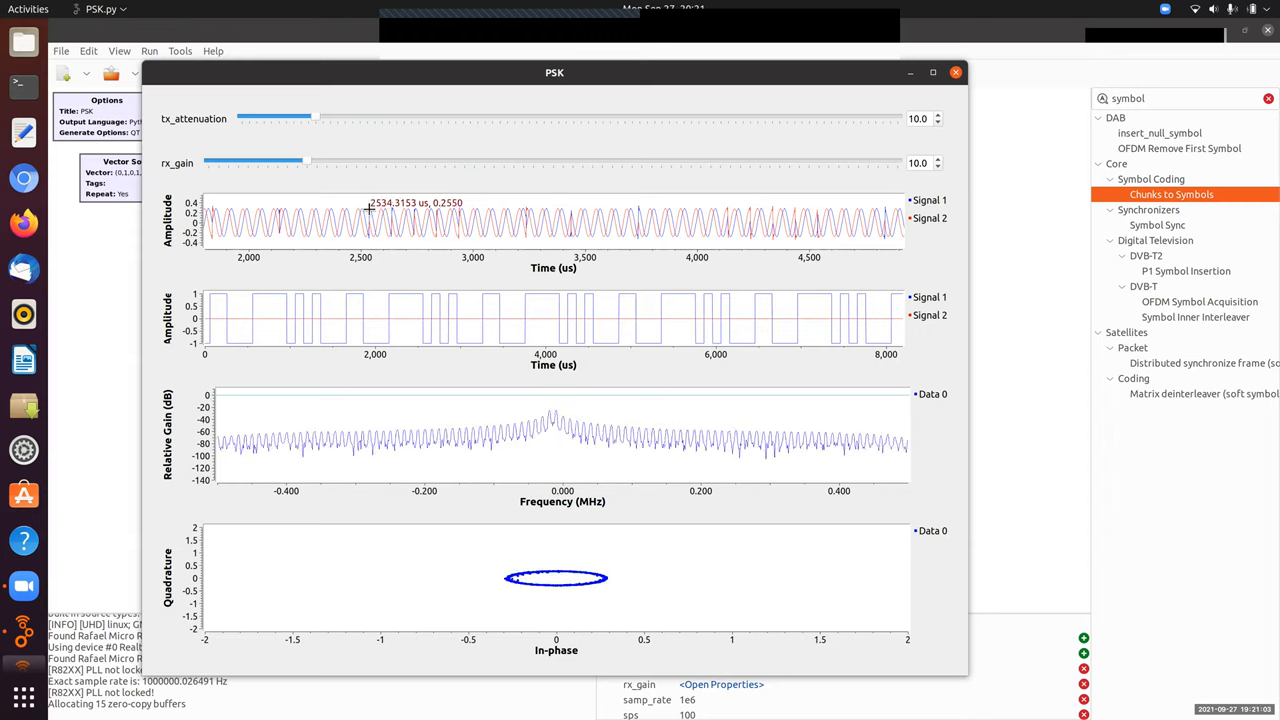
{"action": "mouse_move", "coordinate": [410, 238]}
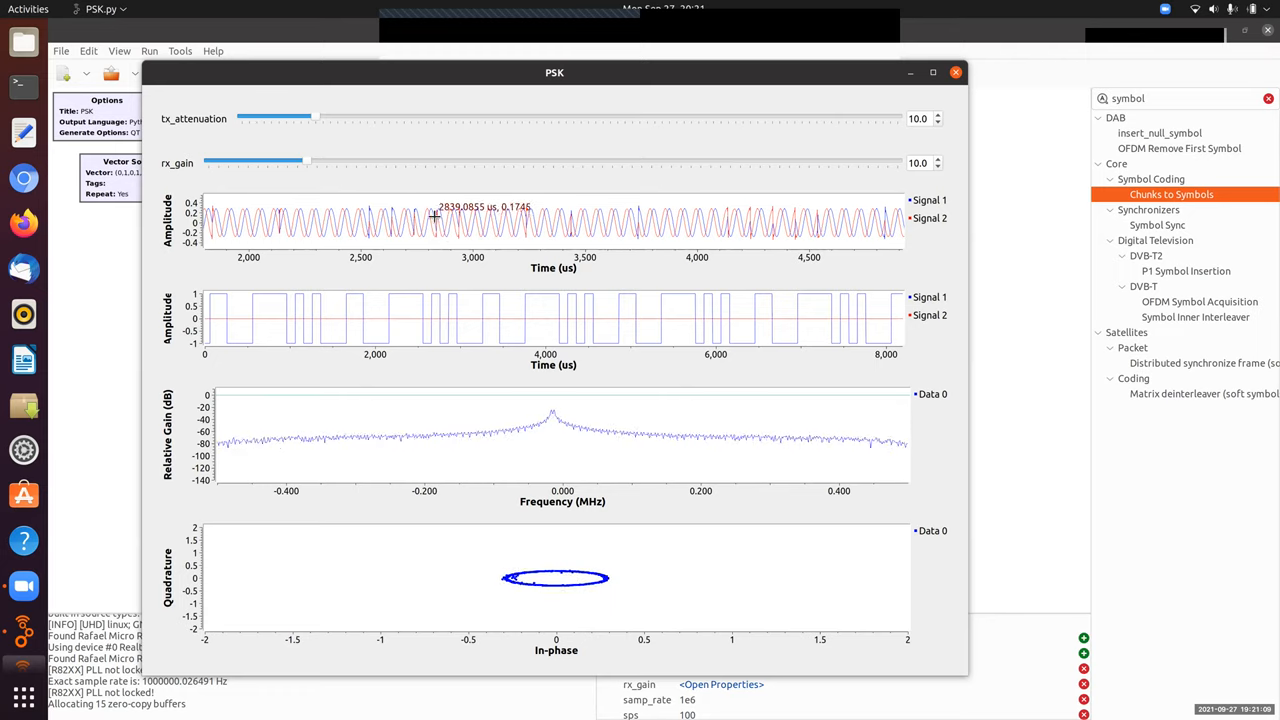
{"action": "mouse_move", "coordinate": [468, 240]}
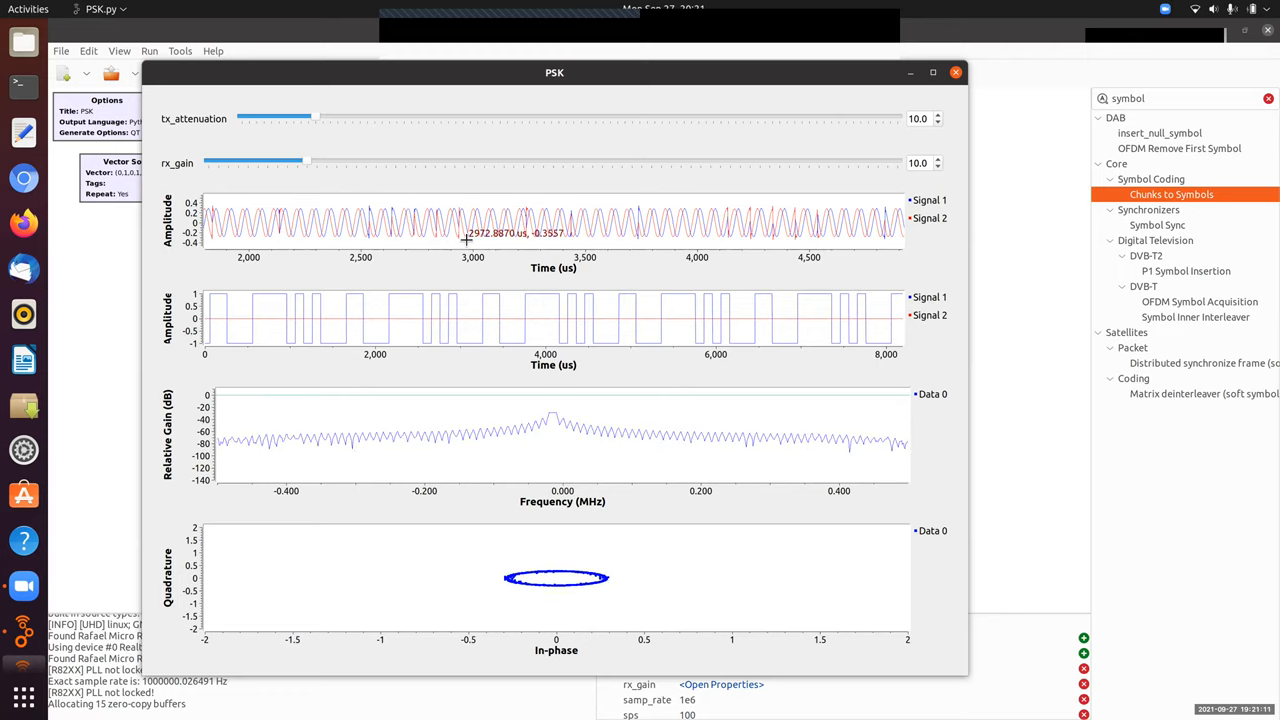
{"action": "mouse_move", "coordinate": [500, 244]}
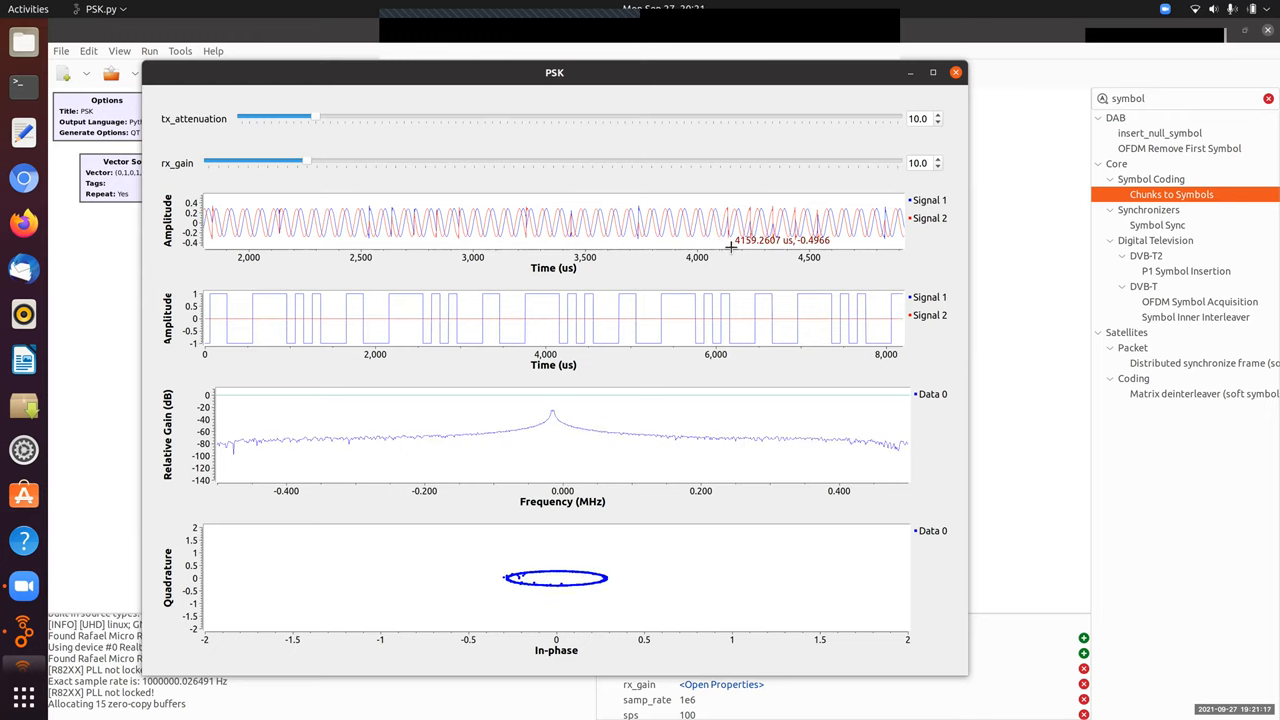
{"action": "mouse_move", "coordinate": [732, 264]}
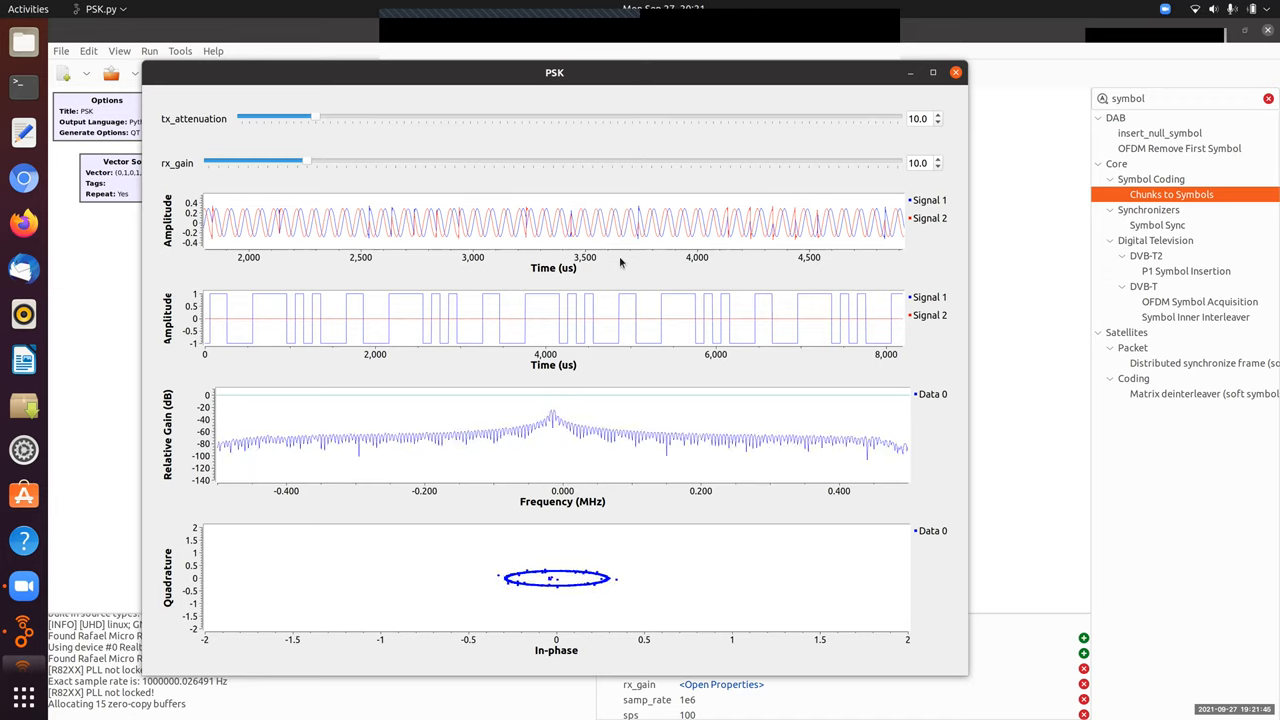
{"action": "mouse_move", "coordinate": [644, 256]}
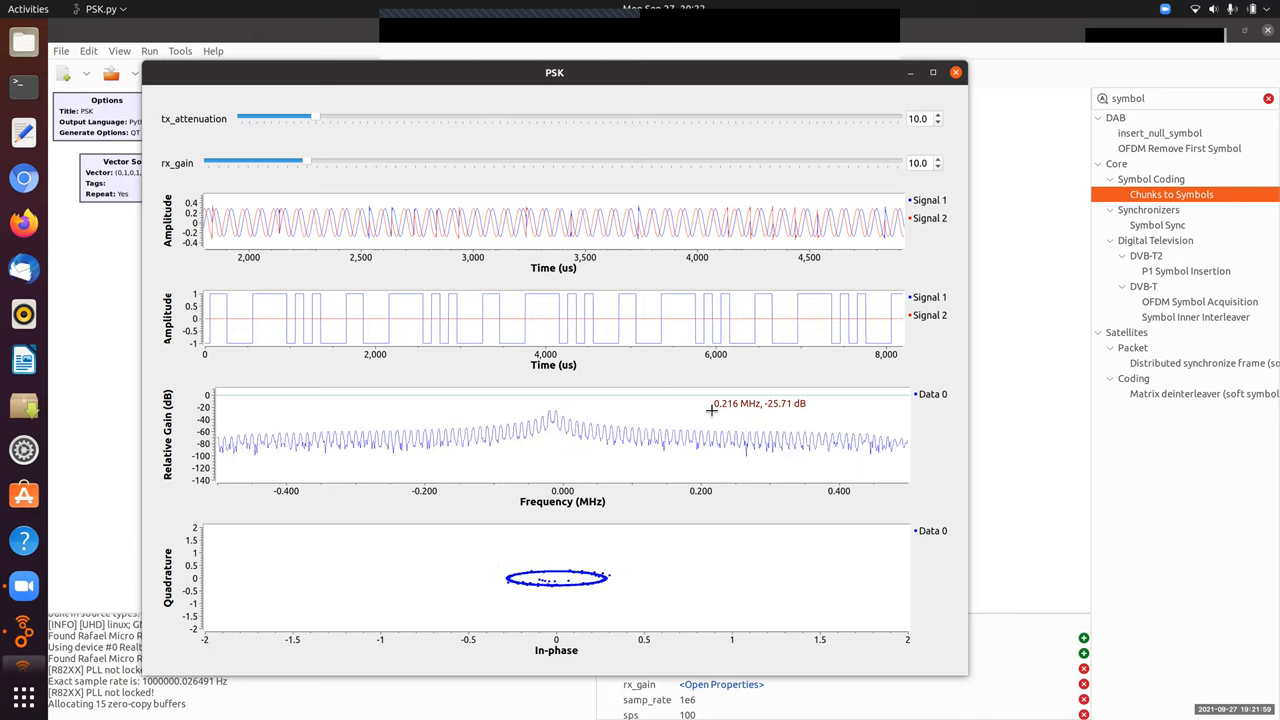
{"action": "mouse_move", "coordinate": [676, 442]}
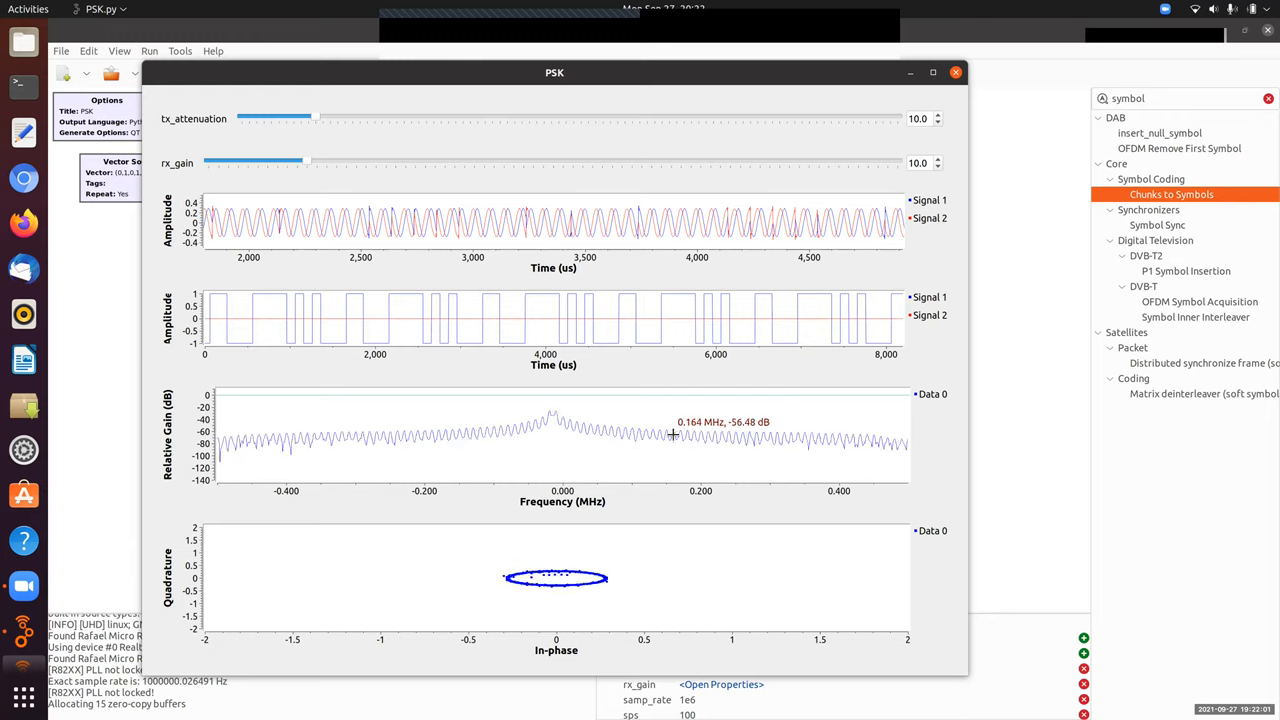
{"action": "mouse_move", "coordinate": [634, 480]}
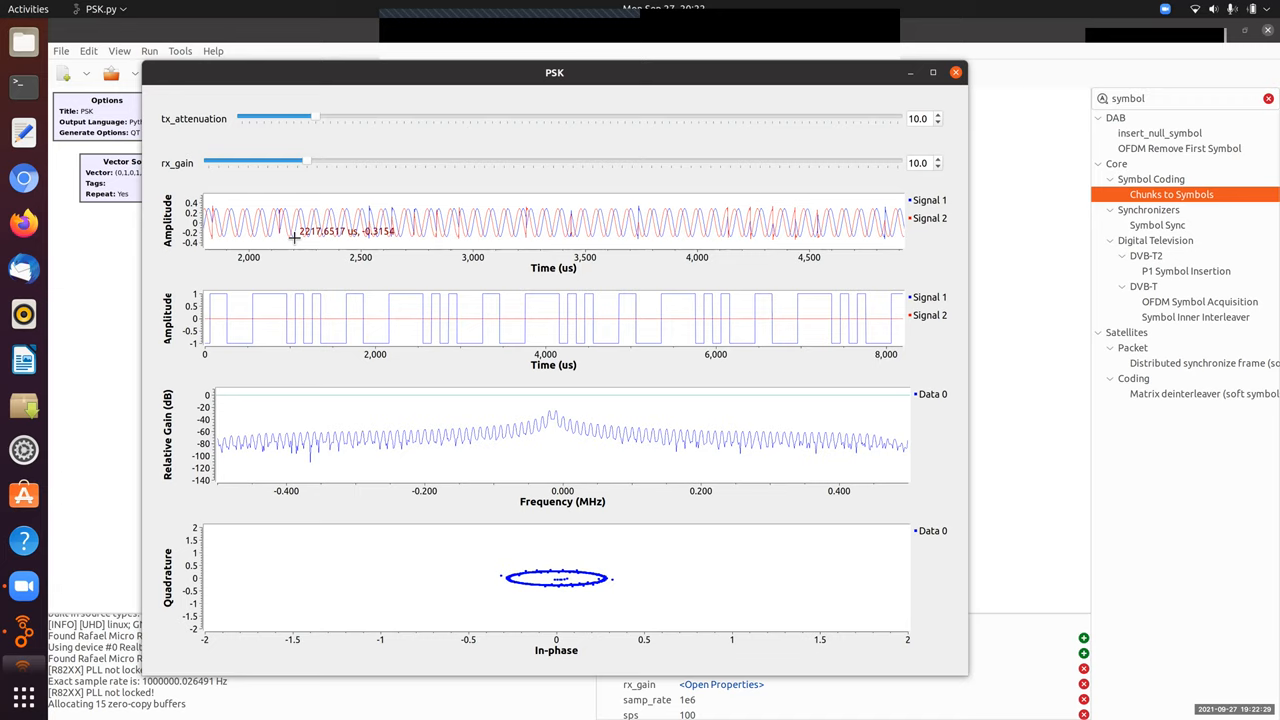
{"action": "mouse_move", "coordinate": [344, 228]}
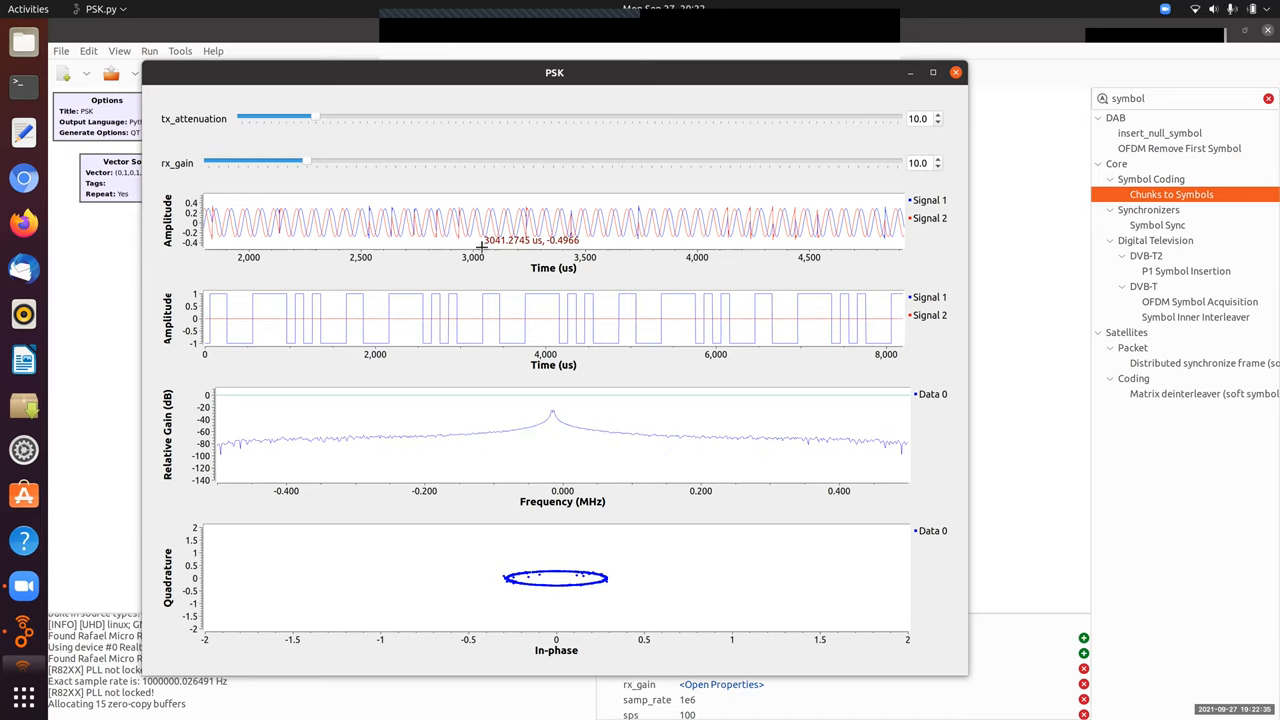
{"action": "mouse_move", "coordinate": [536, 248]}
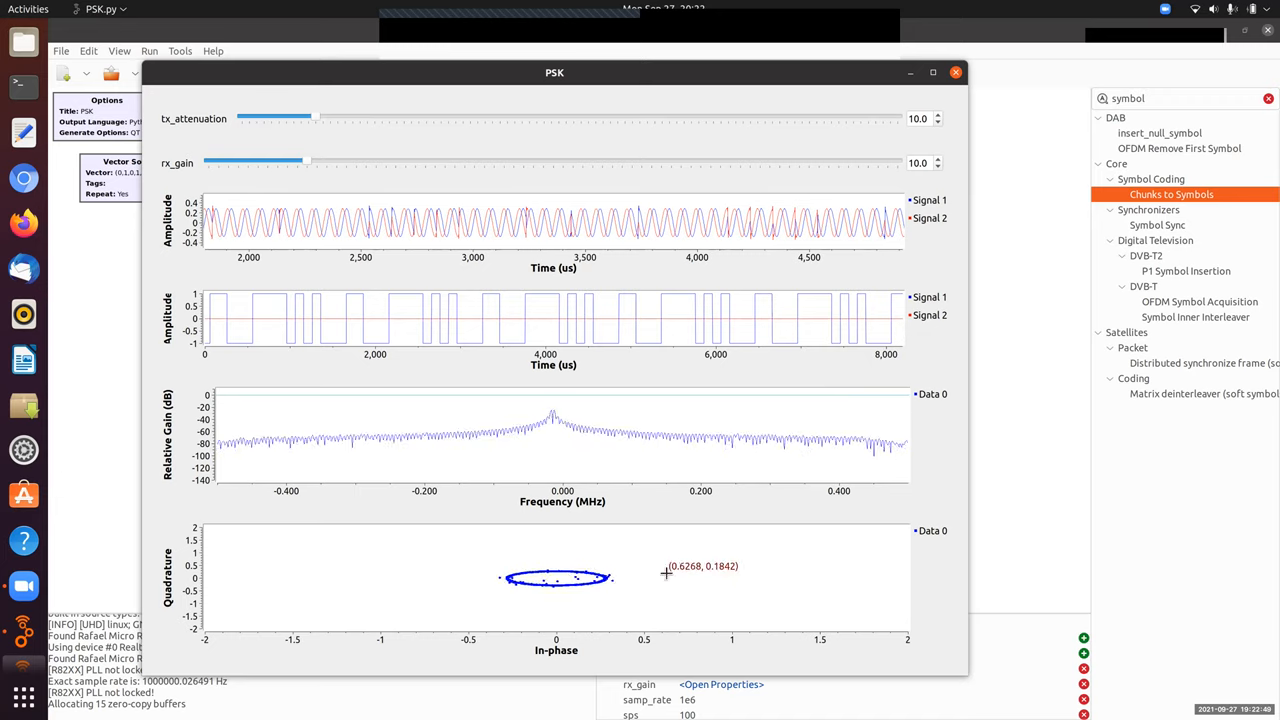
{"action": "mouse_move", "coordinate": [376, 206]}
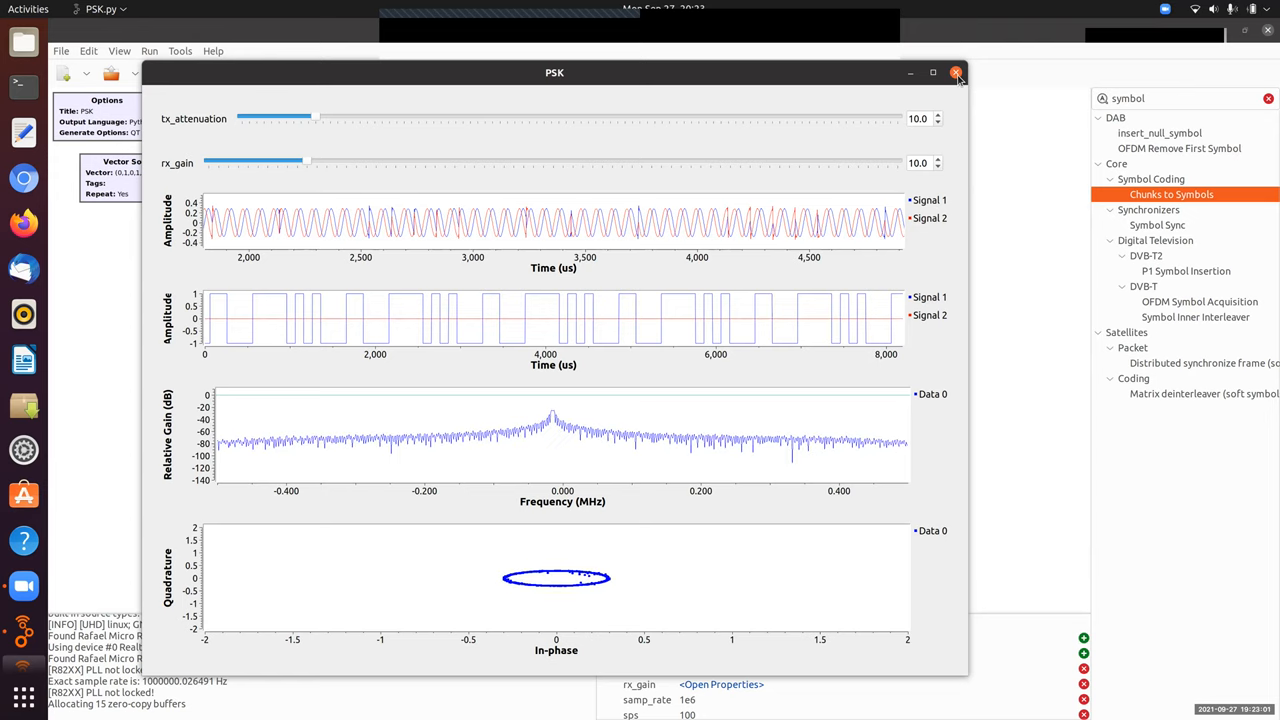
Stop the running PSK graph by closing its plot window.
{"action": "left_click", "coordinate": [952, 72]}
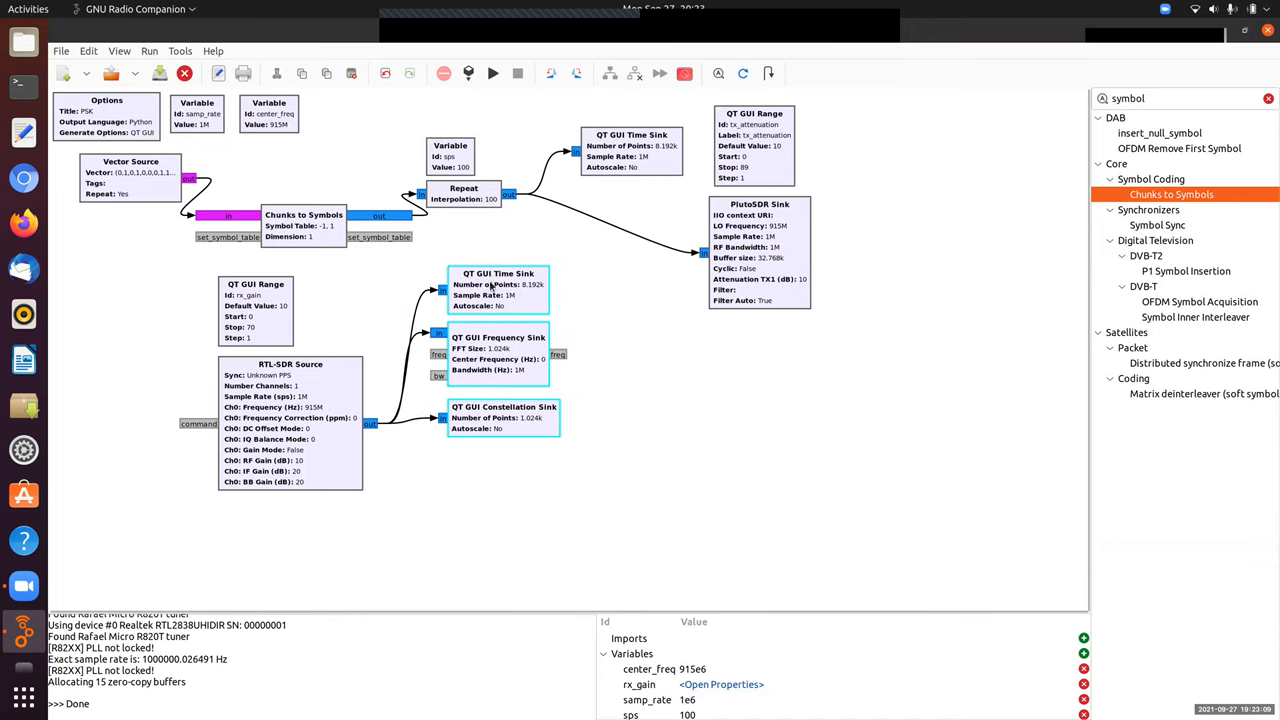
Disable the three selected QT GUI sinks, then search the library for 'signal'.
{"action": "right_click", "coordinate": [496, 284]}
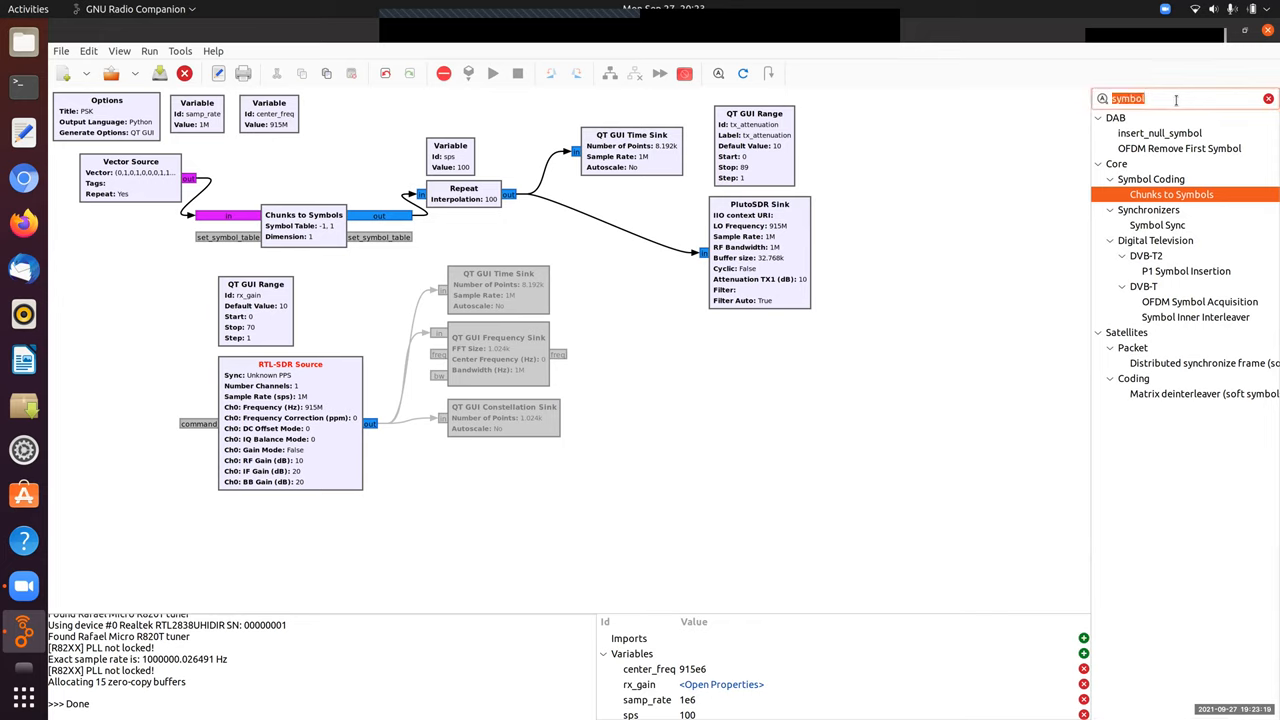
{"action": "type", "text": "signal"}
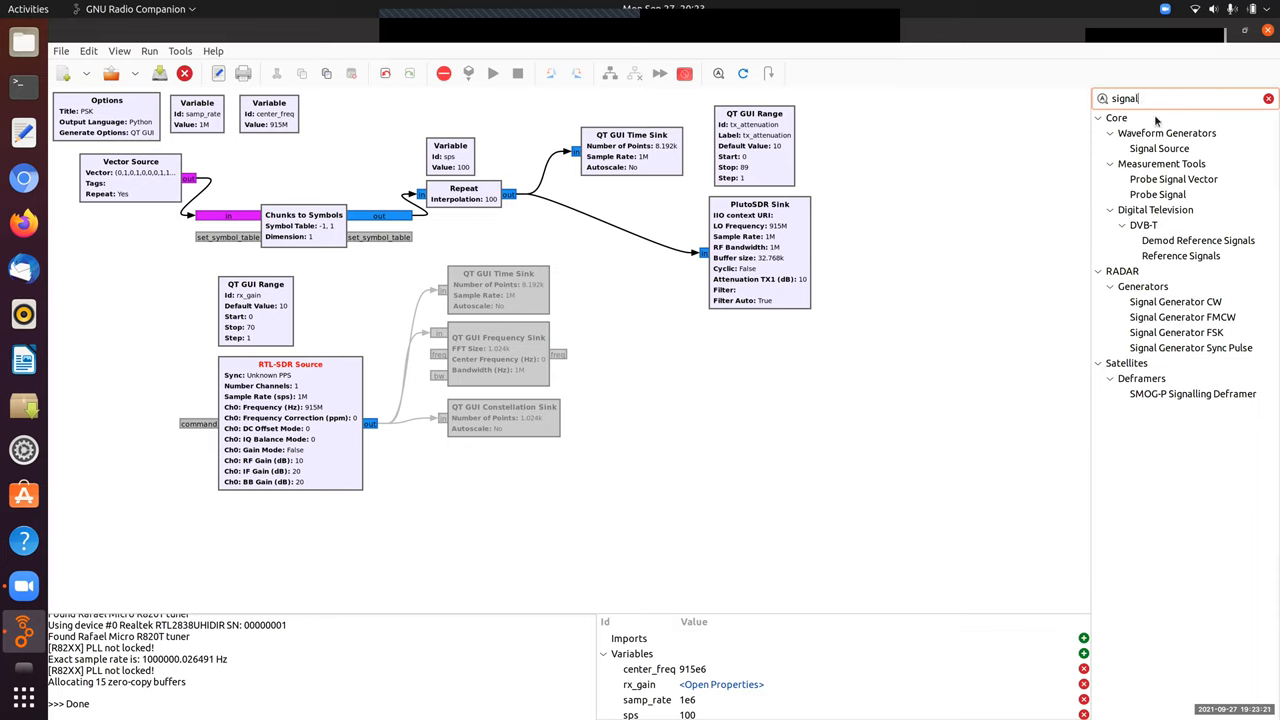
Place a Signal Source below the RTL-SDR Source and bring up its properties.
{"action": "double_click", "coordinate": [1156, 148]}
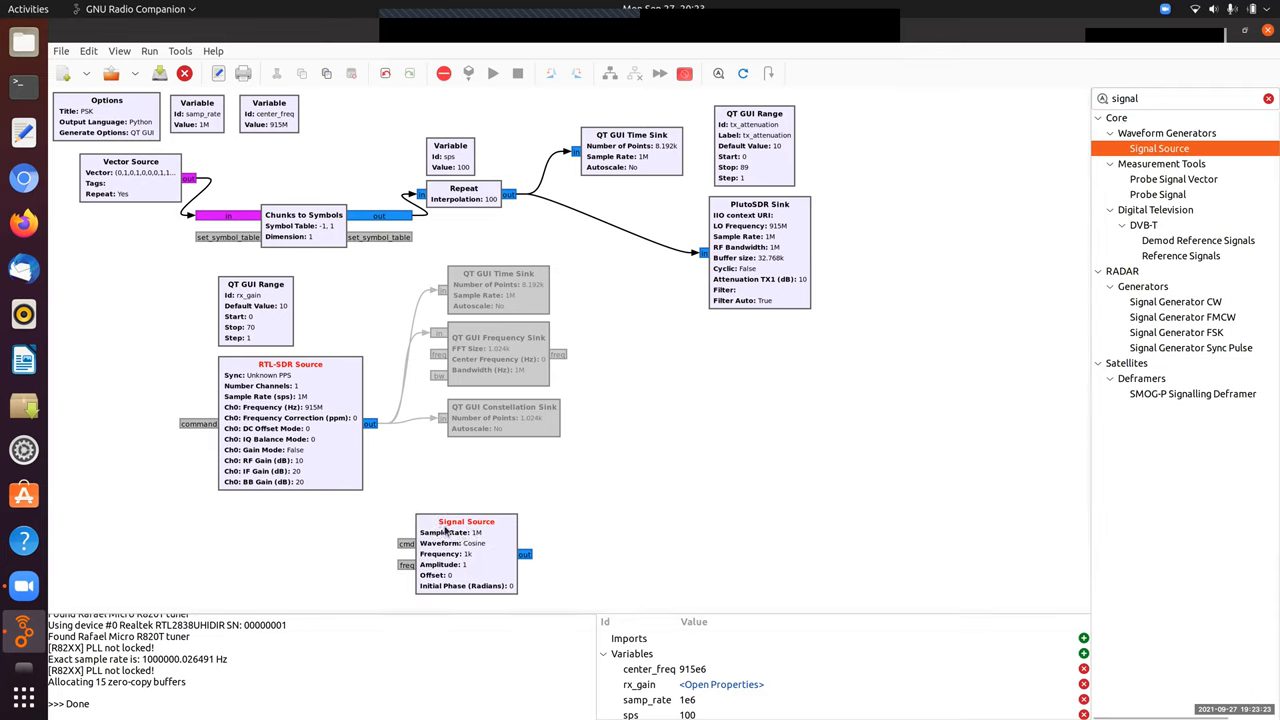
{"action": "left_click_drag", "start_coordinate": [466, 550], "coordinate": [440, 536]}
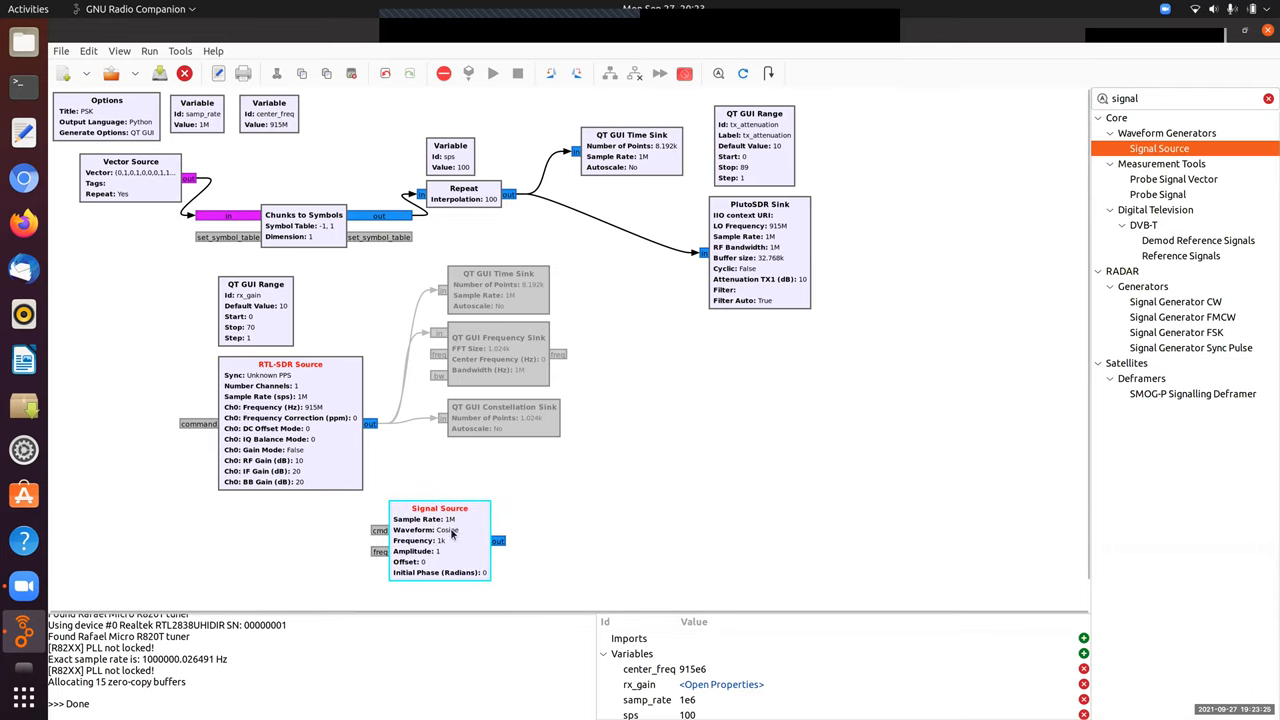
{"action": "double_click", "coordinate": [440, 508]}
{"action": "type", "text": "offset"}
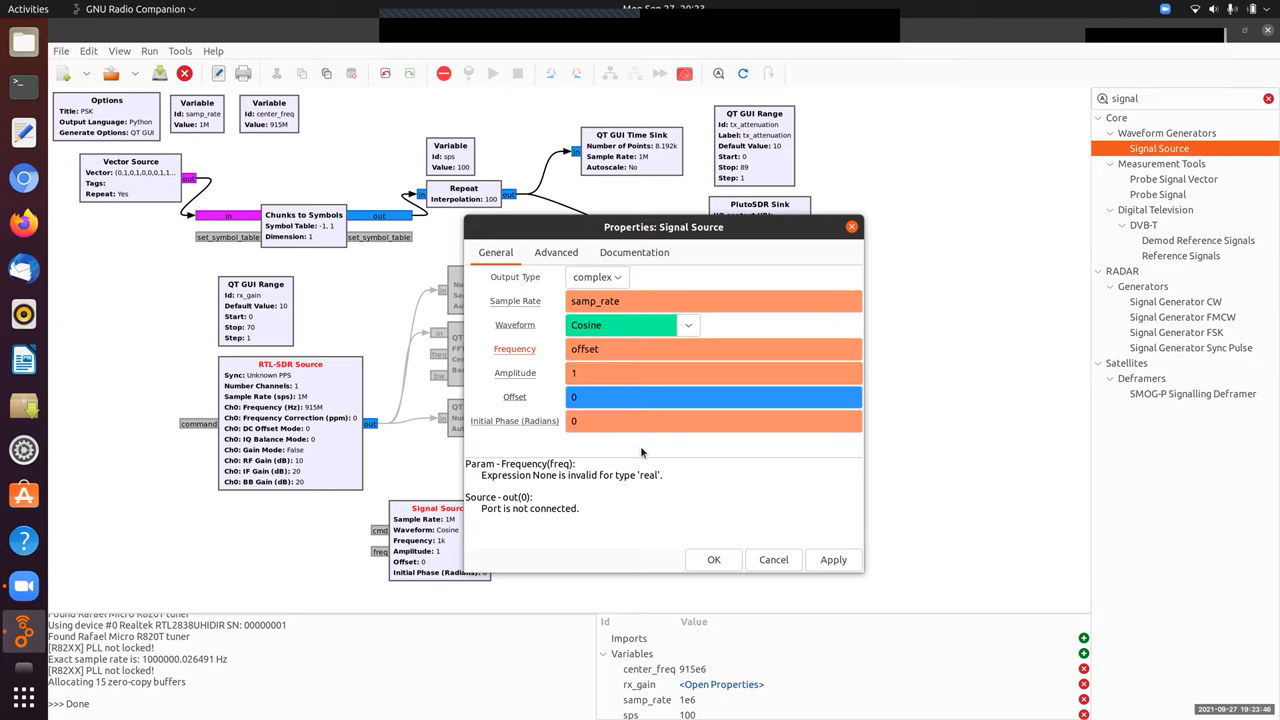
{"action": "mouse_move", "coordinate": [652, 458]}
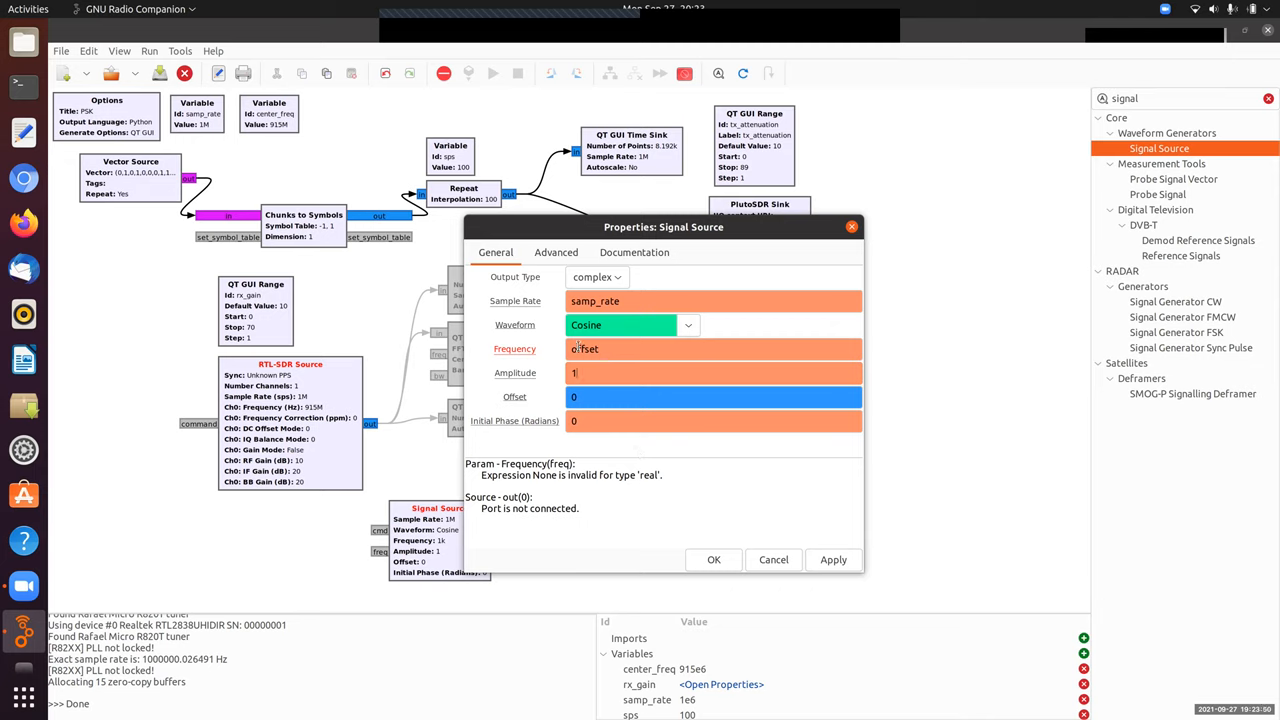
{"action": "mouse_move", "coordinate": [664, 458]}
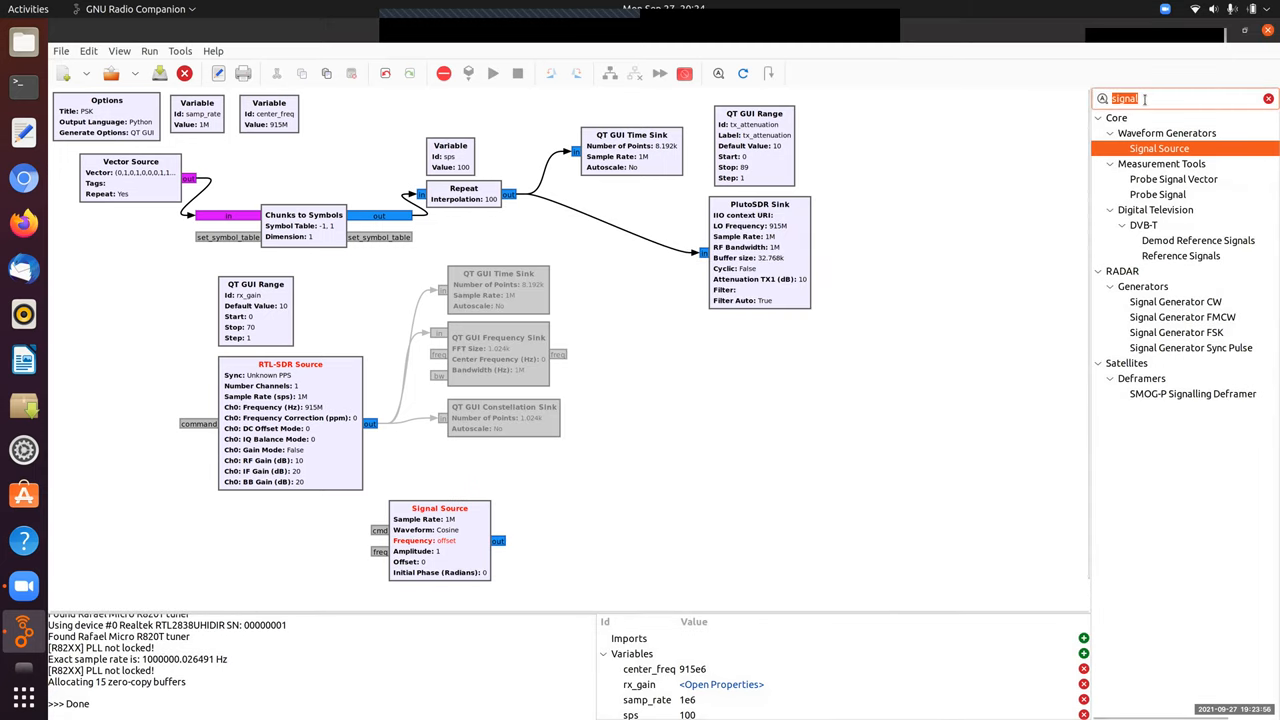
Add a QT GUI Range with Id offset, default 14e3, start -100e3 and stop 100e3.
{"action": "type", "text": "range"}
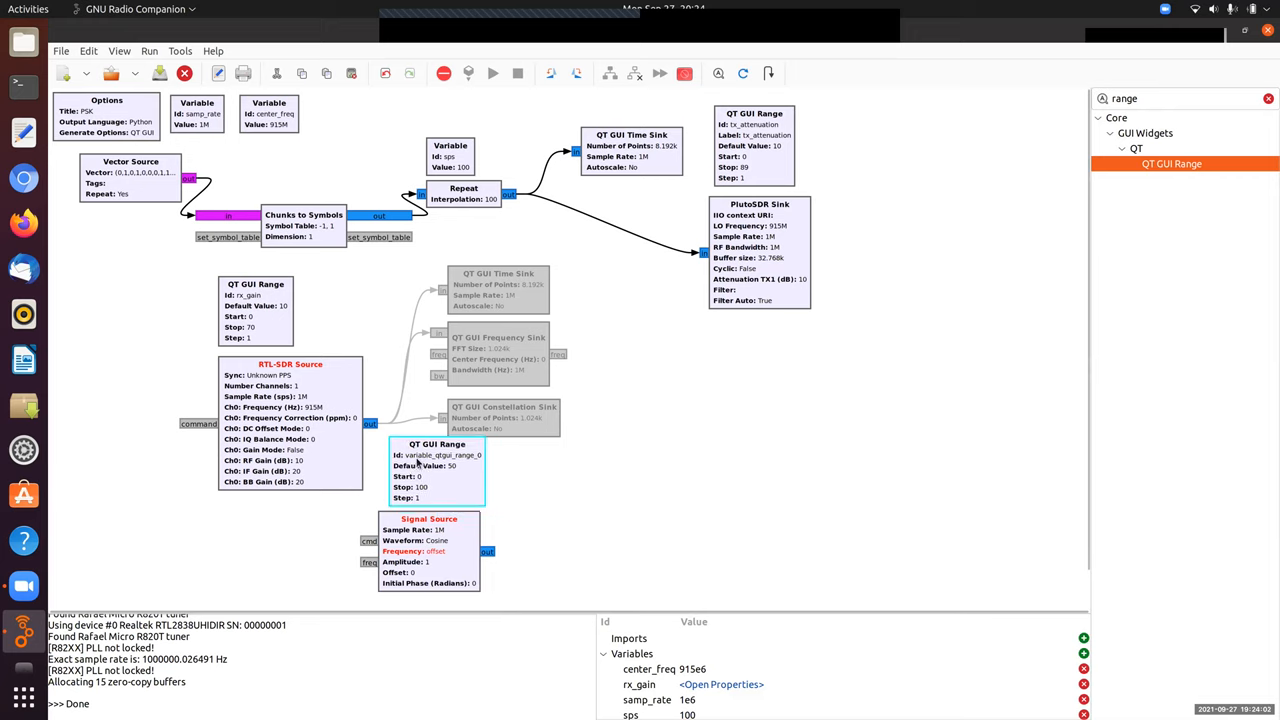
{"action": "double_click", "coordinate": [436, 444]}
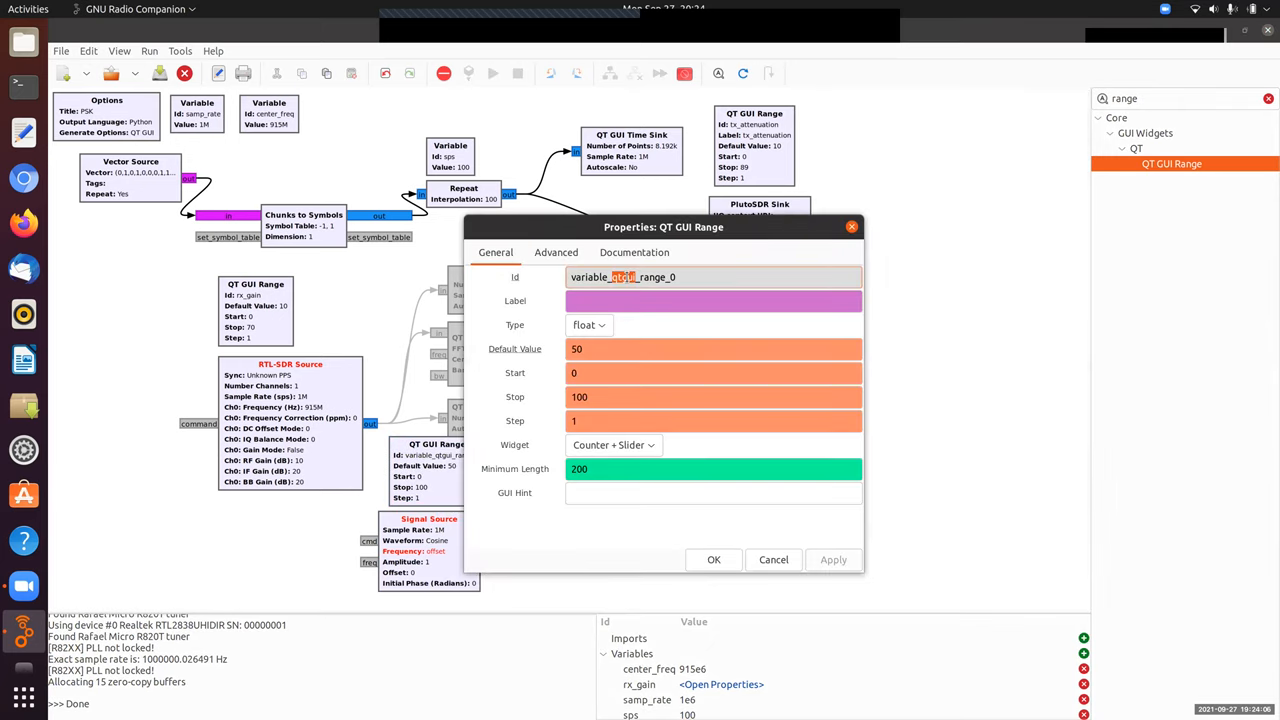
{"action": "type", "text": "offset"}
{"action": "left_click", "coordinate": [712, 348]}
{"action": "type", "text": "14e3"}
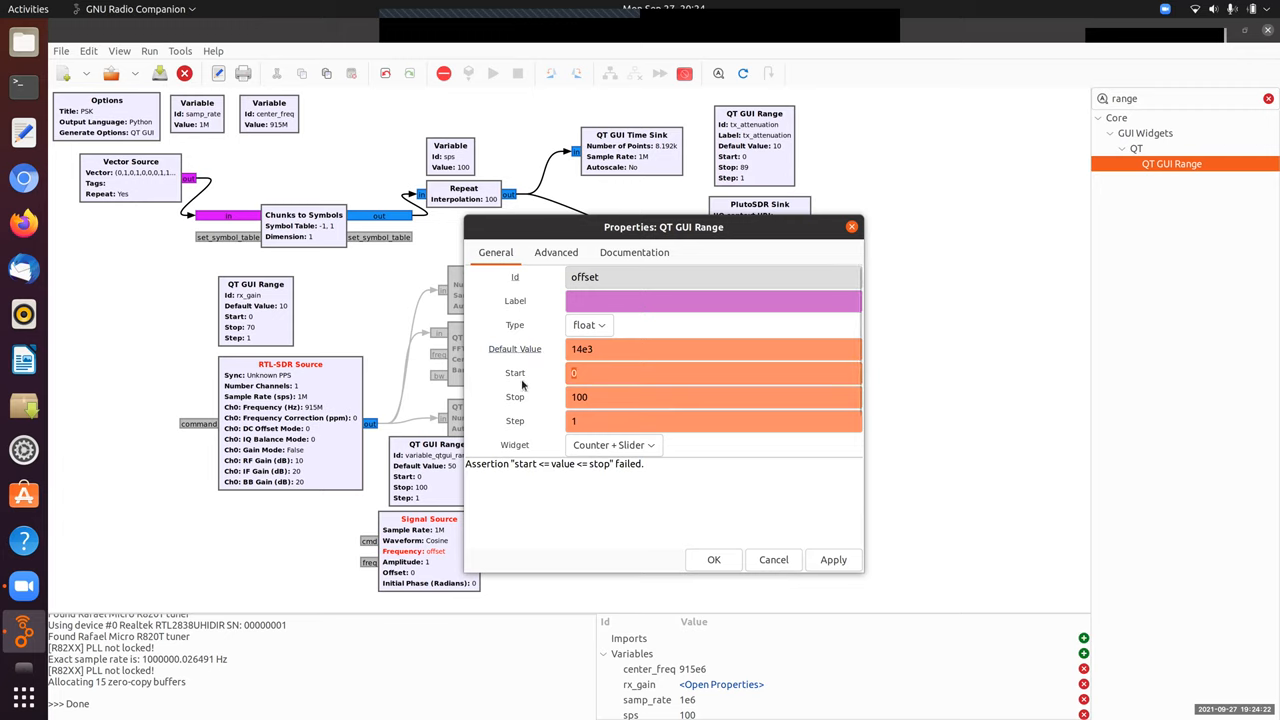
{"action": "type", "text": "-100e3"}
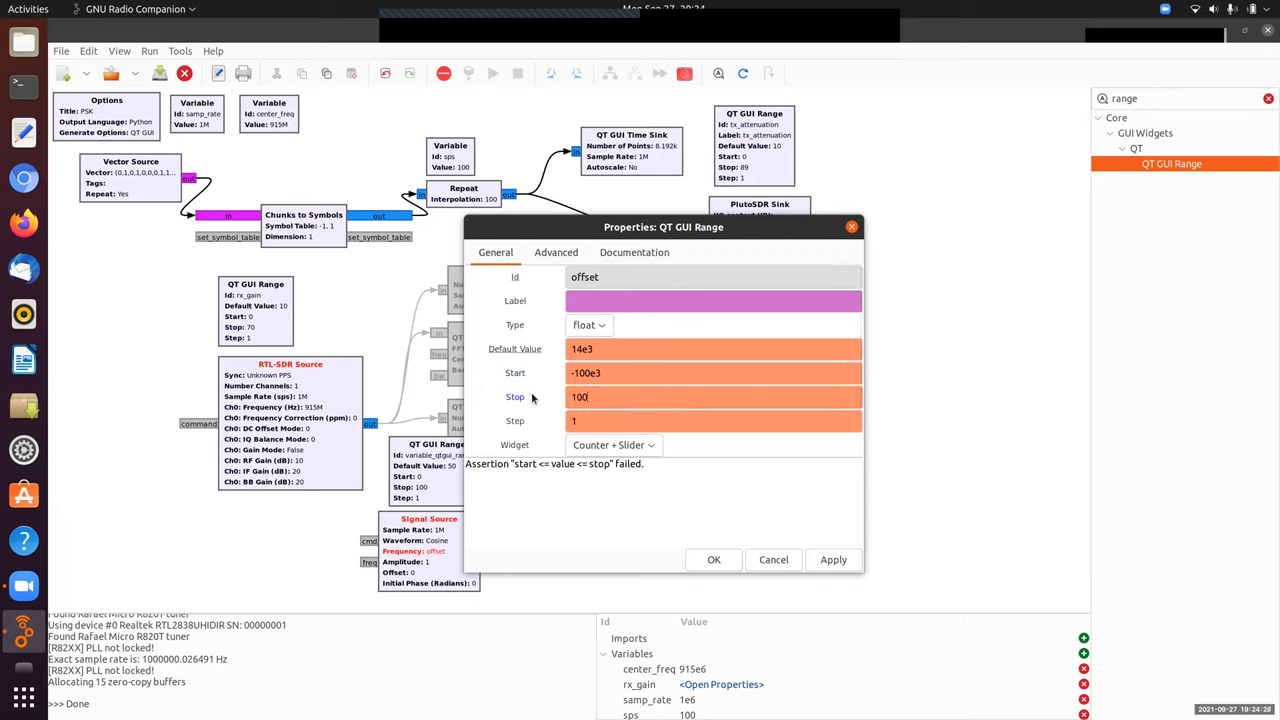
{"action": "type", "text": "100e3"}
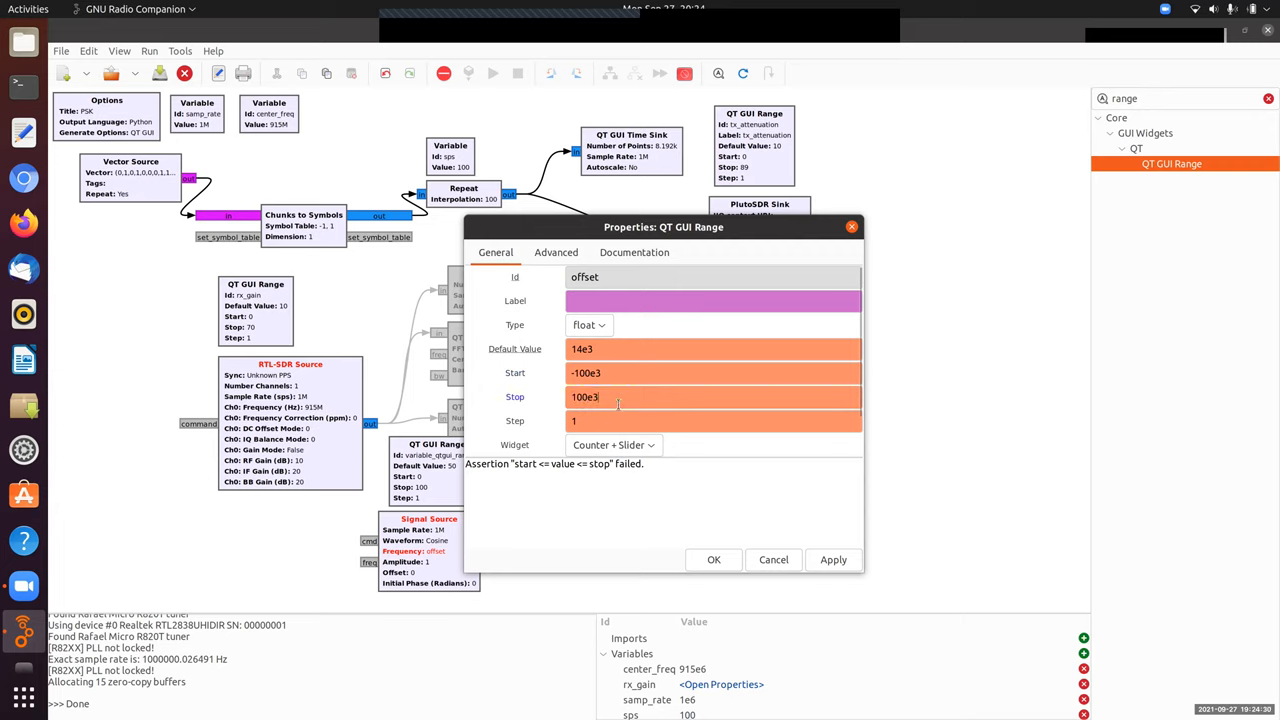
{"action": "mouse_move", "coordinate": [712, 560]}
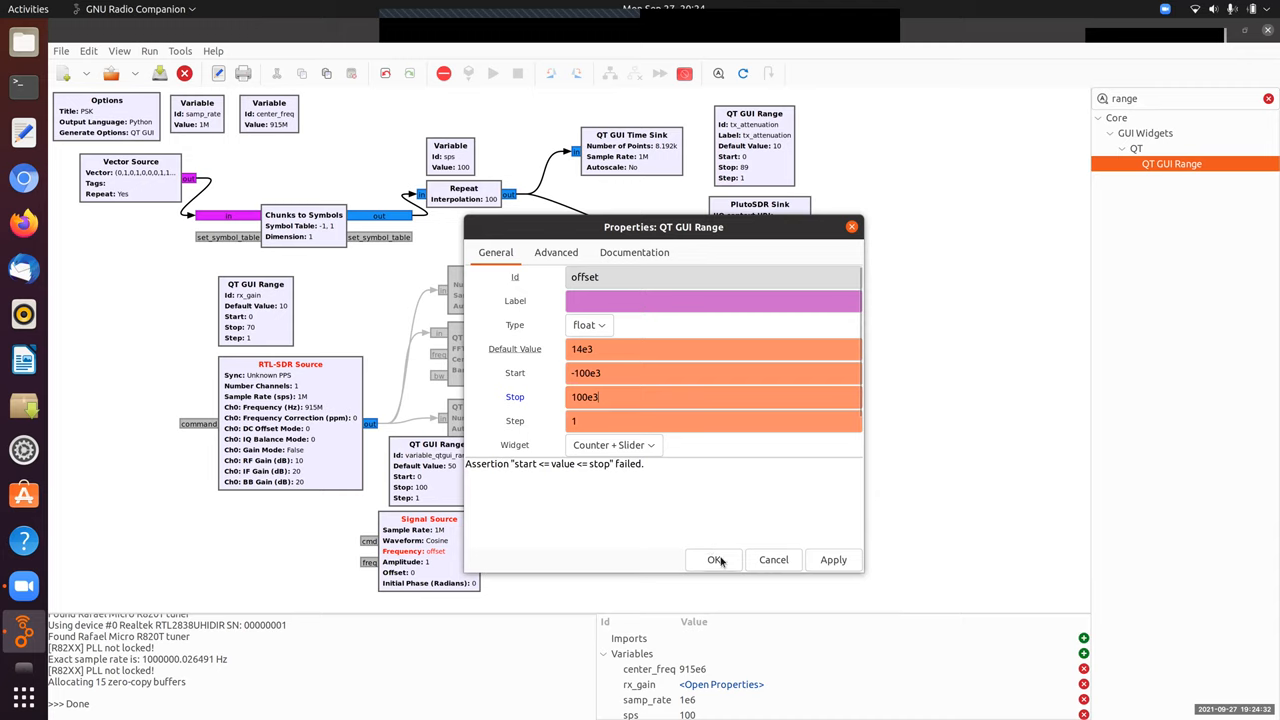
{"action": "mouse_move", "coordinate": [706, 560]}
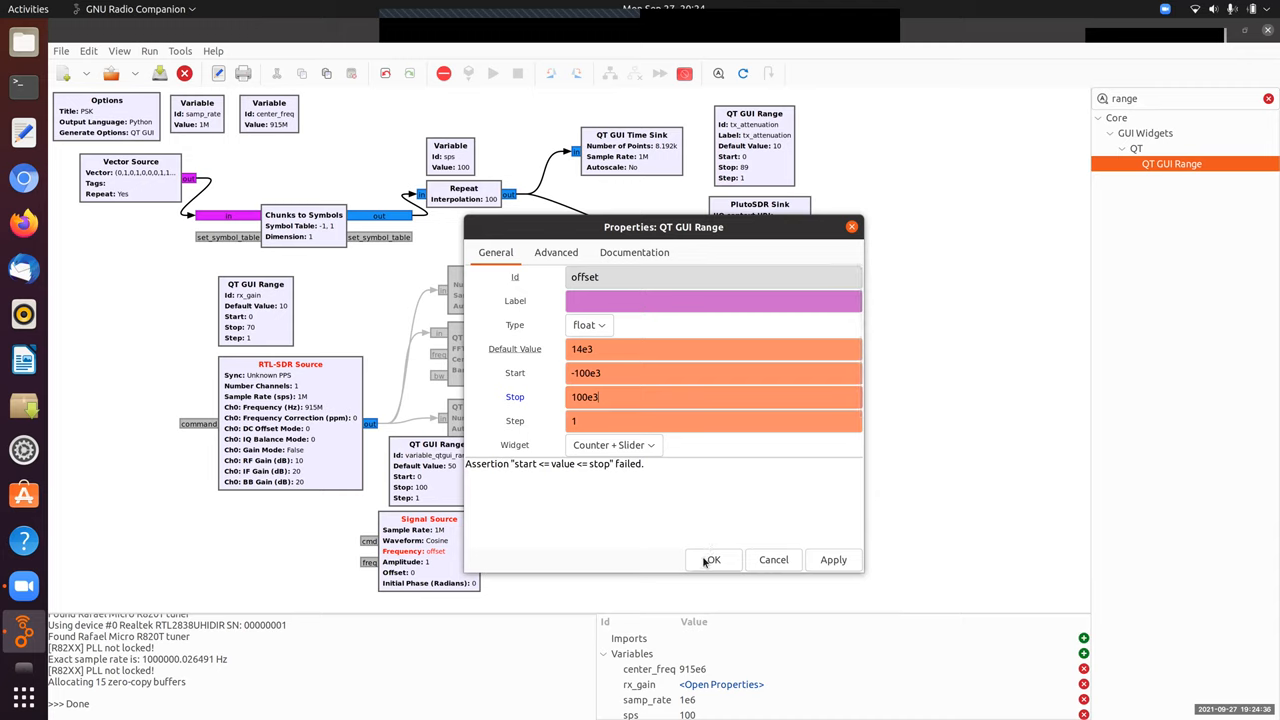
{"action": "mouse_move", "coordinate": [696, 562]}
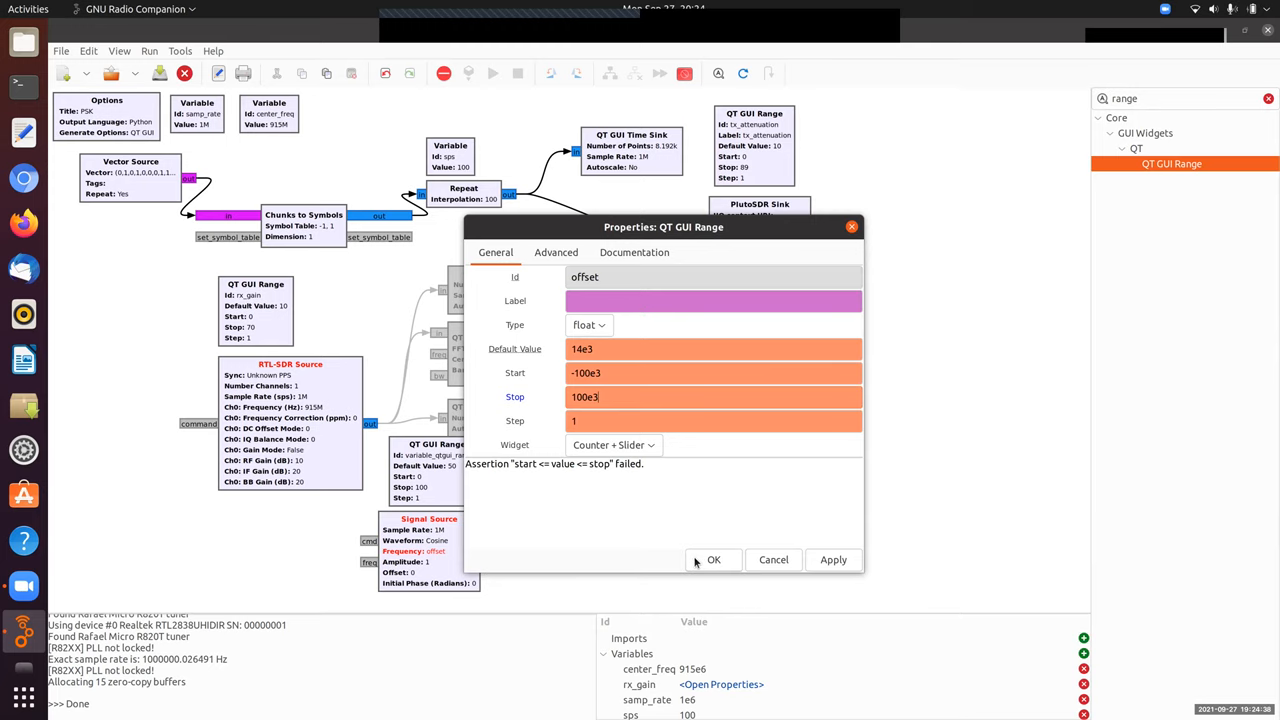
{"action": "left_click", "coordinate": [712, 560]}
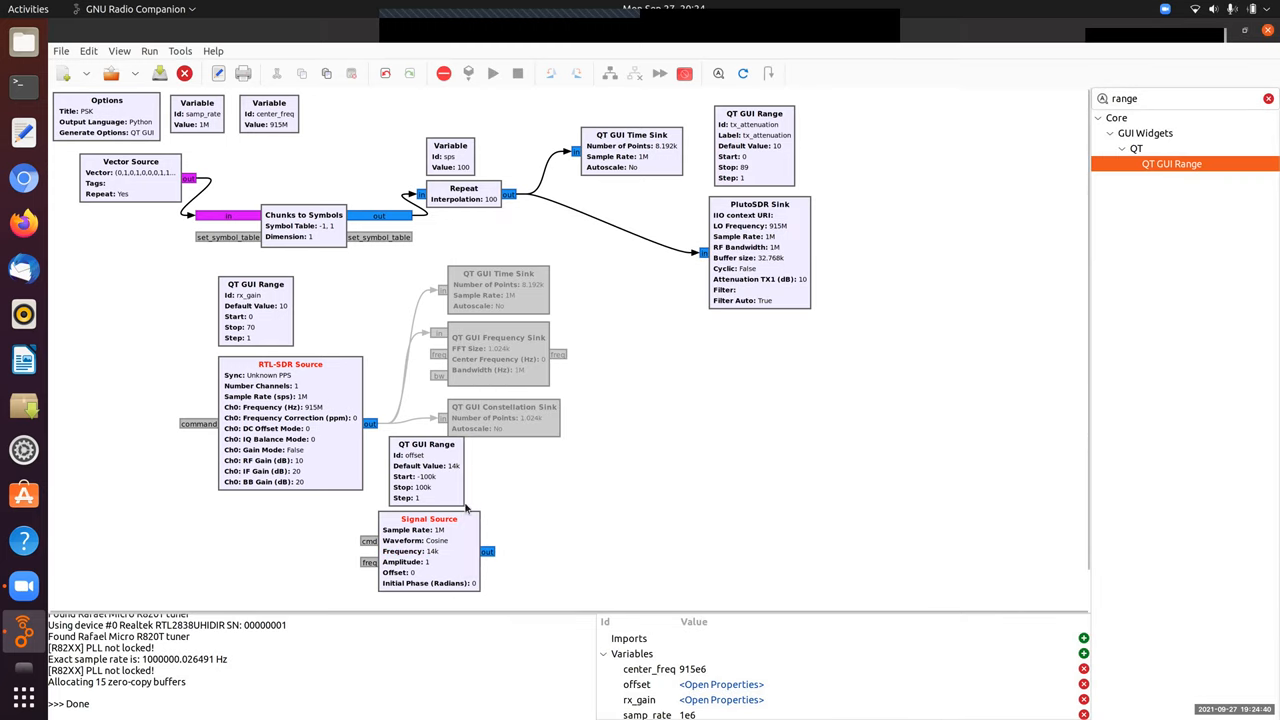
Place a Multiply block beside the RTL-SDR and Signal Source and enable the copied time, frequency and constellation sinks on its output.
{"action": "left_click_drag", "start_coordinate": [428, 470], "coordinate": [308, 544]}
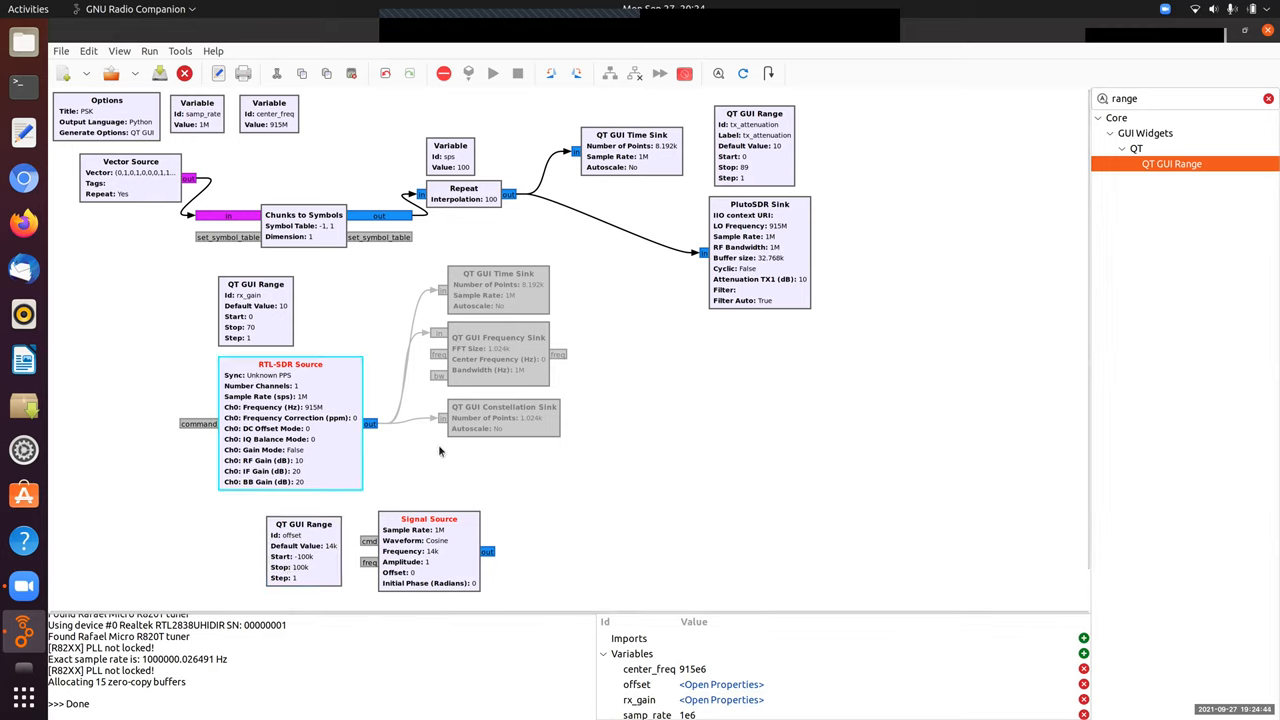
{"action": "mouse_move", "coordinate": [480, 468]}
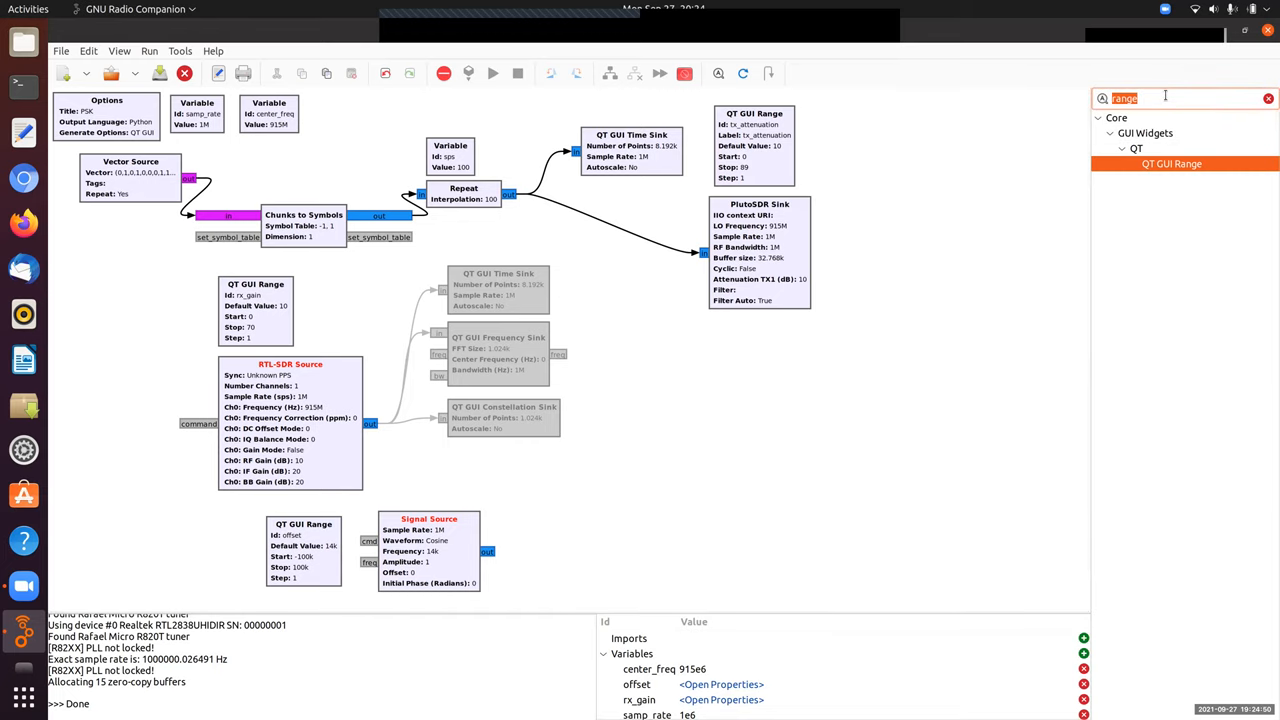
{"action": "type", "text": "multi"}
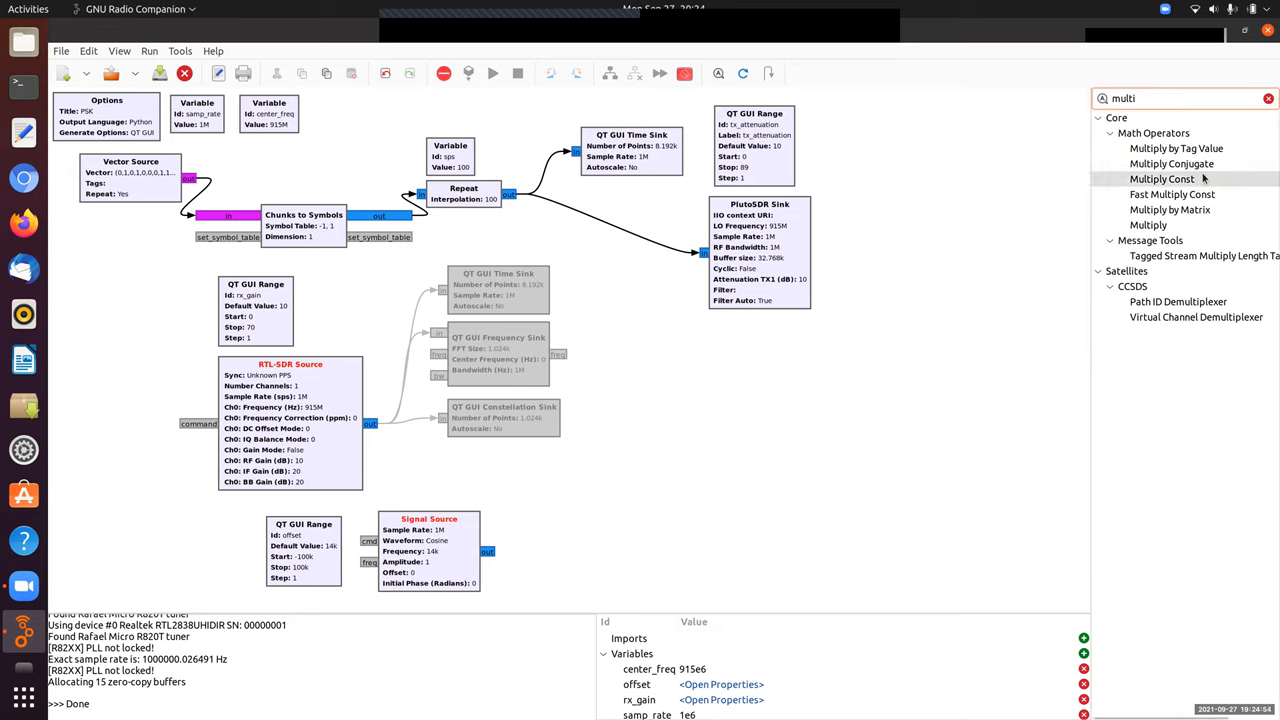
{"action": "left_click", "coordinate": [1148, 224]}
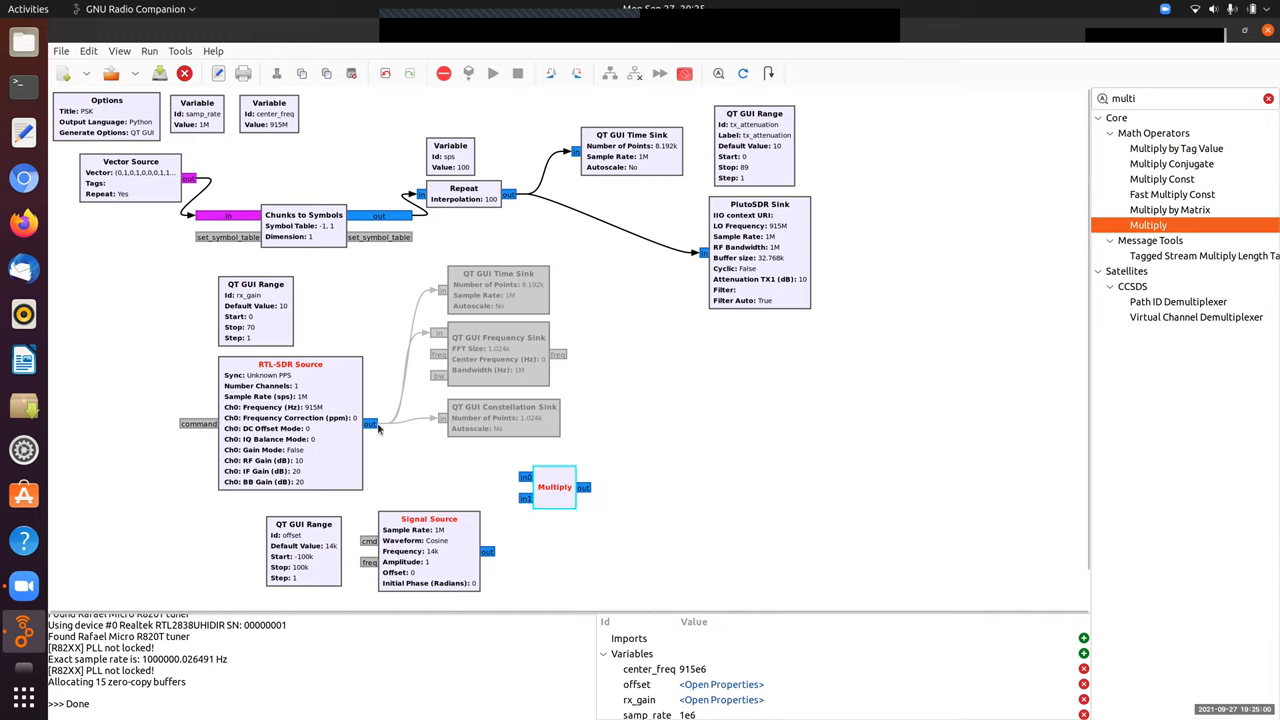
{"action": "left_click_drag", "start_coordinate": [372, 424], "coordinate": [524, 476]}
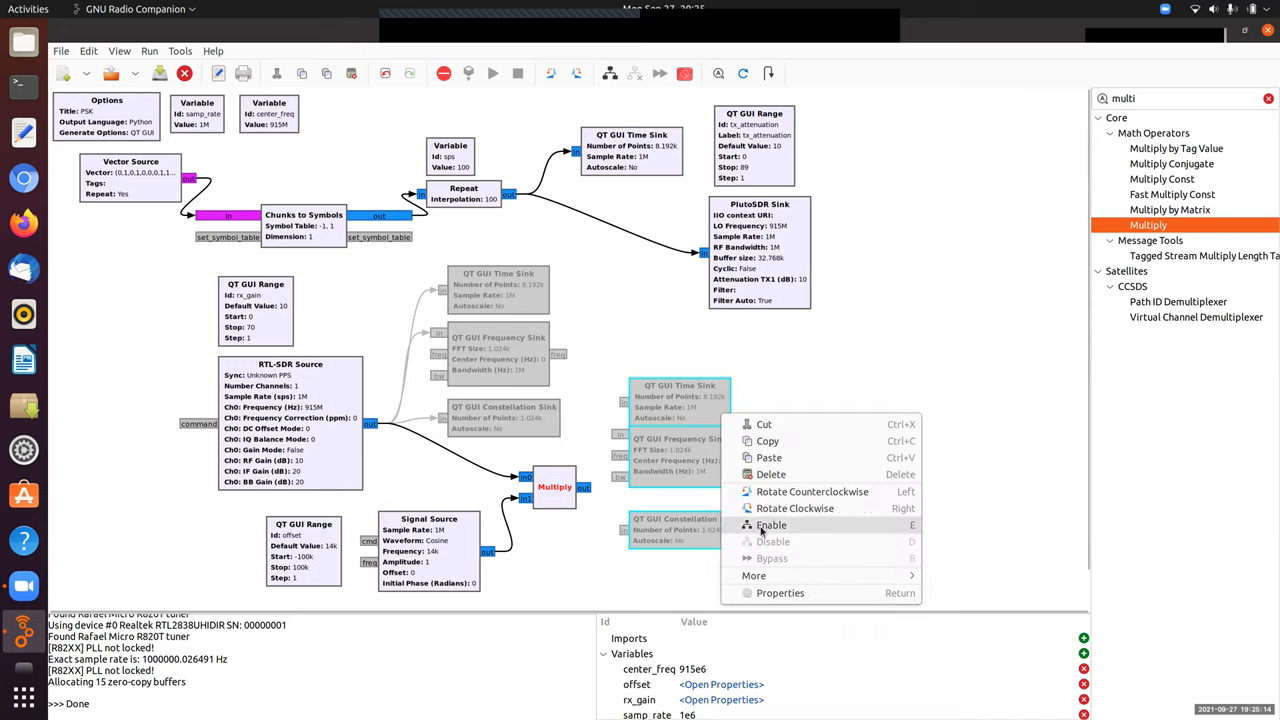
{"action": "left_click", "coordinate": [770, 524]}
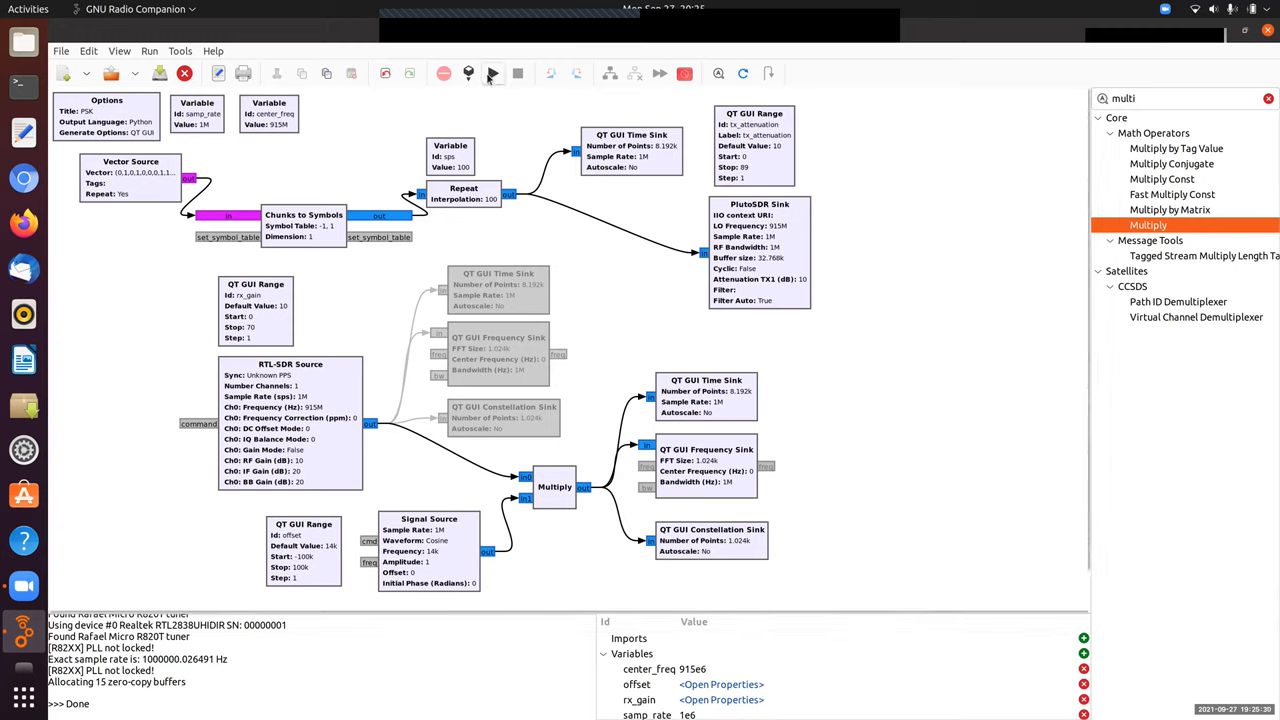
{"action": "mouse_move", "coordinate": [496, 70]}
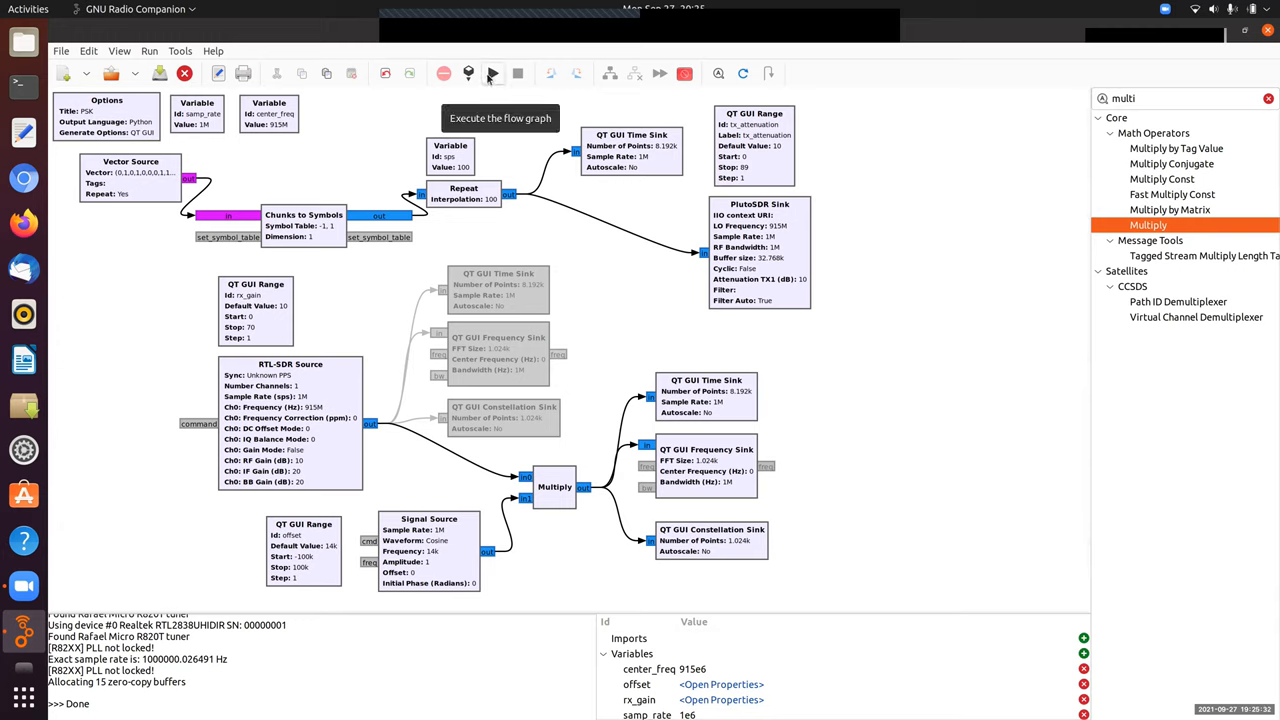
Execute the flow graph and sweep the offset slider between about 13808 and 15085 watching the constellation.
{"action": "left_click", "coordinate": [490, 70]}
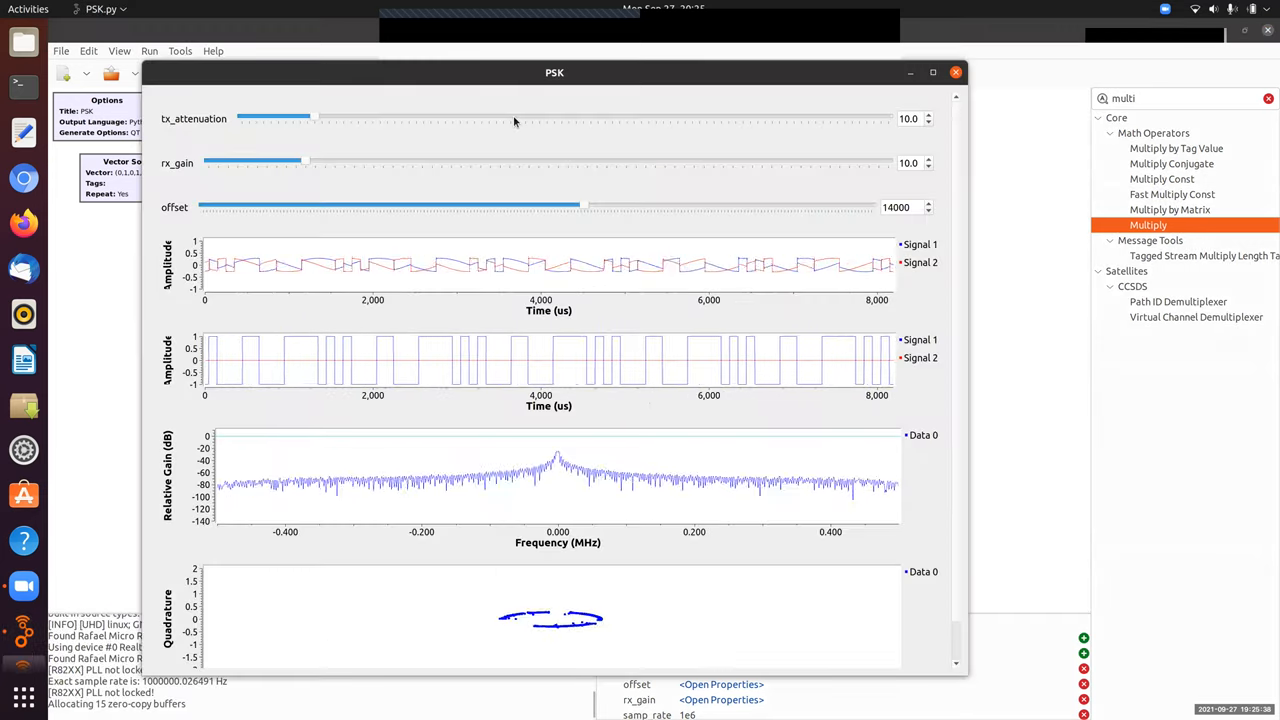
{"action": "mouse_move", "coordinate": [444, 276]}
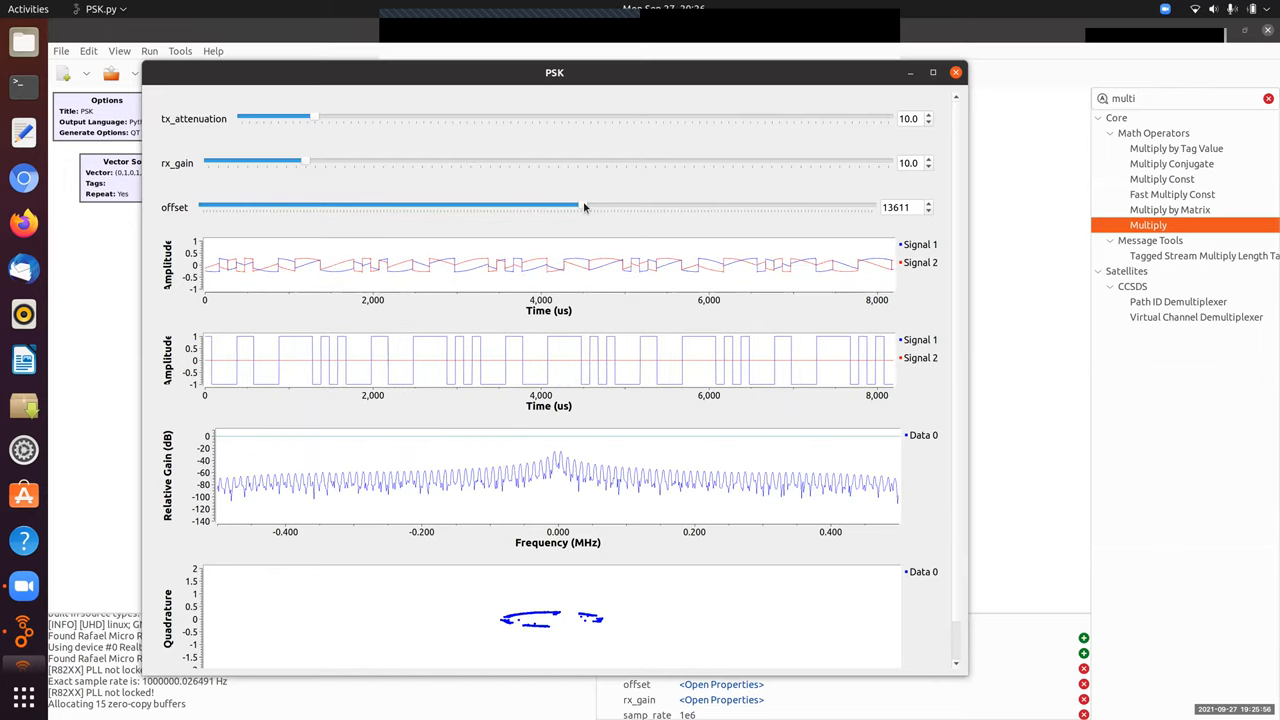
{"action": "left_click_drag", "start_coordinate": [584, 206], "coordinate": [590, 206]}
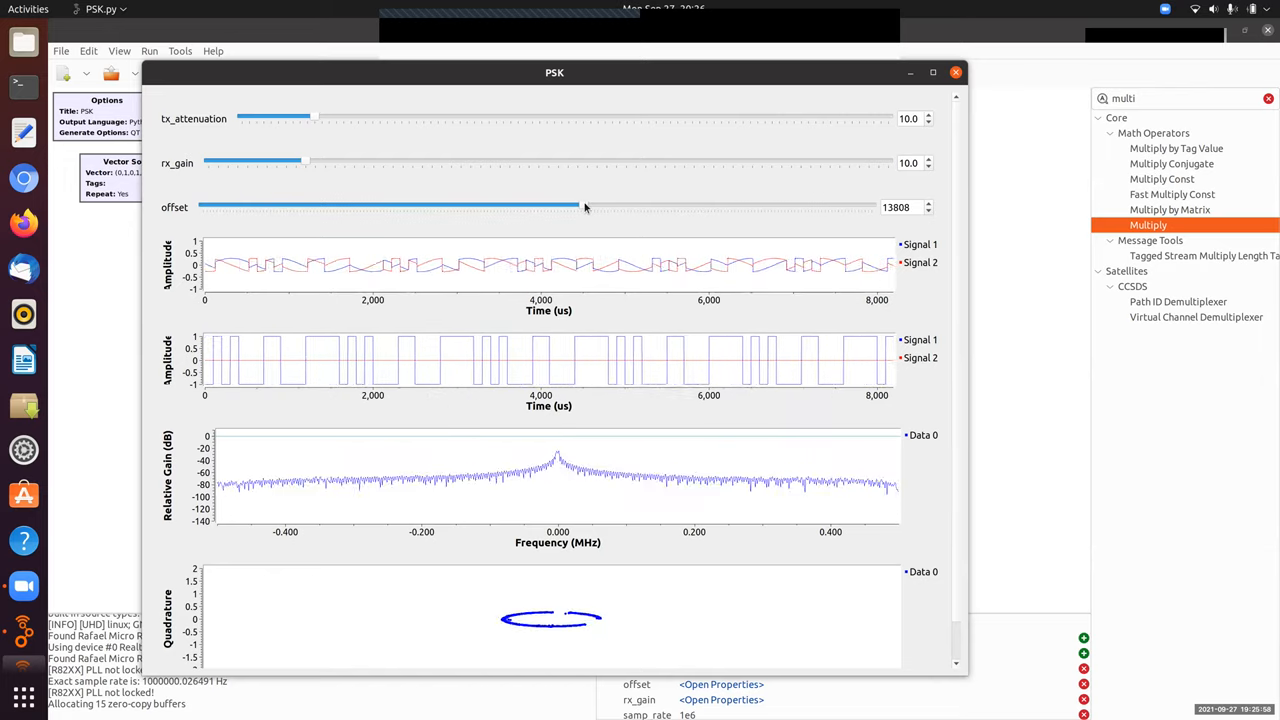
{"action": "left_click_drag", "start_coordinate": [584, 206], "coordinate": [588, 206]}
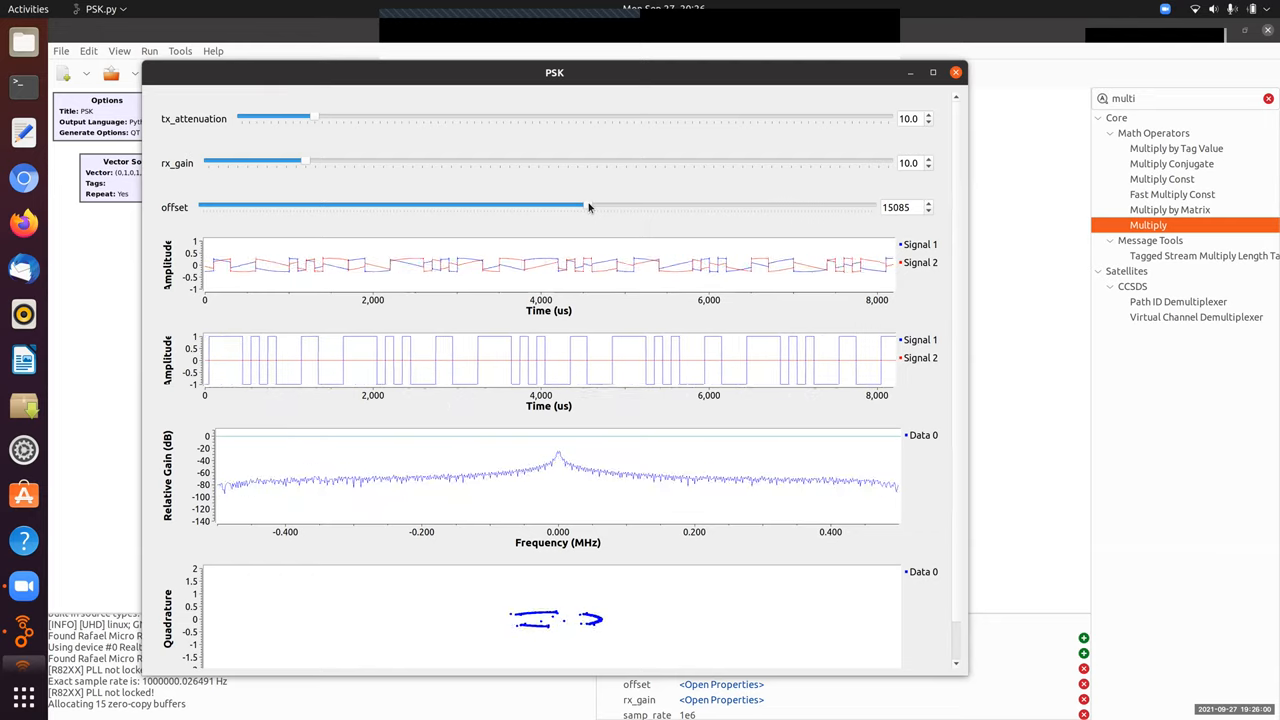
{"action": "left_click_drag", "start_coordinate": [584, 206], "coordinate": [576, 206]}
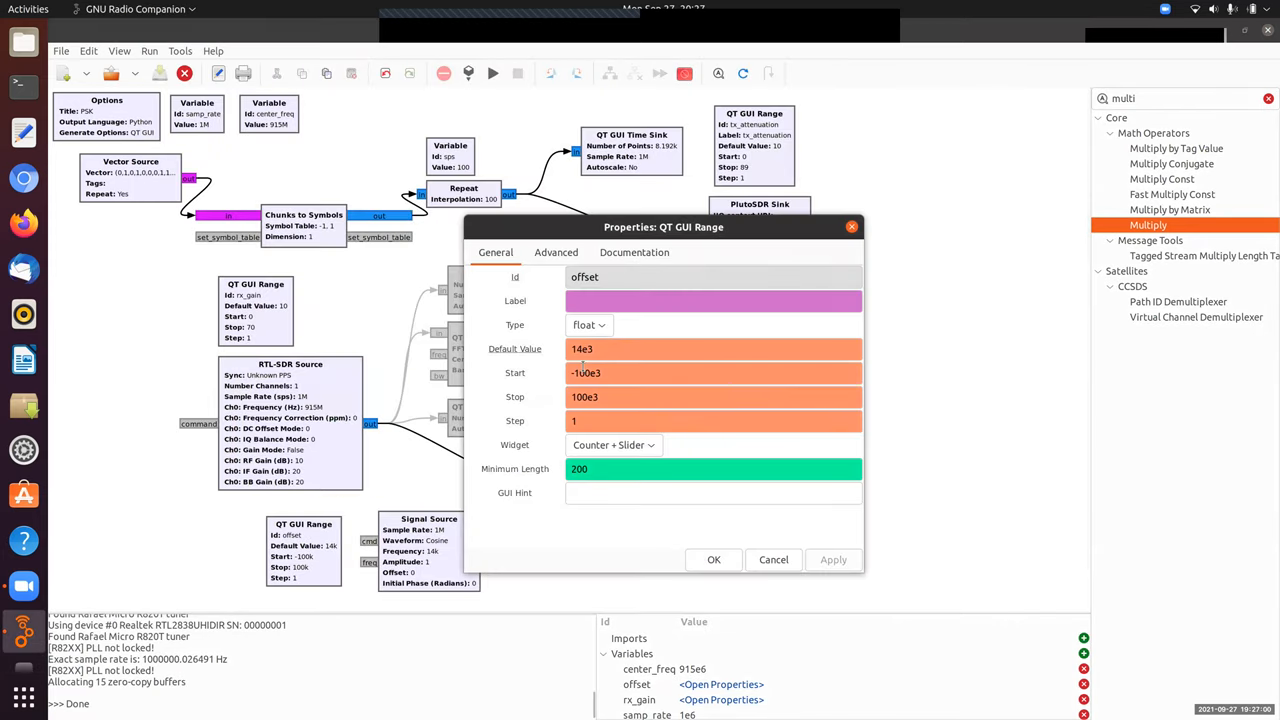
{"action": "mouse_move", "coordinate": [620, 374]}
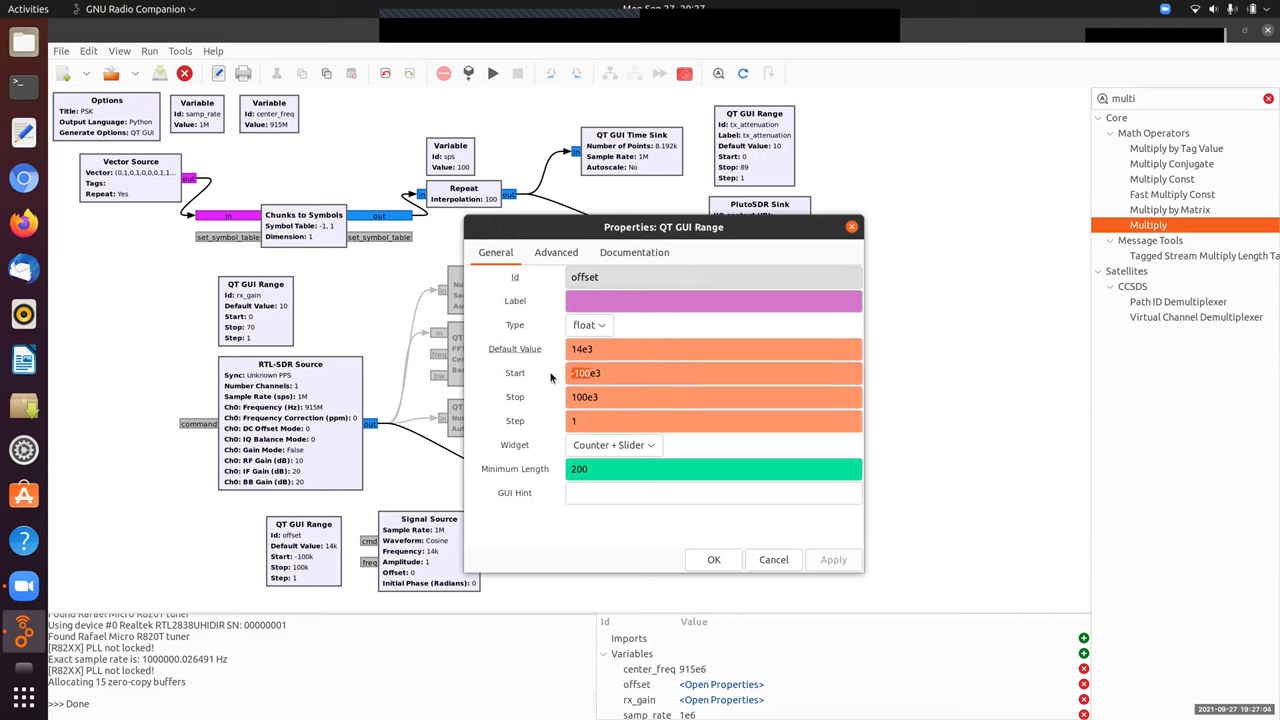
Narrow the offset range to start 13e3 and stop 15e3, then execute the flow graph again.
{"action": "type", "text": "1e3"}
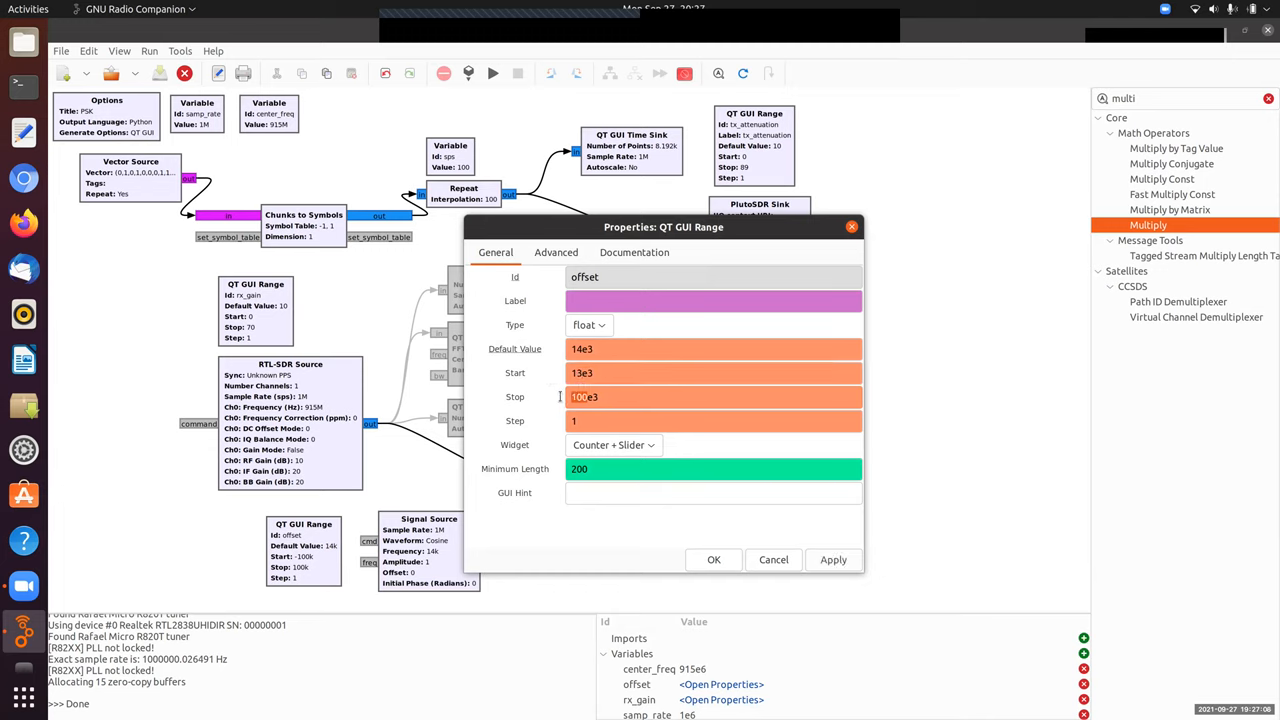
{"action": "type", "text": "15e3"}
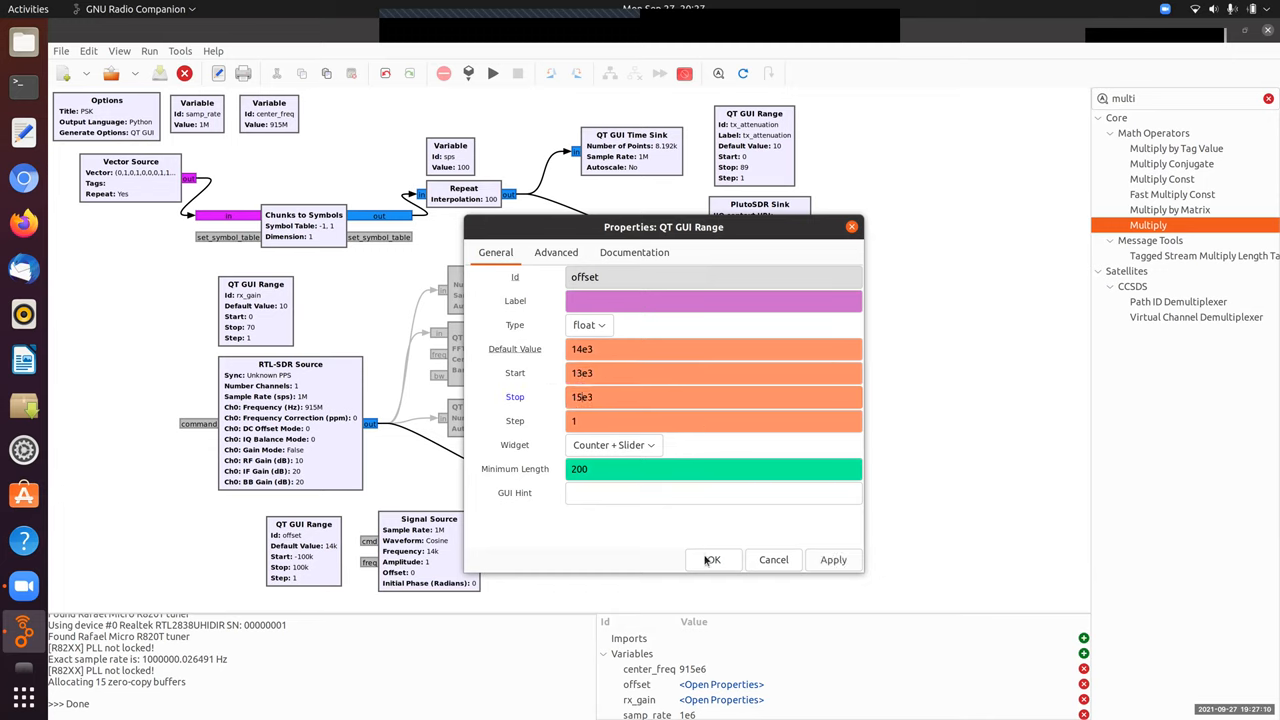
{"action": "left_click", "coordinate": [714, 560]}
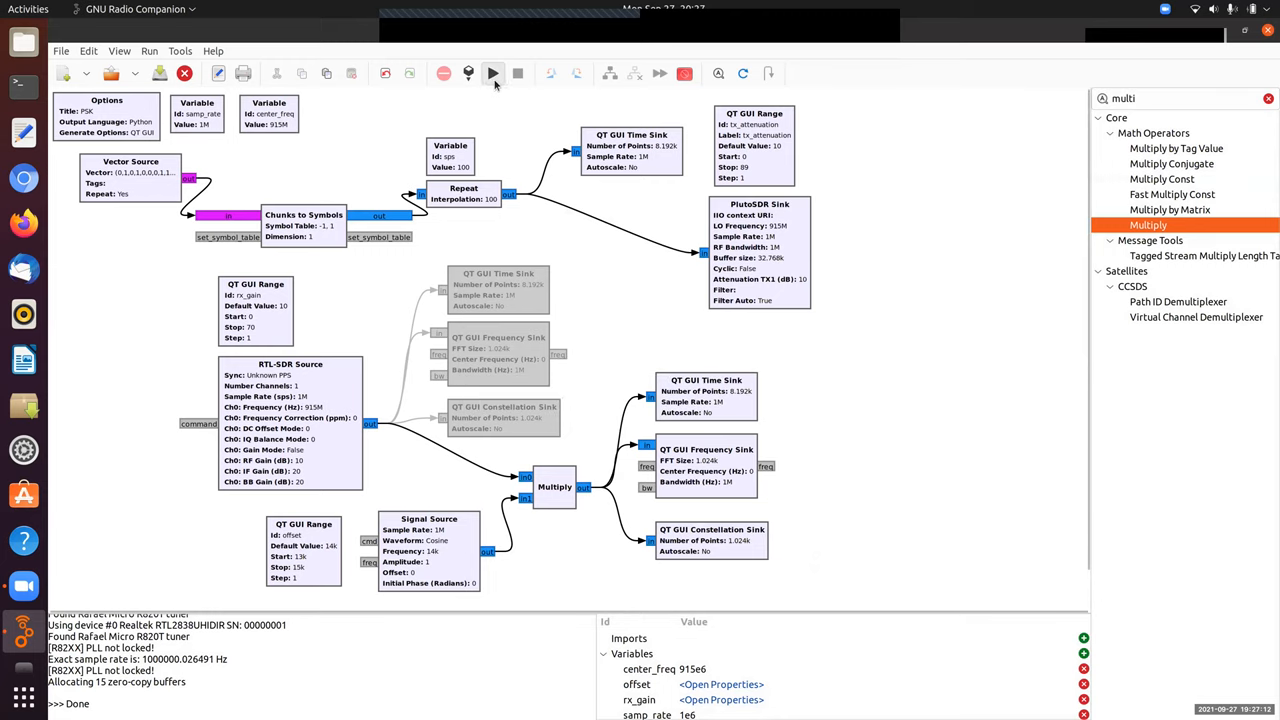
{"action": "left_click", "coordinate": [492, 72]}
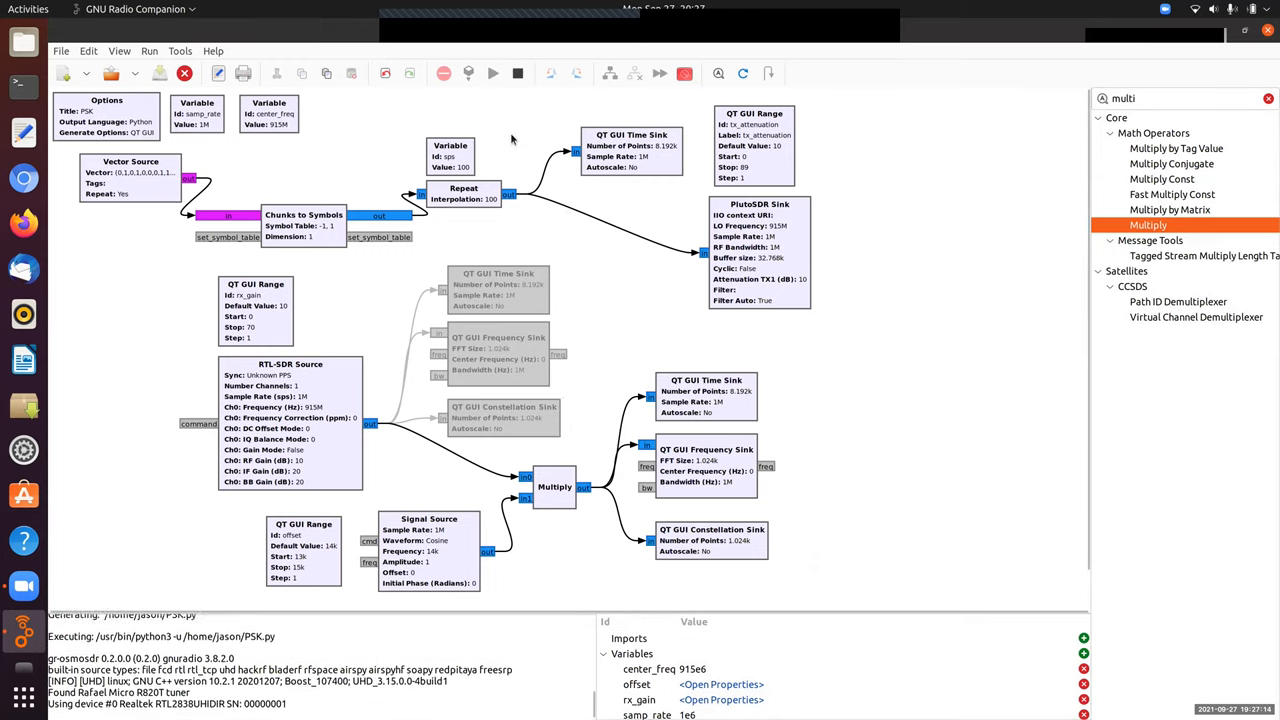
Drag the offset slider up through about 14200 to 14753 until the constellation collapses into two tight BPSK points.
{"action": "left_click", "coordinate": [512, 72]}
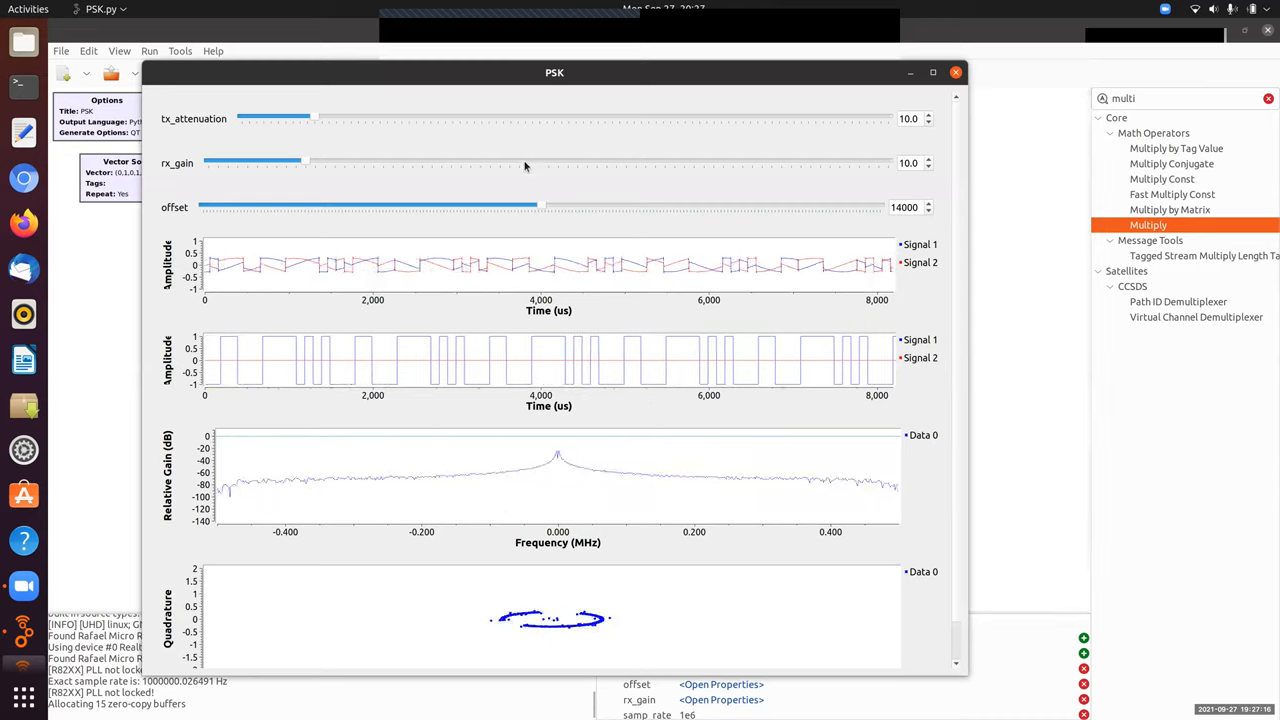
{"action": "left_click_drag", "start_coordinate": [544, 206], "coordinate": [610, 206]}
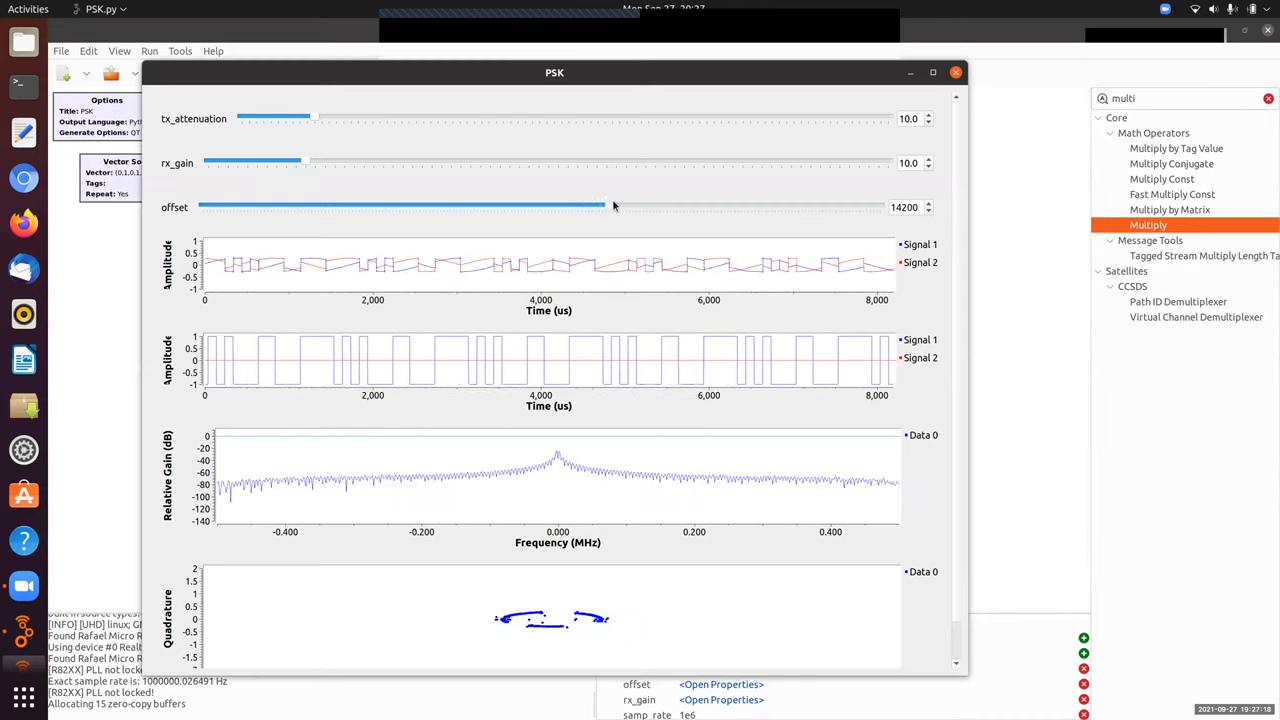
{"action": "left_click_drag", "start_coordinate": [600, 206], "coordinate": [816, 206]}
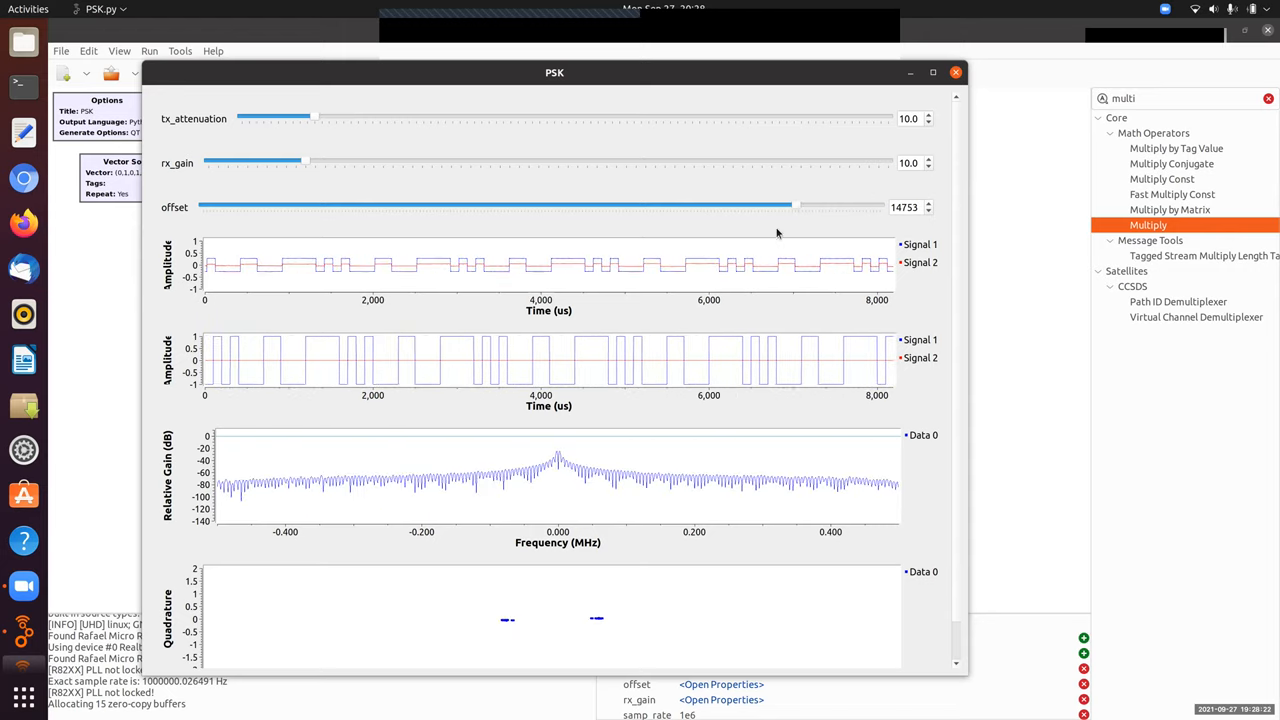
{"action": "mouse_move", "coordinate": [788, 280]}
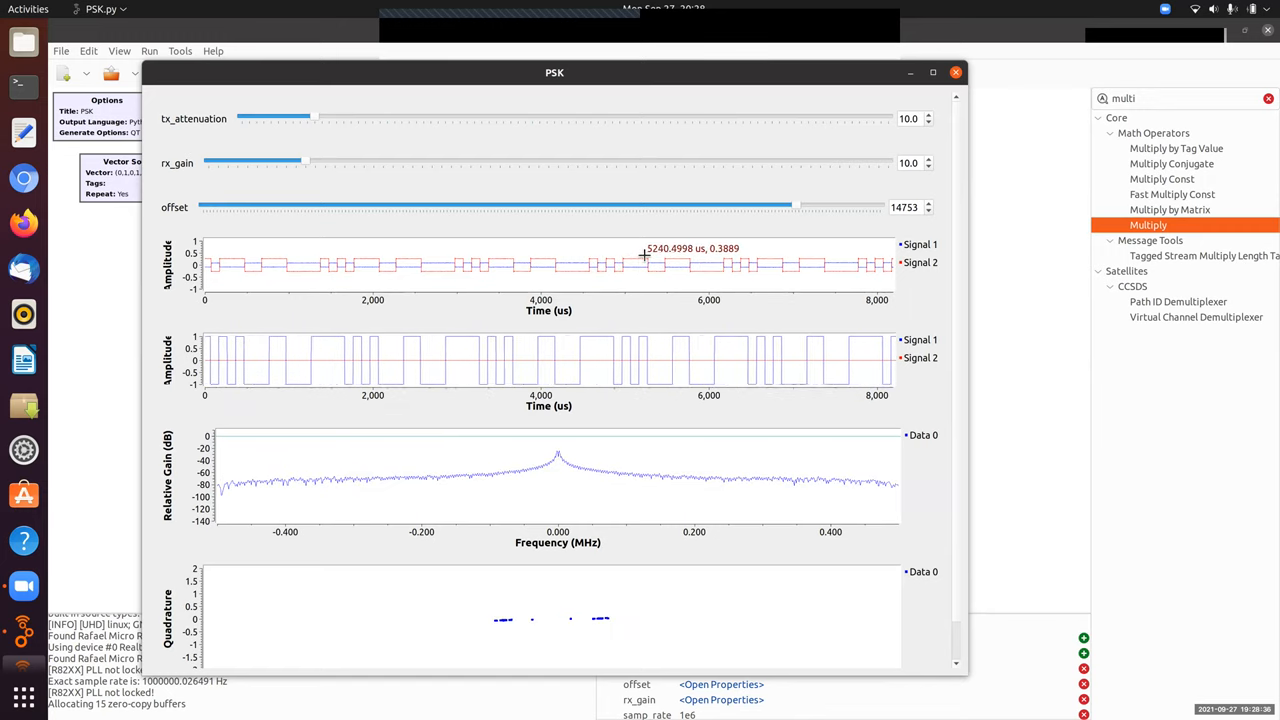
{"action": "mouse_move", "coordinate": [640, 258]}
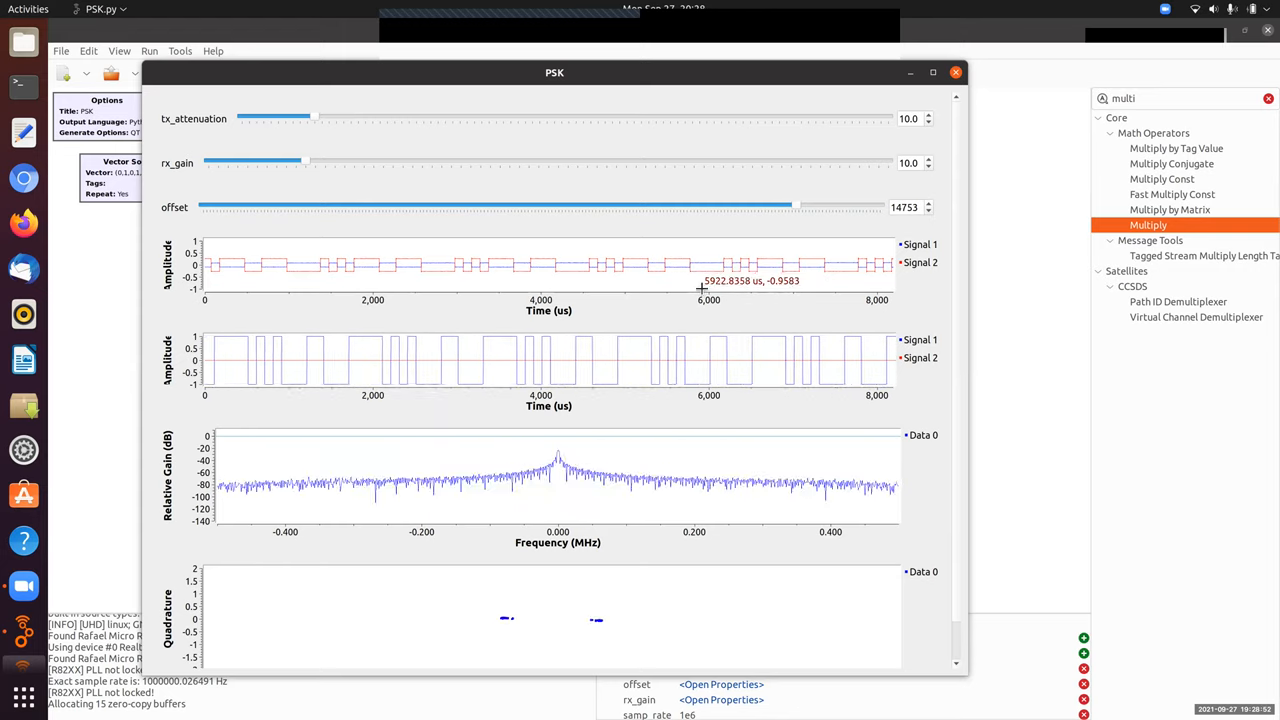
{"action": "mouse_move", "coordinate": [708, 284]}
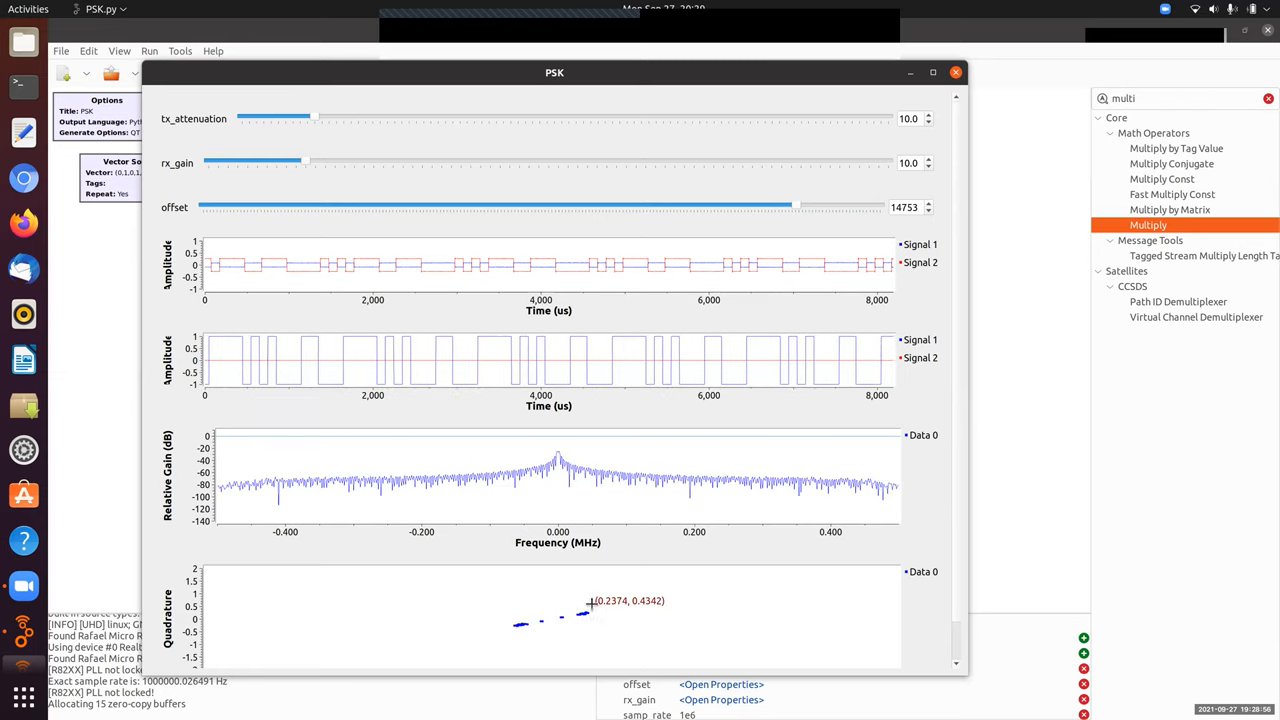
{"action": "mouse_move", "coordinate": [608, 638]}
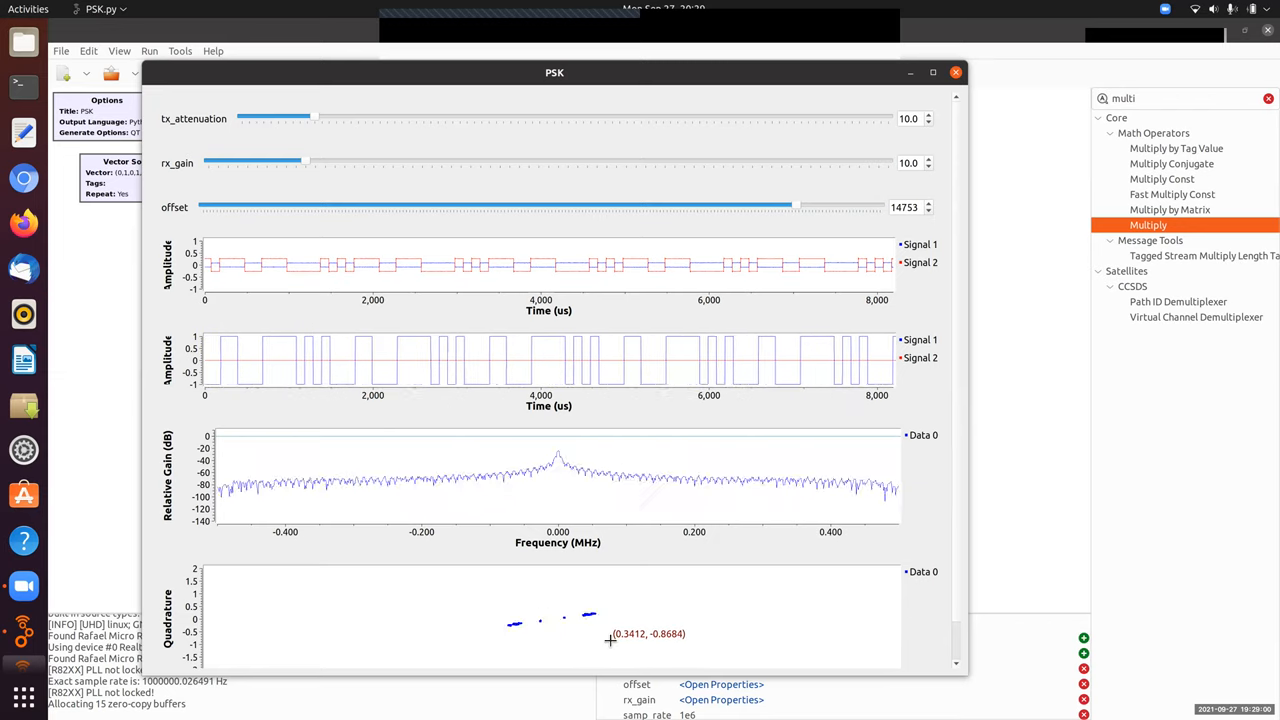
{"action": "mouse_move", "coordinate": [750, 284]}
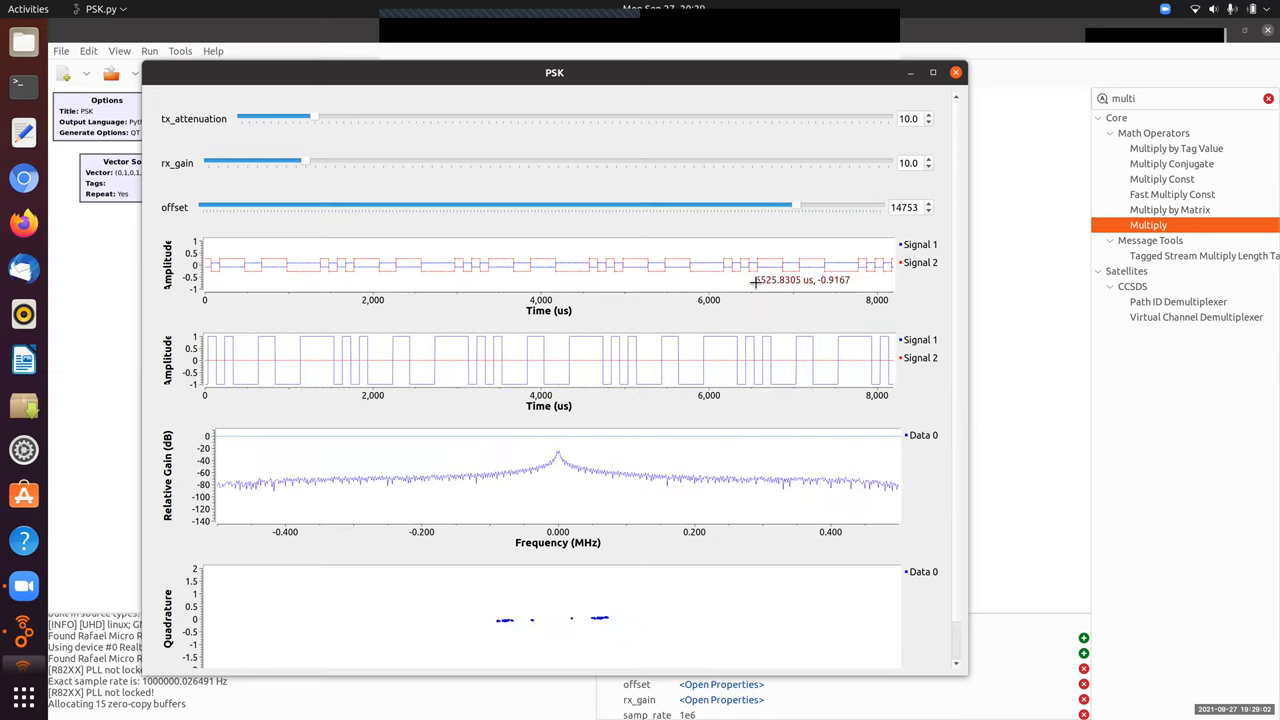